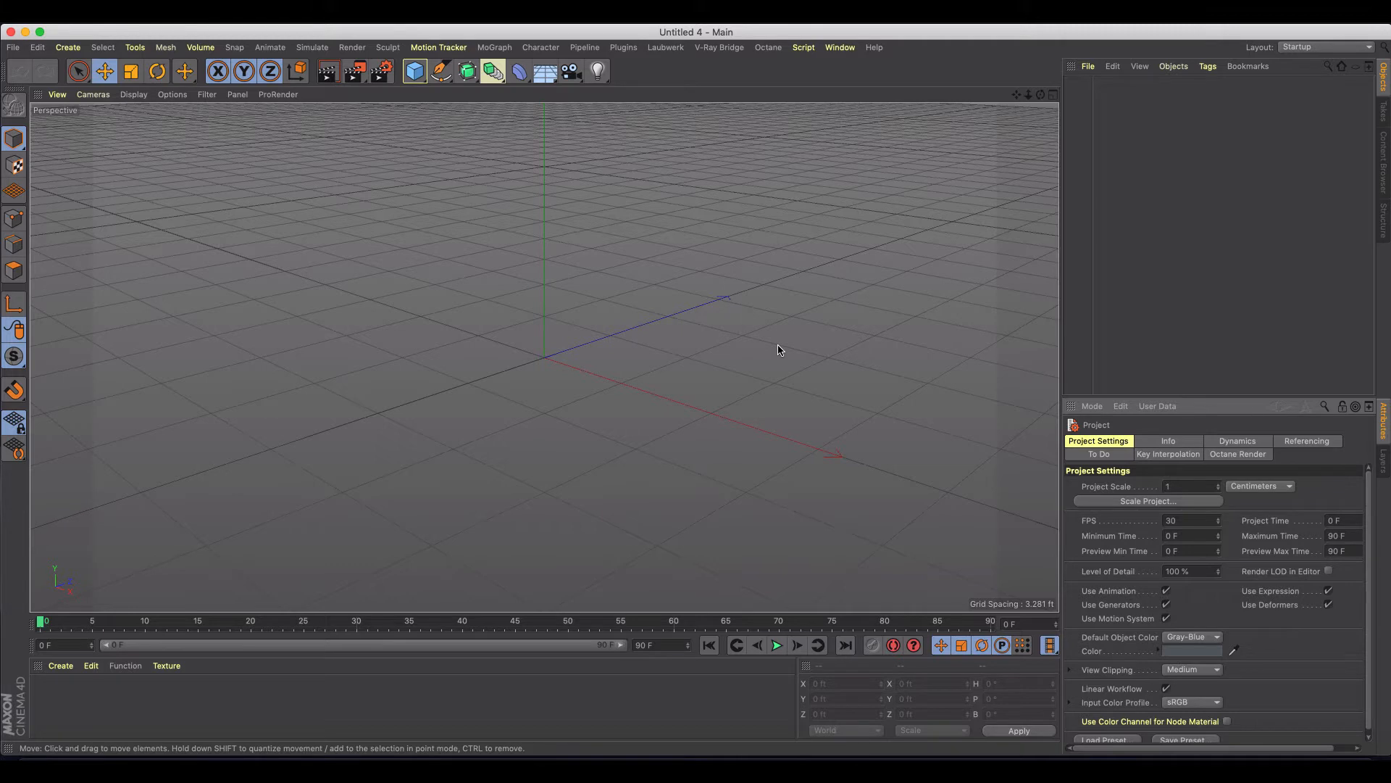
pyautogui.moveTo(764, 343)
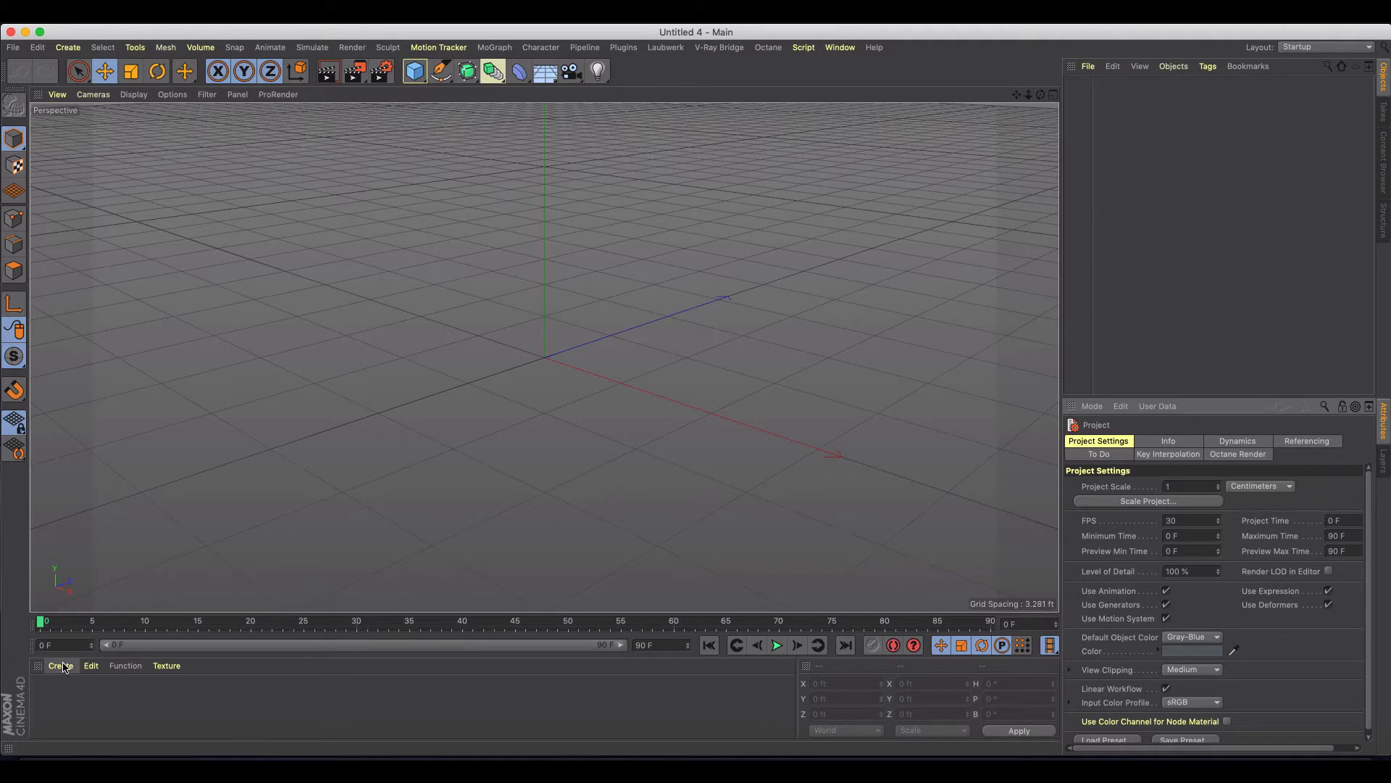
# Create a PyroCluster shader material and a PyroCluster VolumeTracer material in the Material Manager
pyautogui.click(61, 665)
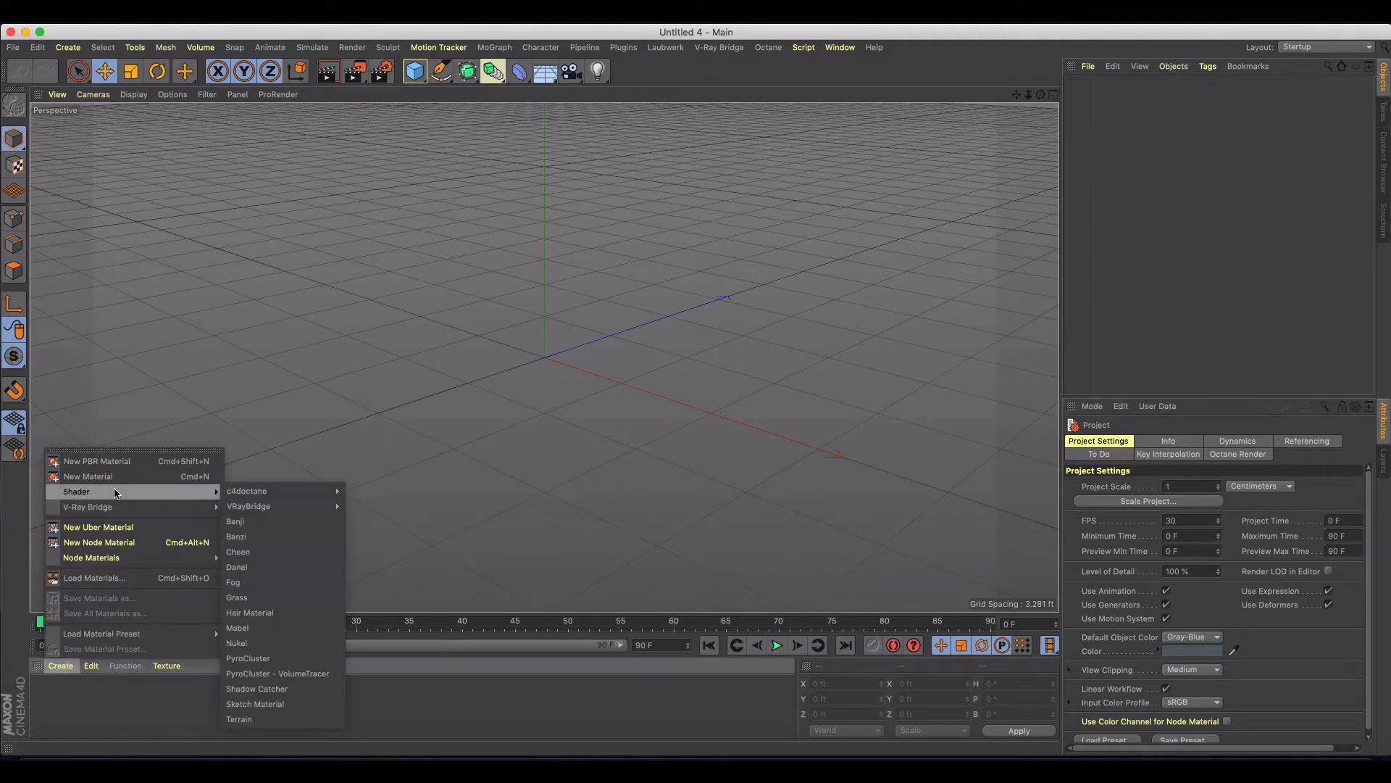
pyautogui.moveTo(257, 491)
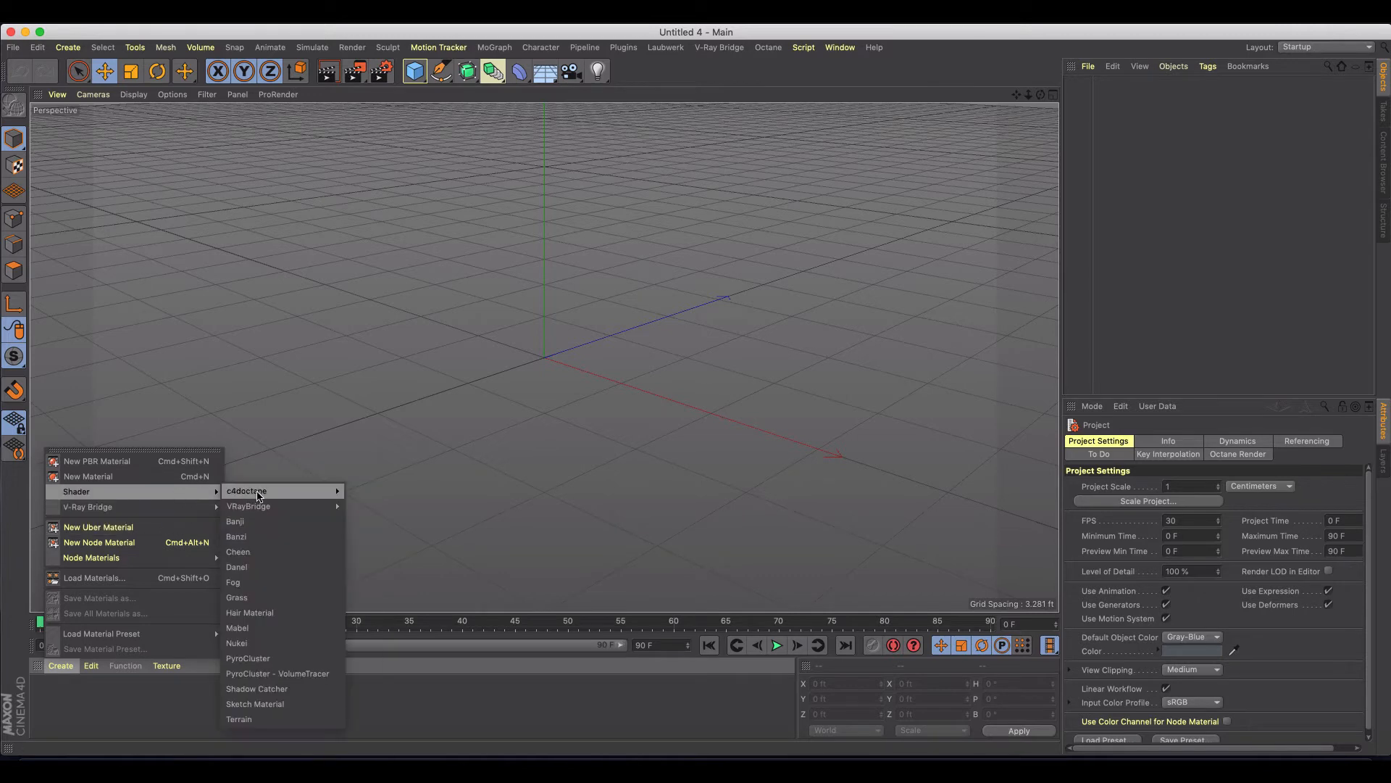
pyautogui.click(247, 658)
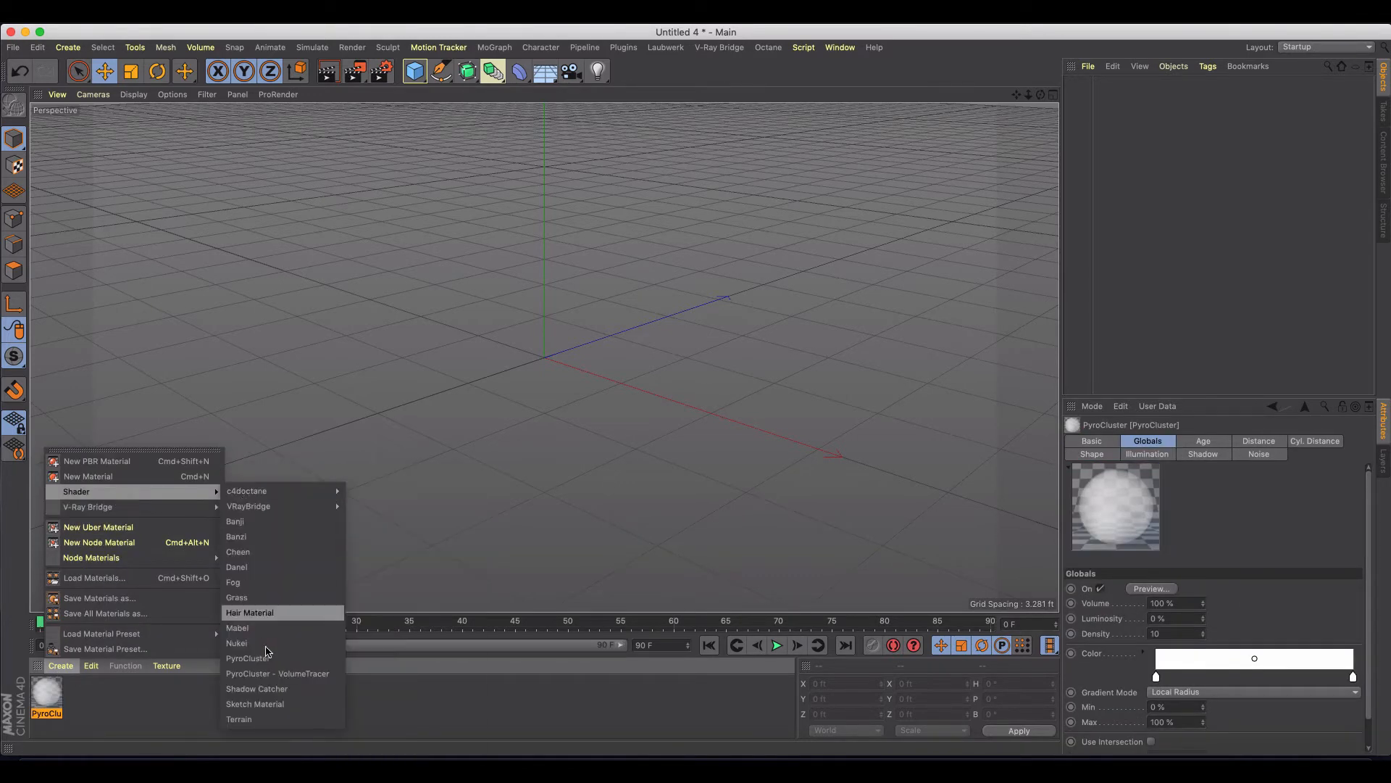
pyautogui.click(277, 674)
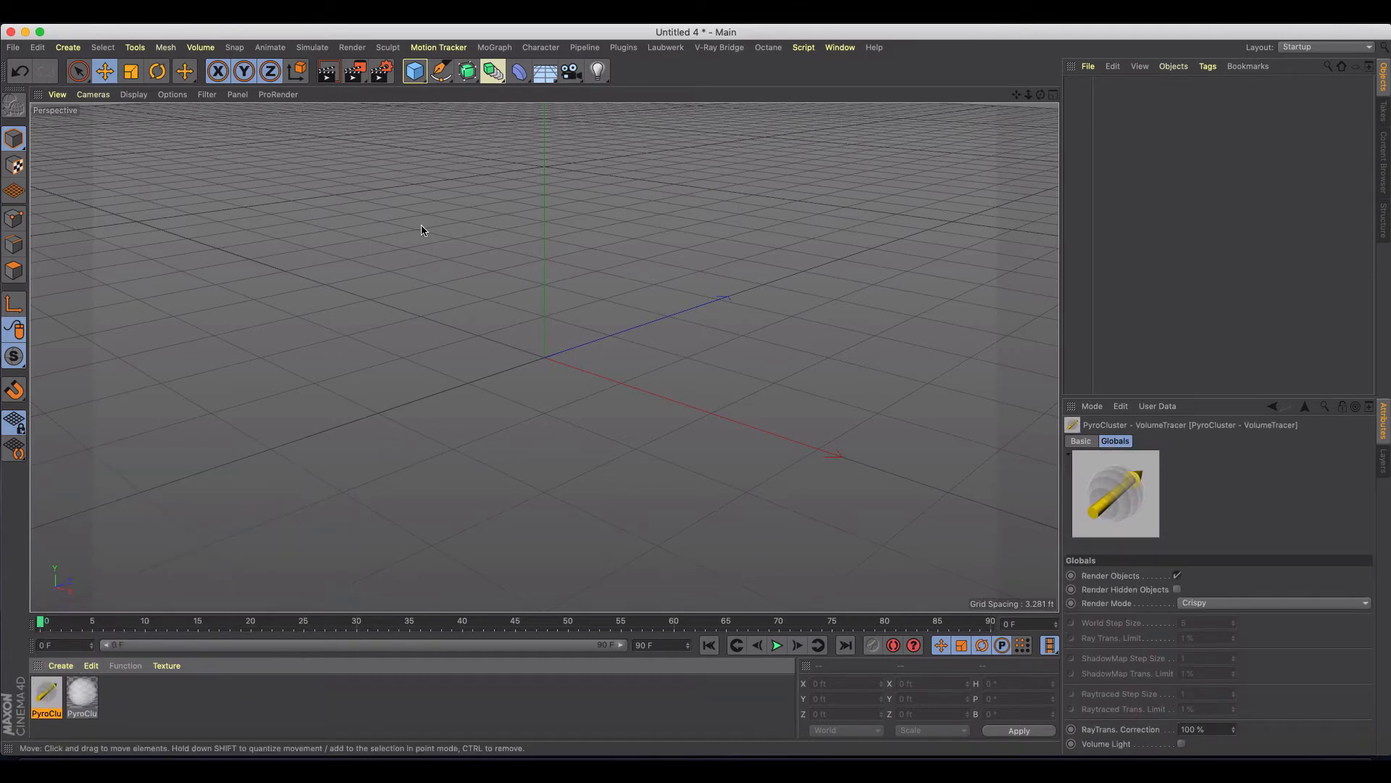
# Add a particle emitter pitched 90° to face upward and play the animation from the start
pyautogui.click(312, 48)
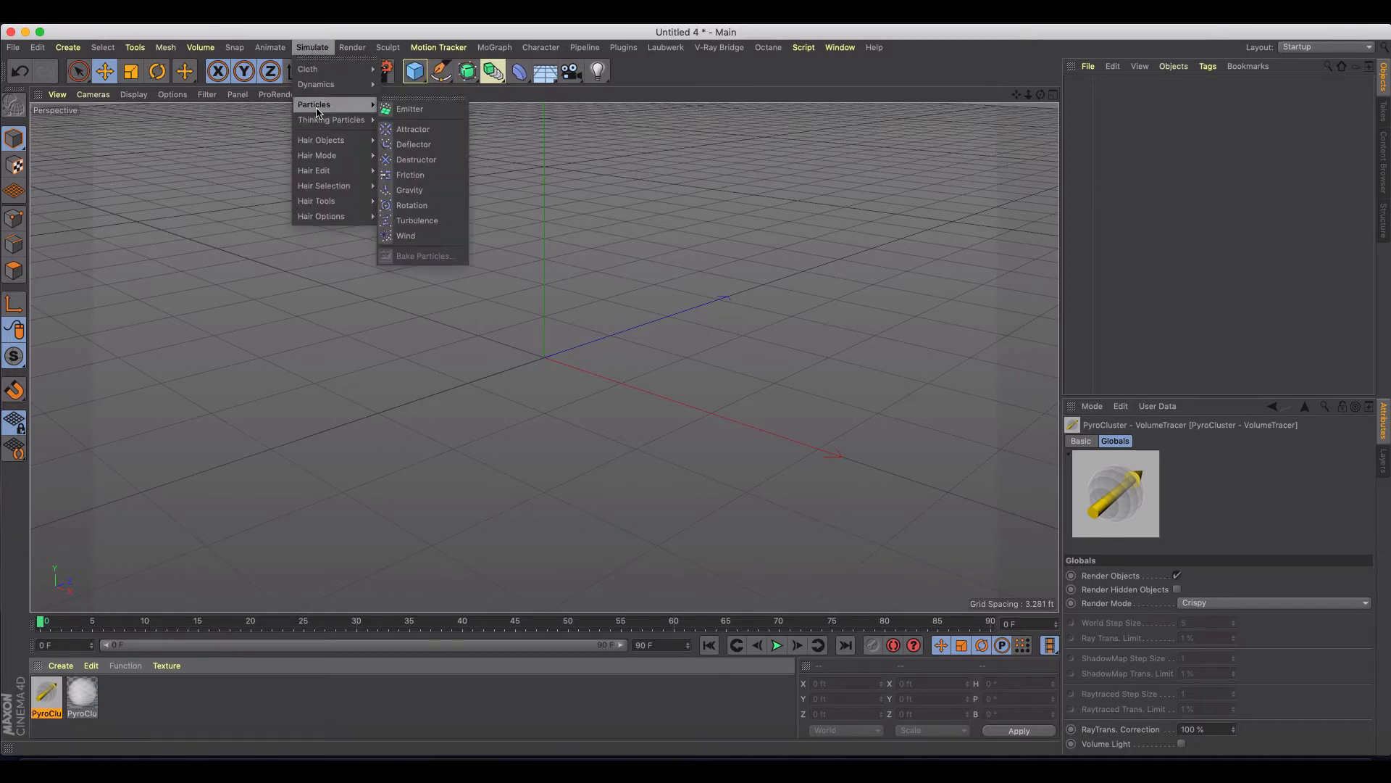
pyautogui.click(408, 109)
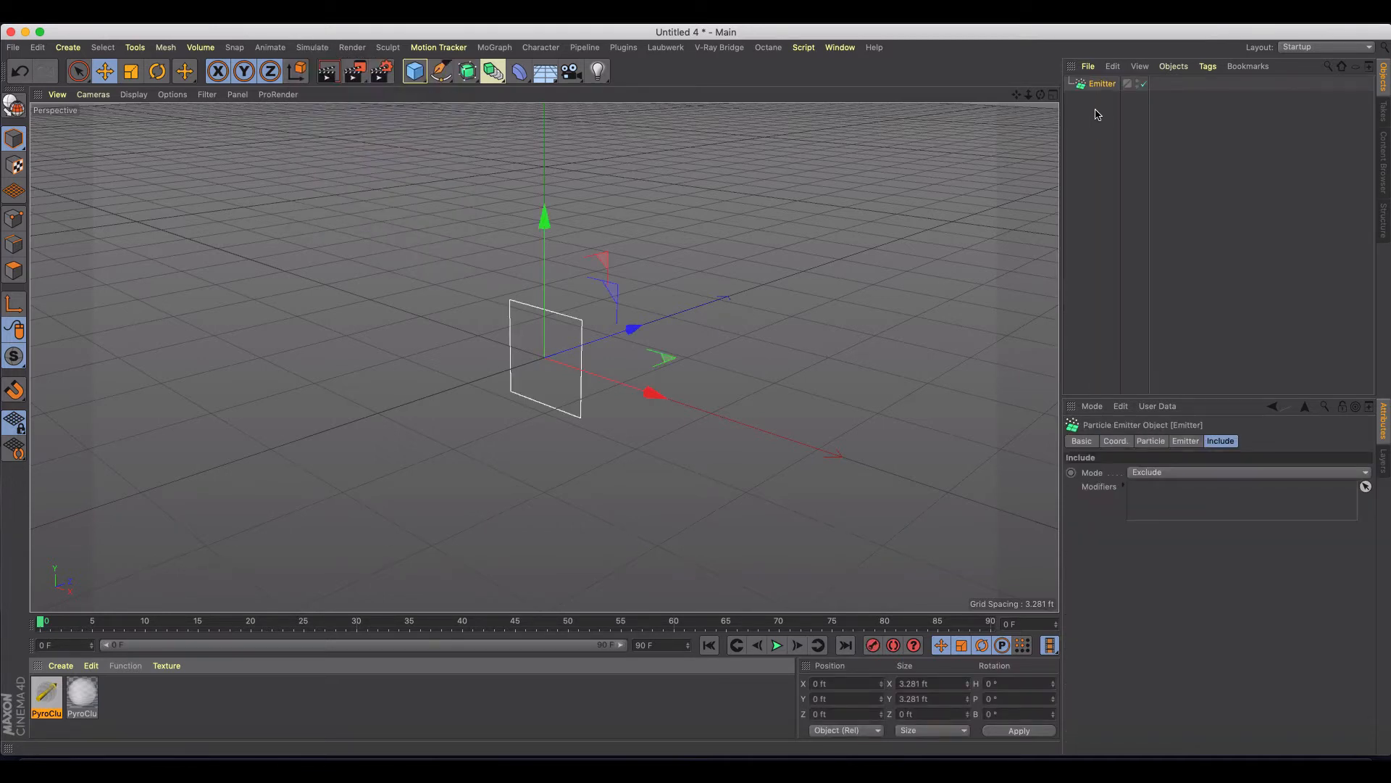
pyautogui.click(154, 72)
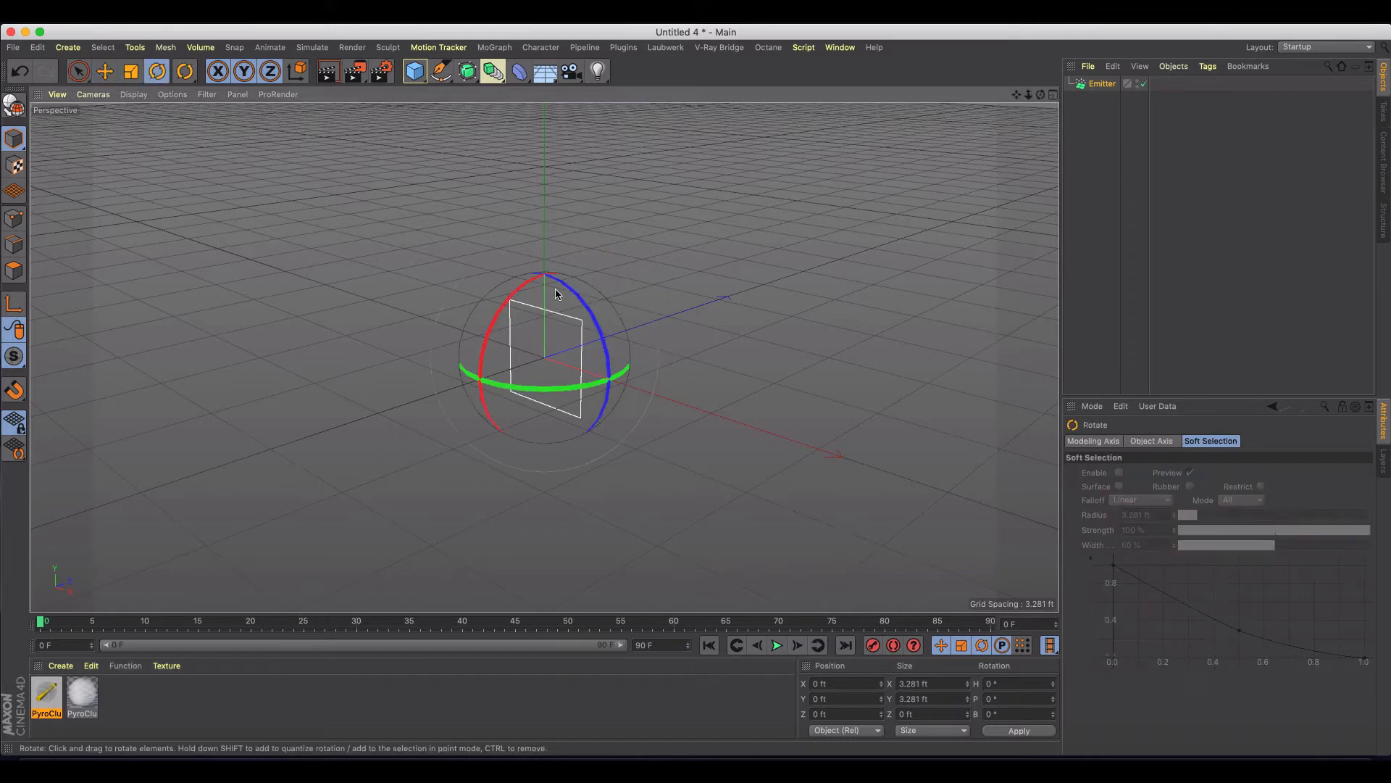
pyautogui.moveTo(554, 292); pyautogui.dragTo(483, 448)
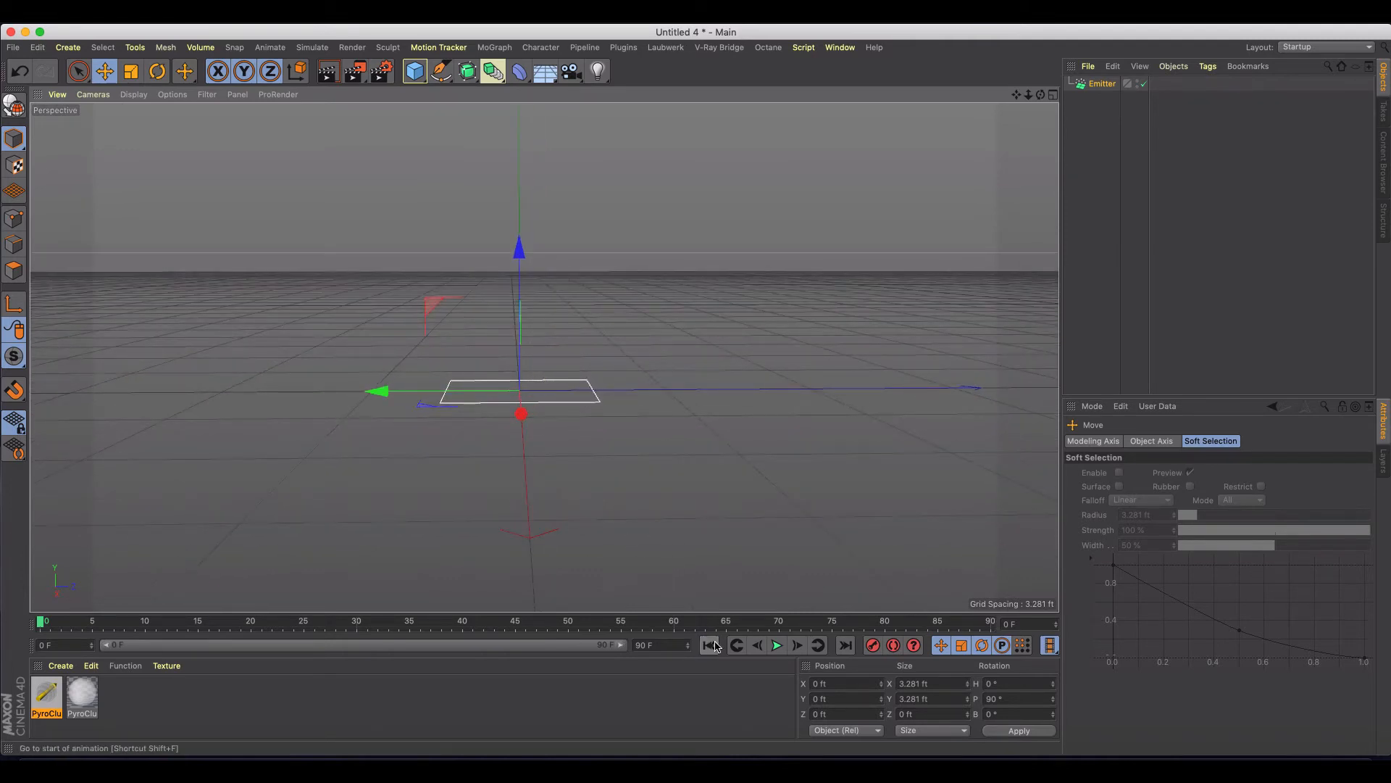
pyautogui.click(776, 645)
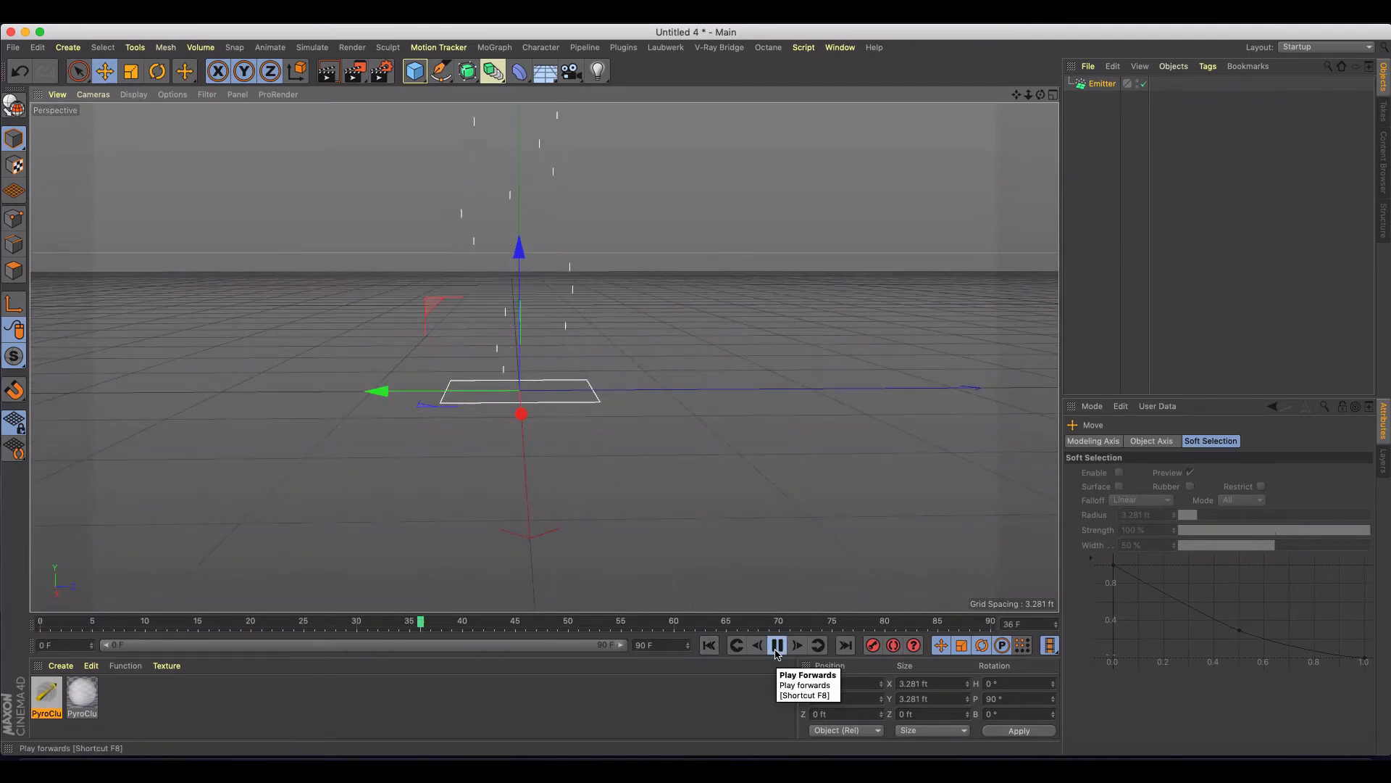
pyautogui.click(776, 645)
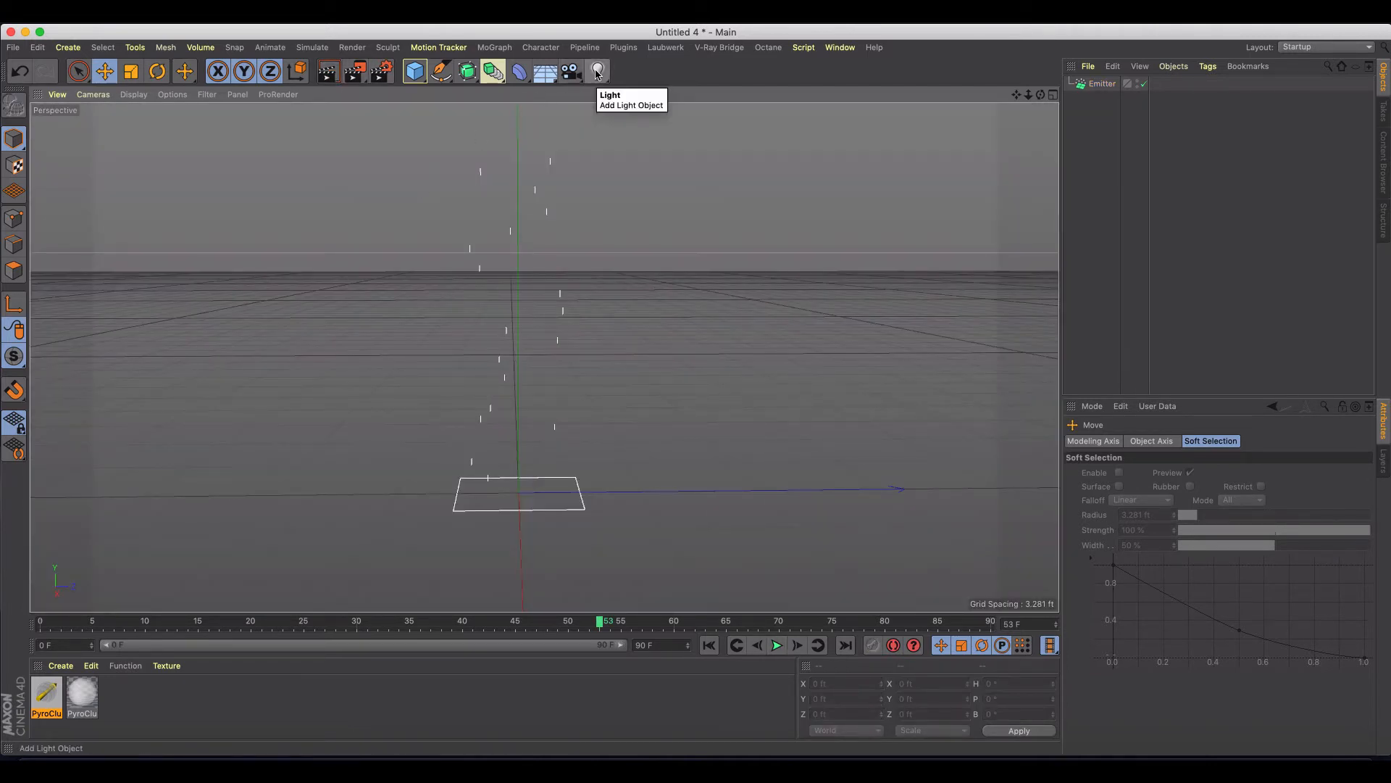
pyautogui.moveTo(803, 65)
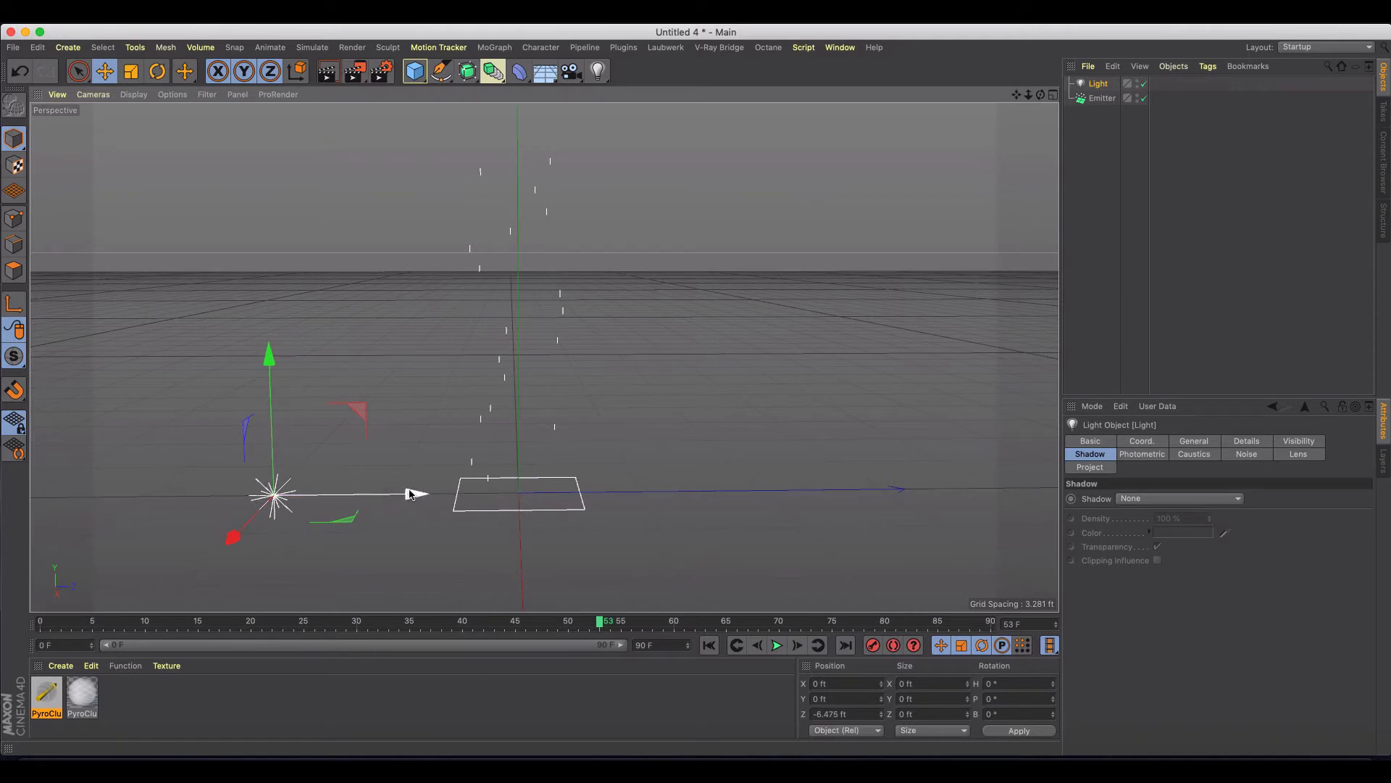
# Flank the emitter with two lights: one orange with soft shadow maps, one blue
pyautogui.moveTo(411, 494); pyautogui.dragTo(874, 487)
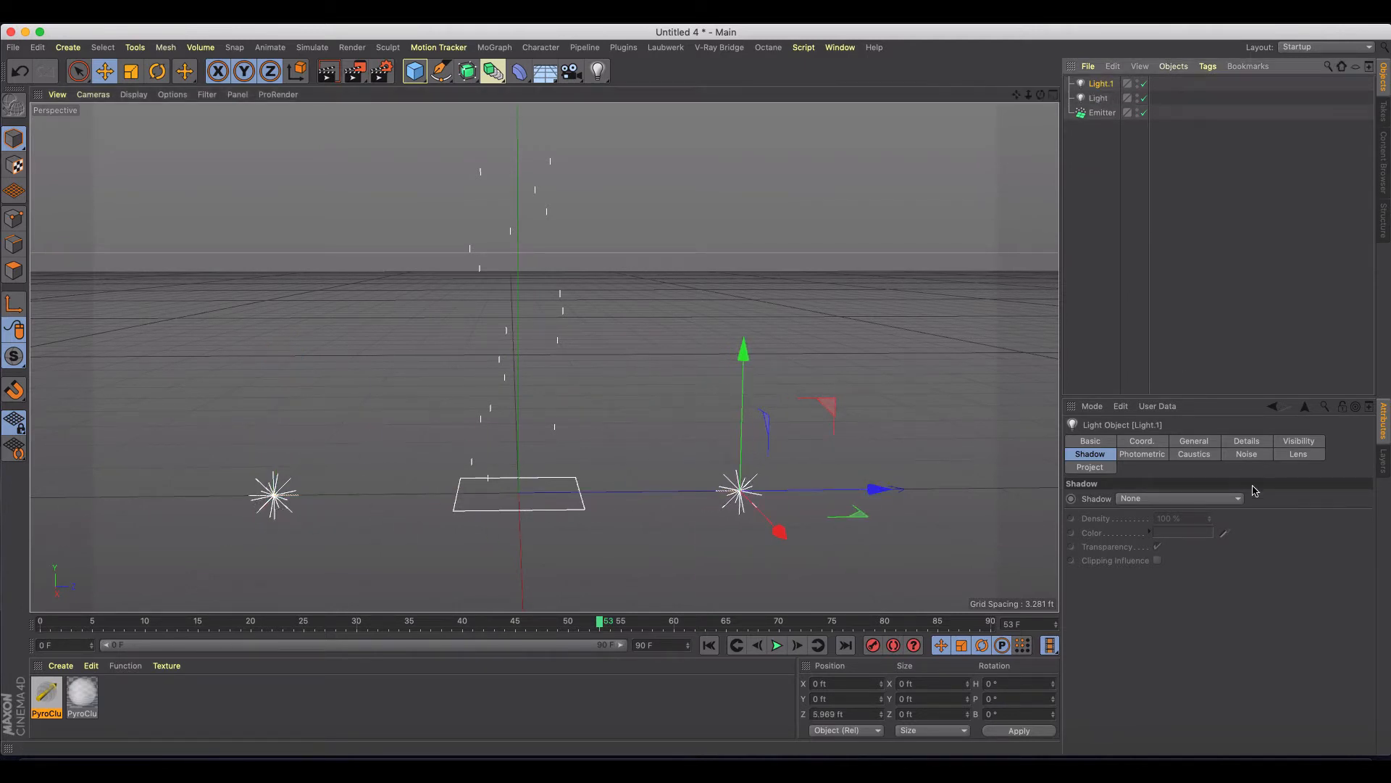
pyautogui.click(1194, 440)
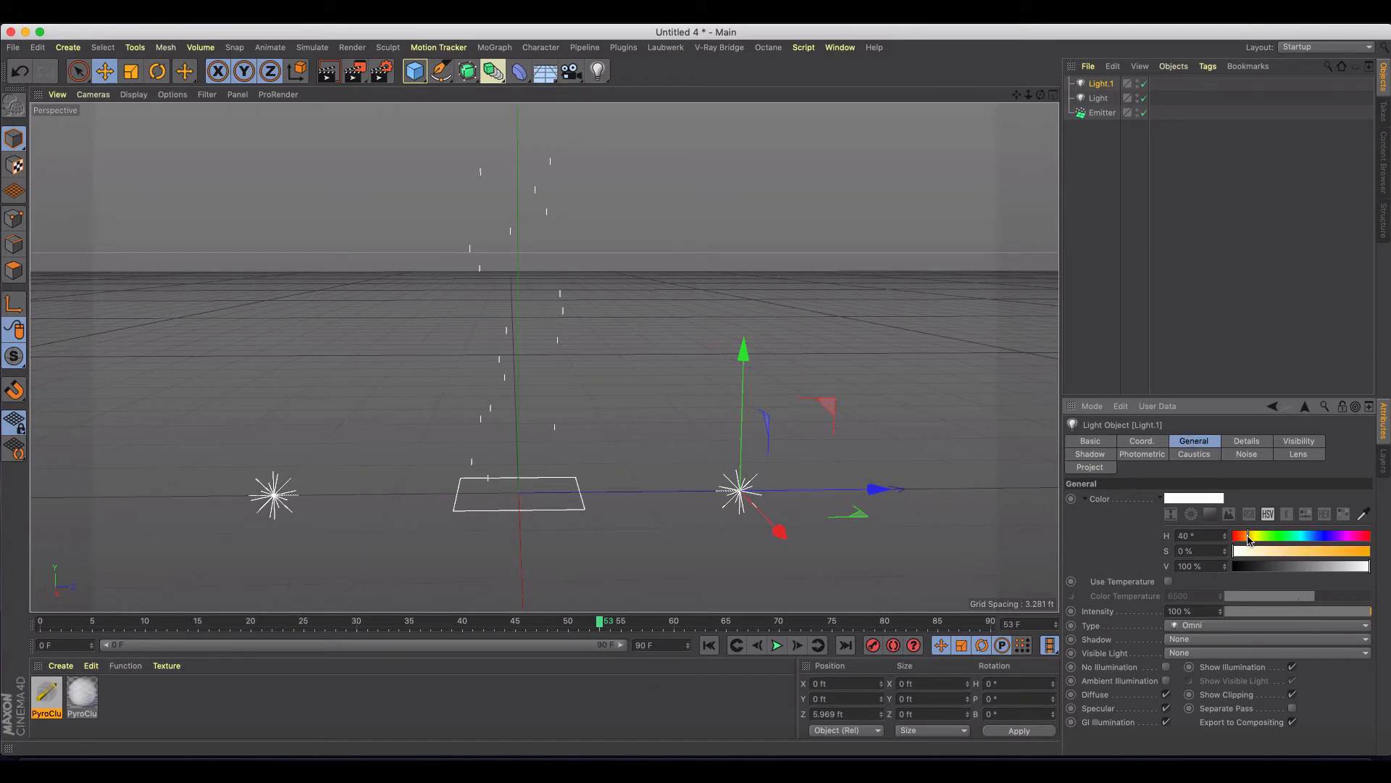
pyautogui.moveTo(1247, 550); pyautogui.dragTo(1322, 550)
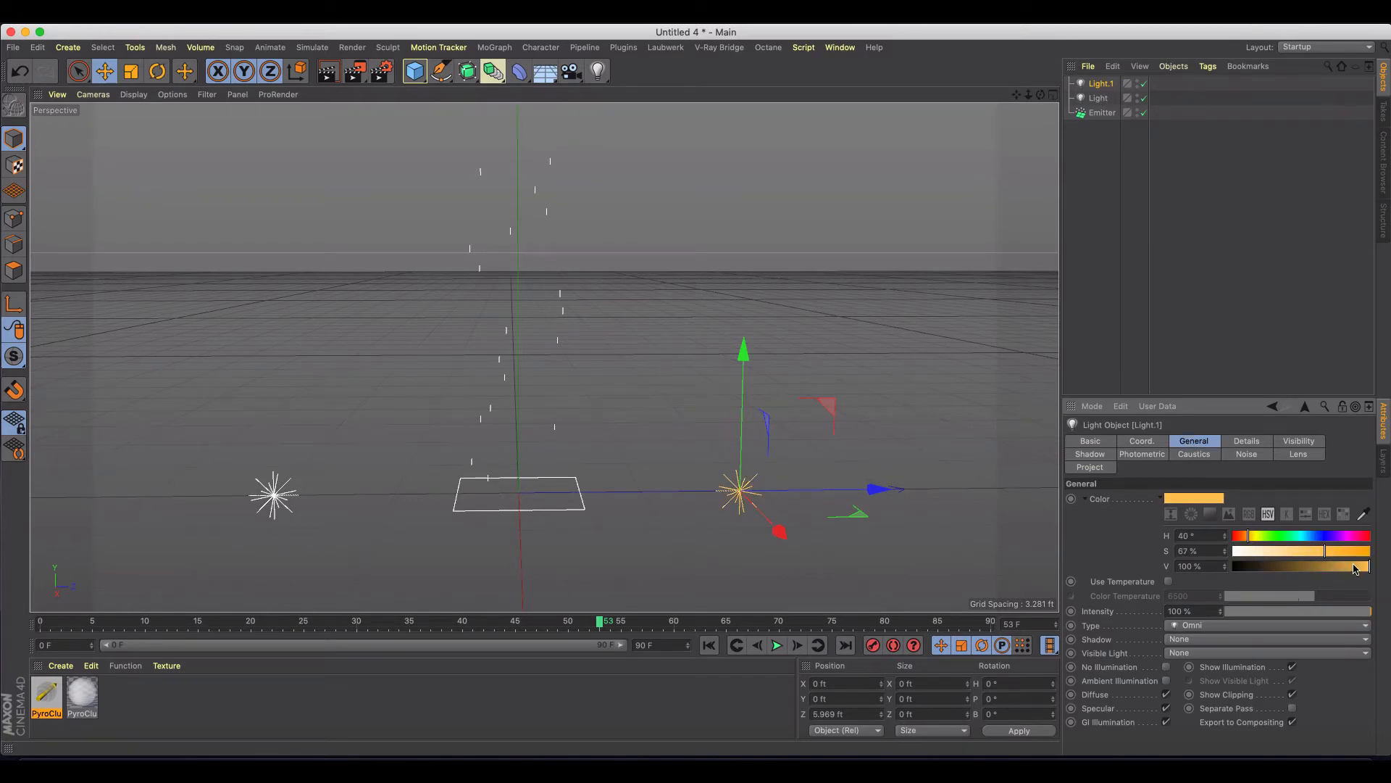
pyautogui.click(1099, 97)
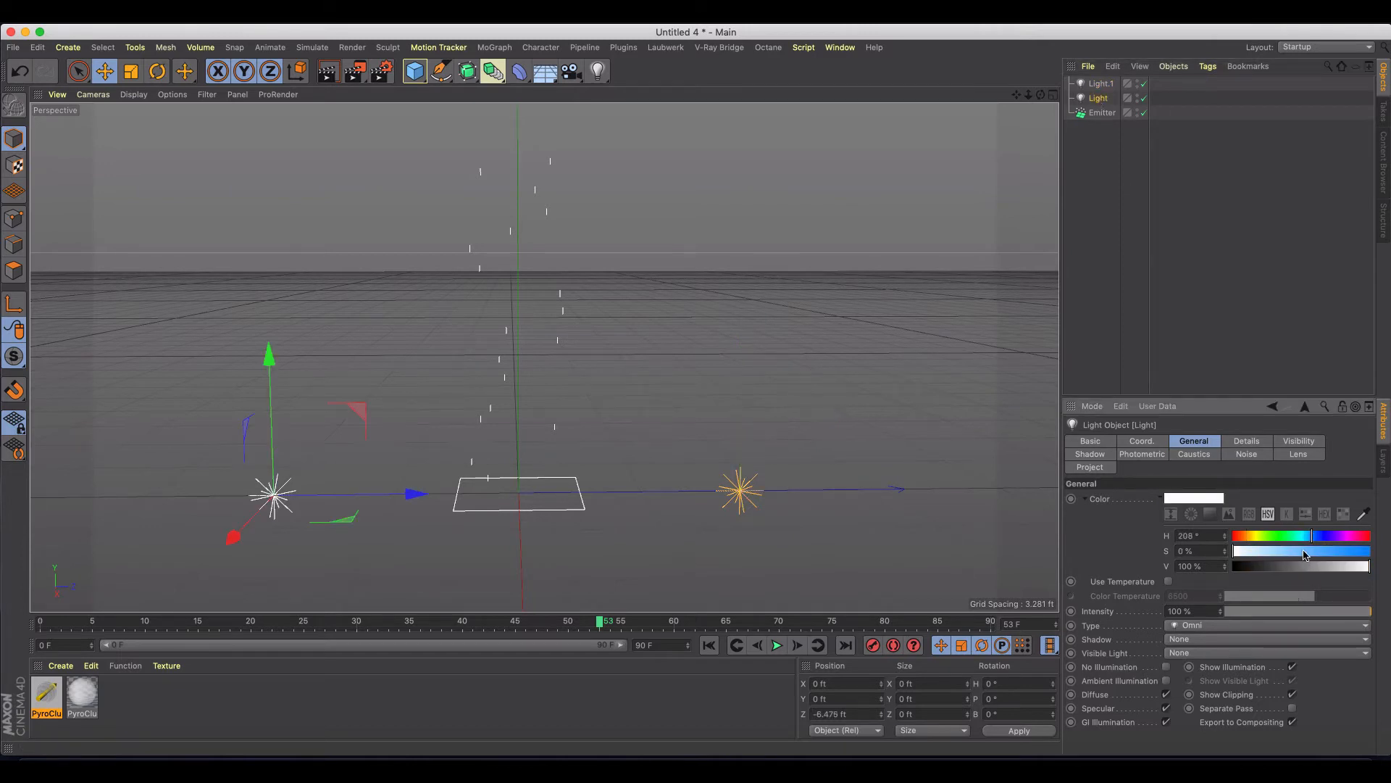
pyautogui.moveTo(1234, 550); pyautogui.dragTo(1304, 550)
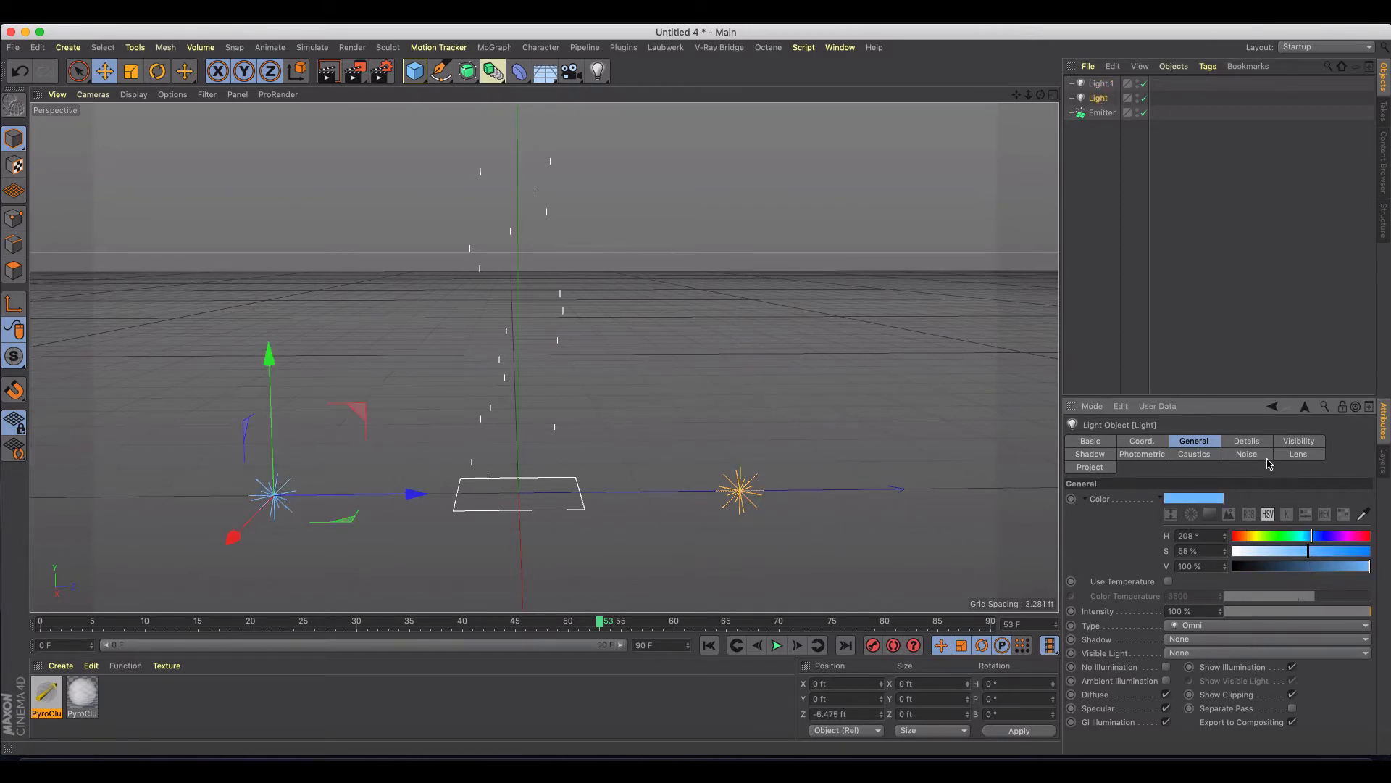
pyautogui.moveTo(1236, 463)
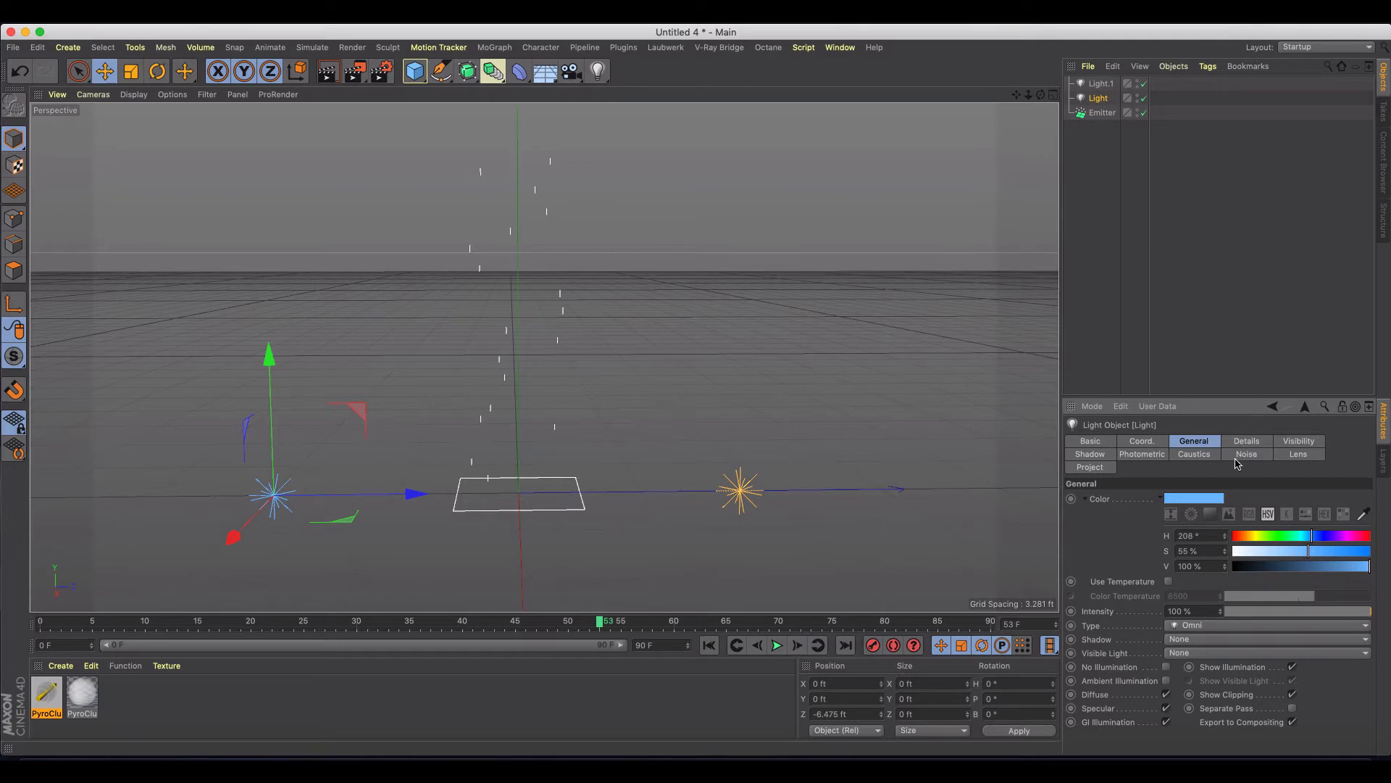
pyautogui.click(1090, 453)
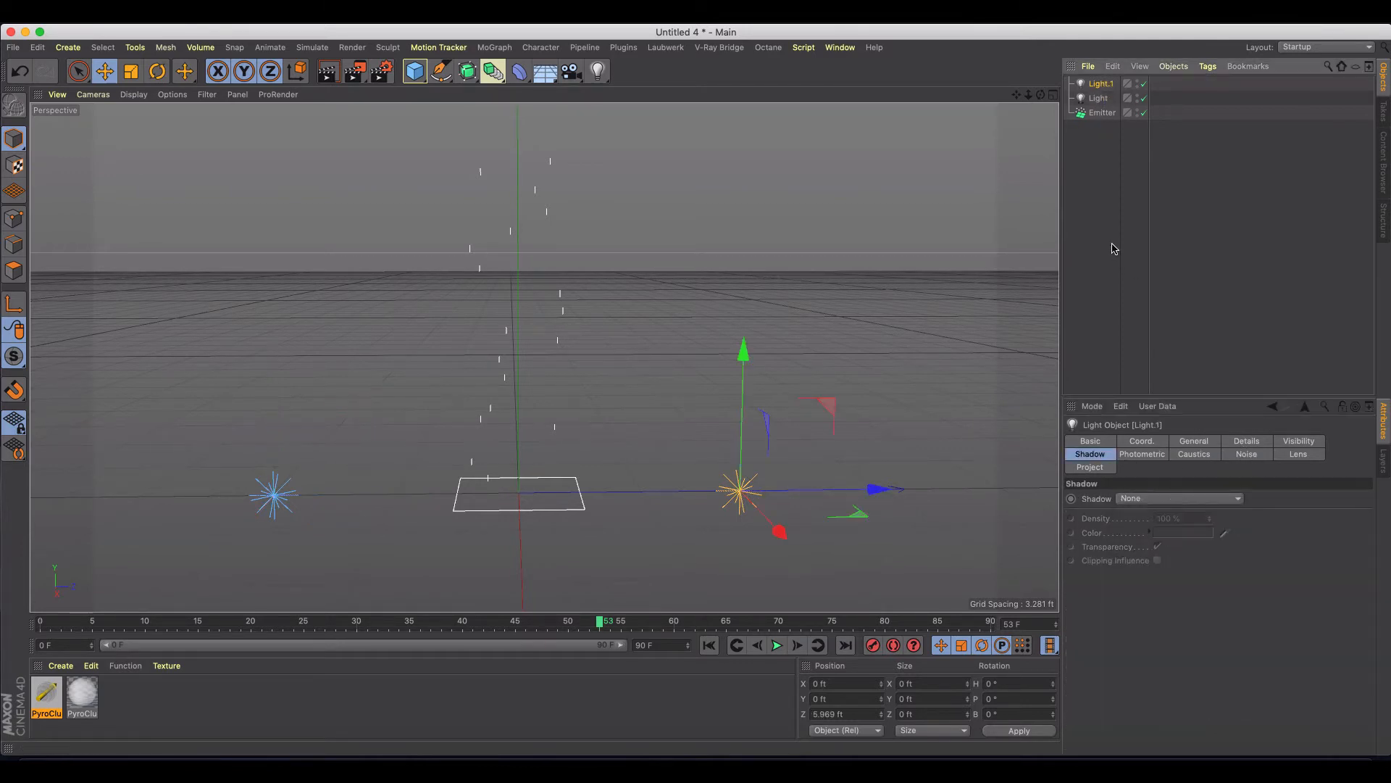
pyautogui.click(1178, 498)
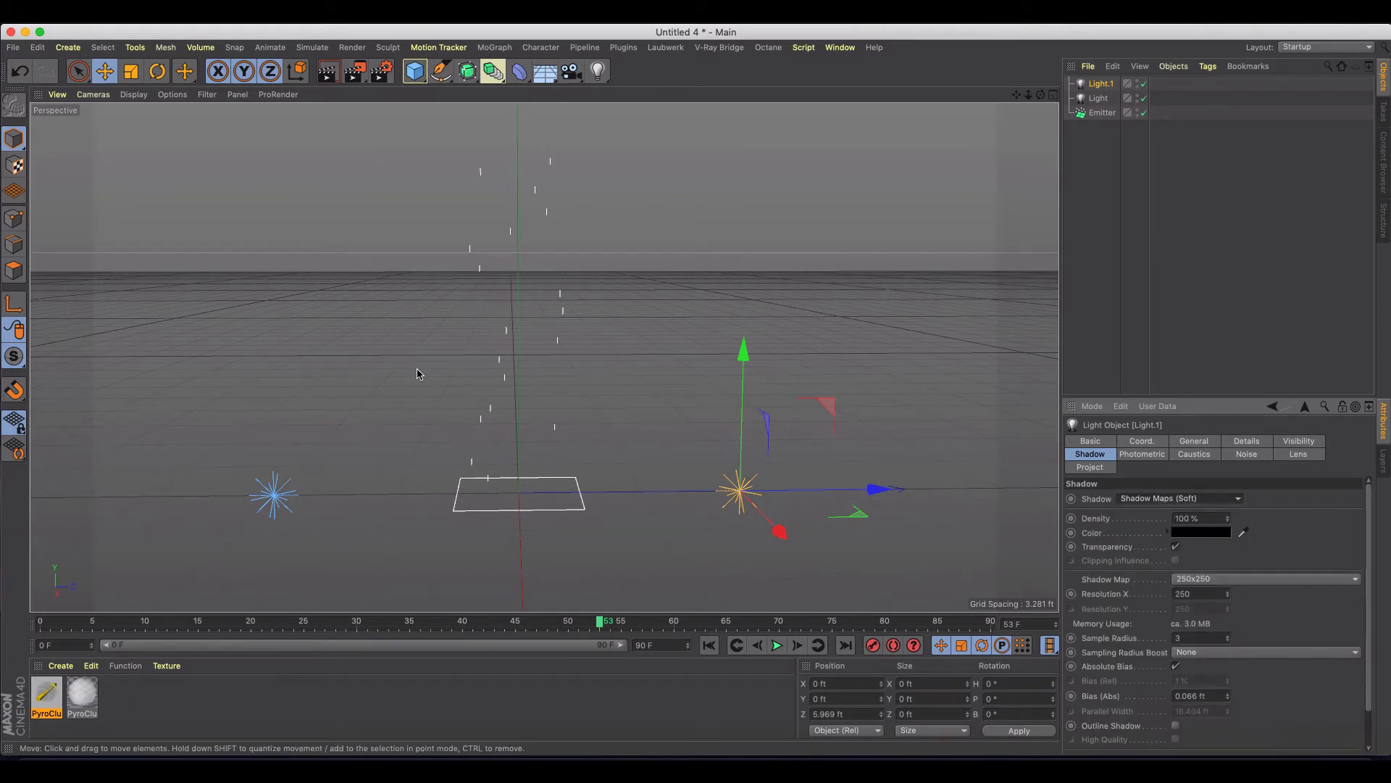
# Add an Environment object from the Floor/Sky toolbar group
pyautogui.click(568, 70)
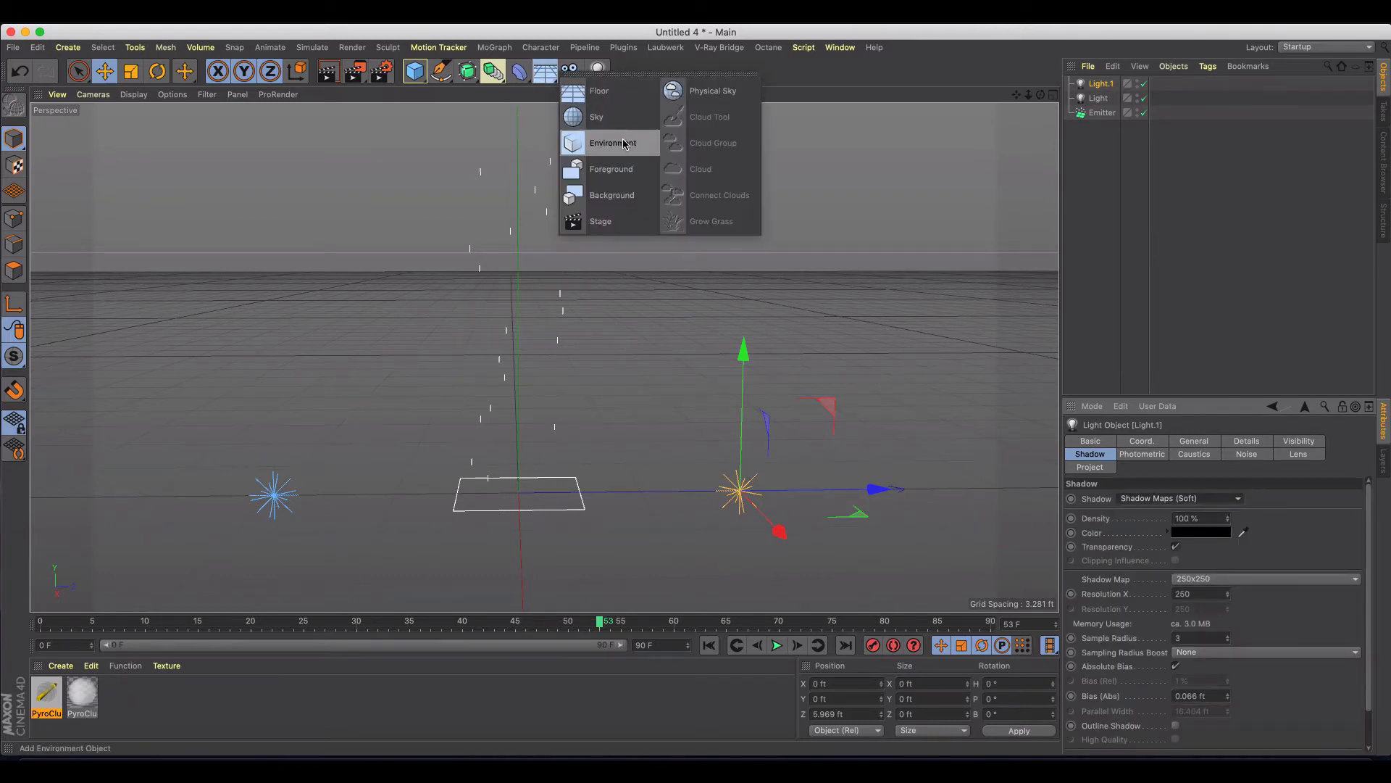
pyautogui.click(615, 142)
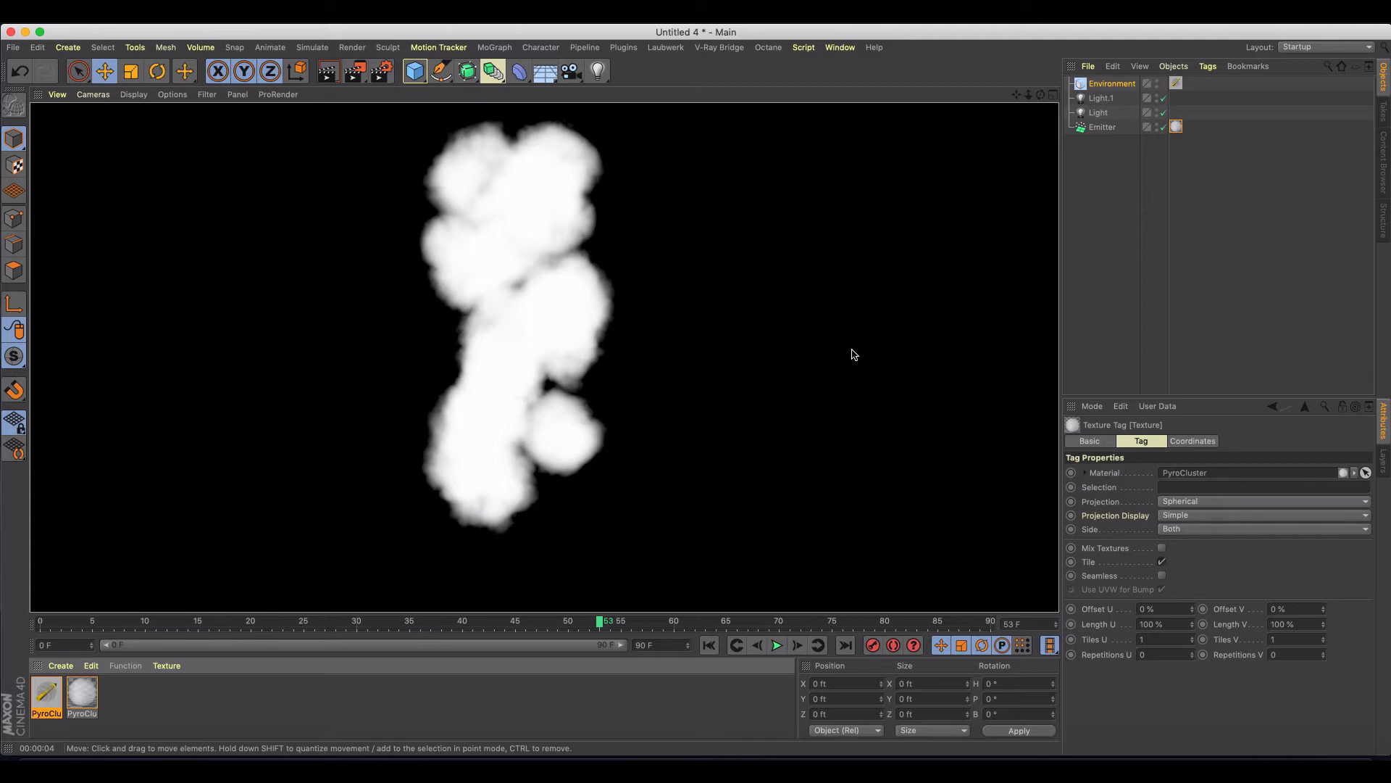
pyautogui.moveTo(837, 364)
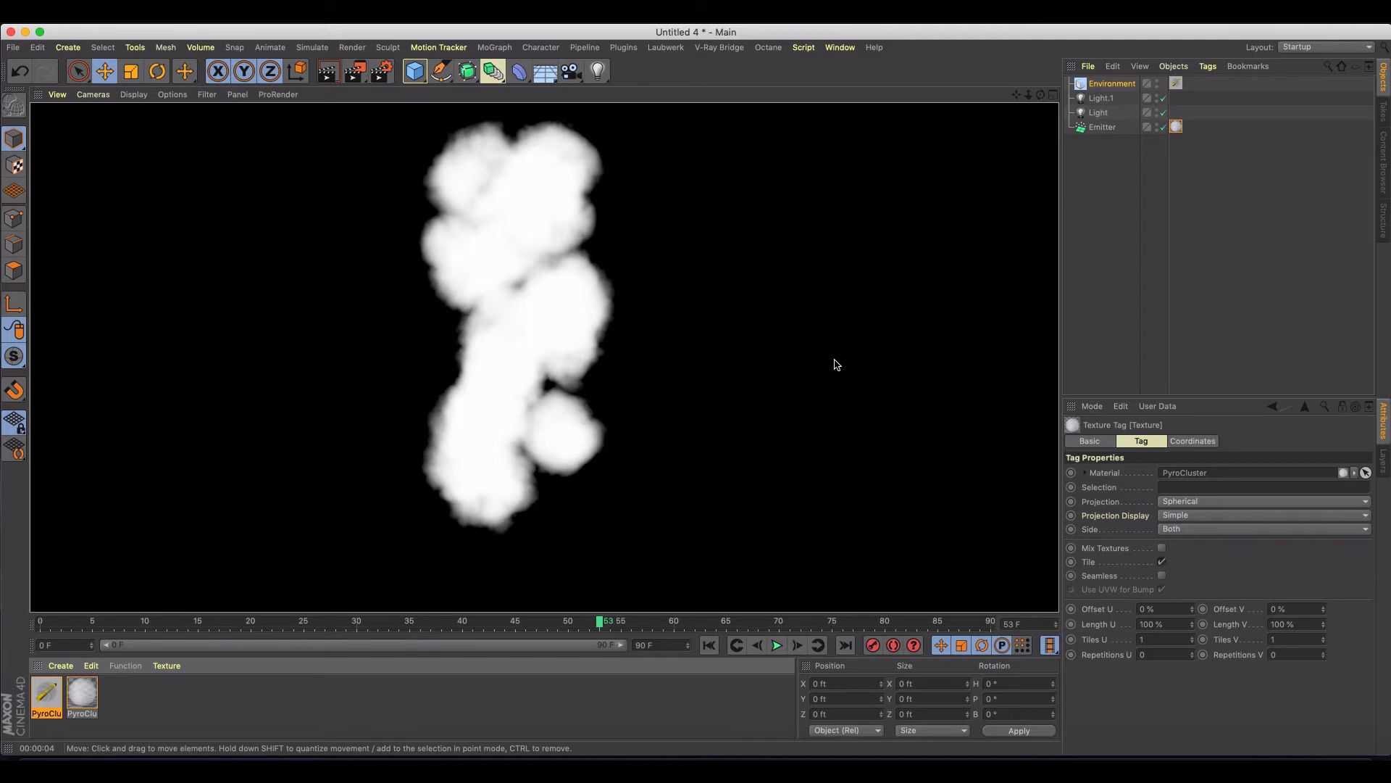
pyautogui.moveTo(140, 581)
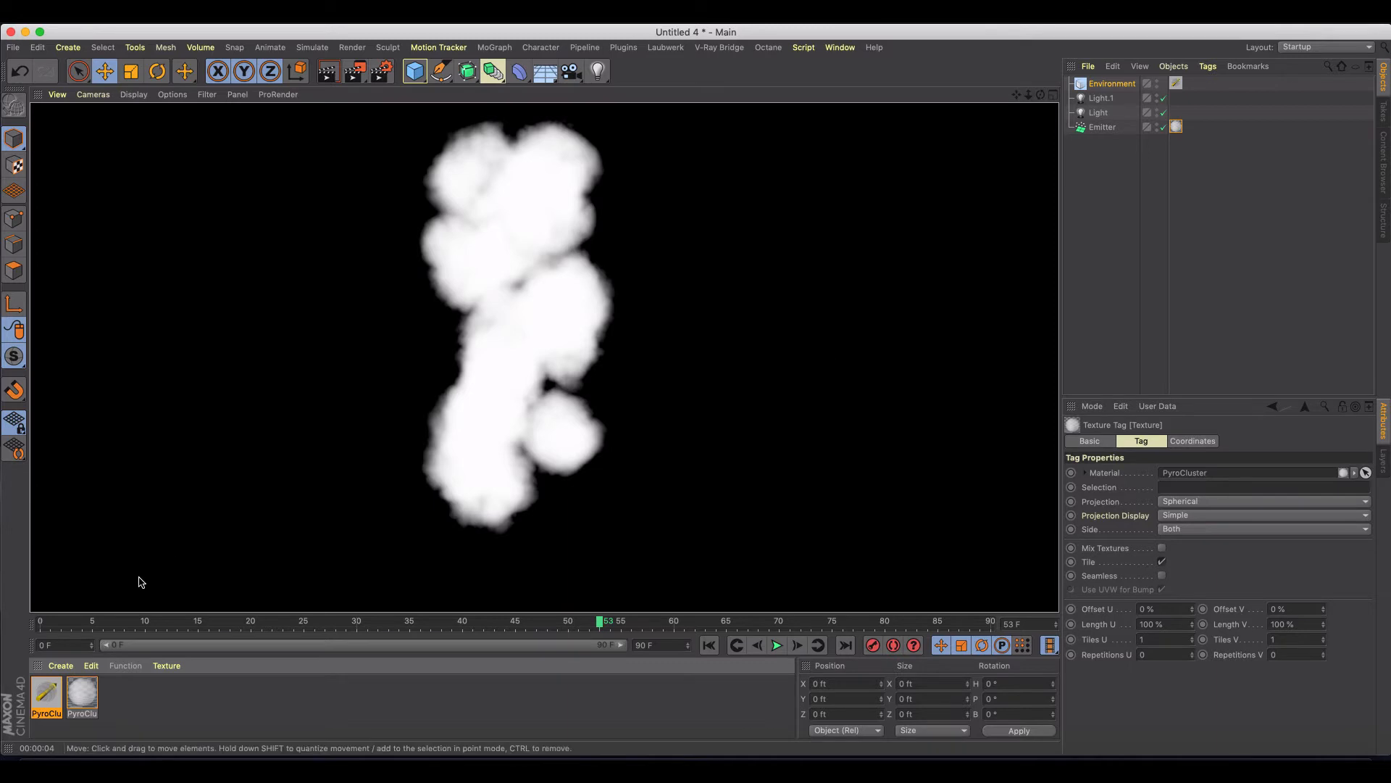
# Apply the Volcano preset in the PyroCluster material's Settings, confirming the parameter conversion
pyautogui.click(1007, 31)
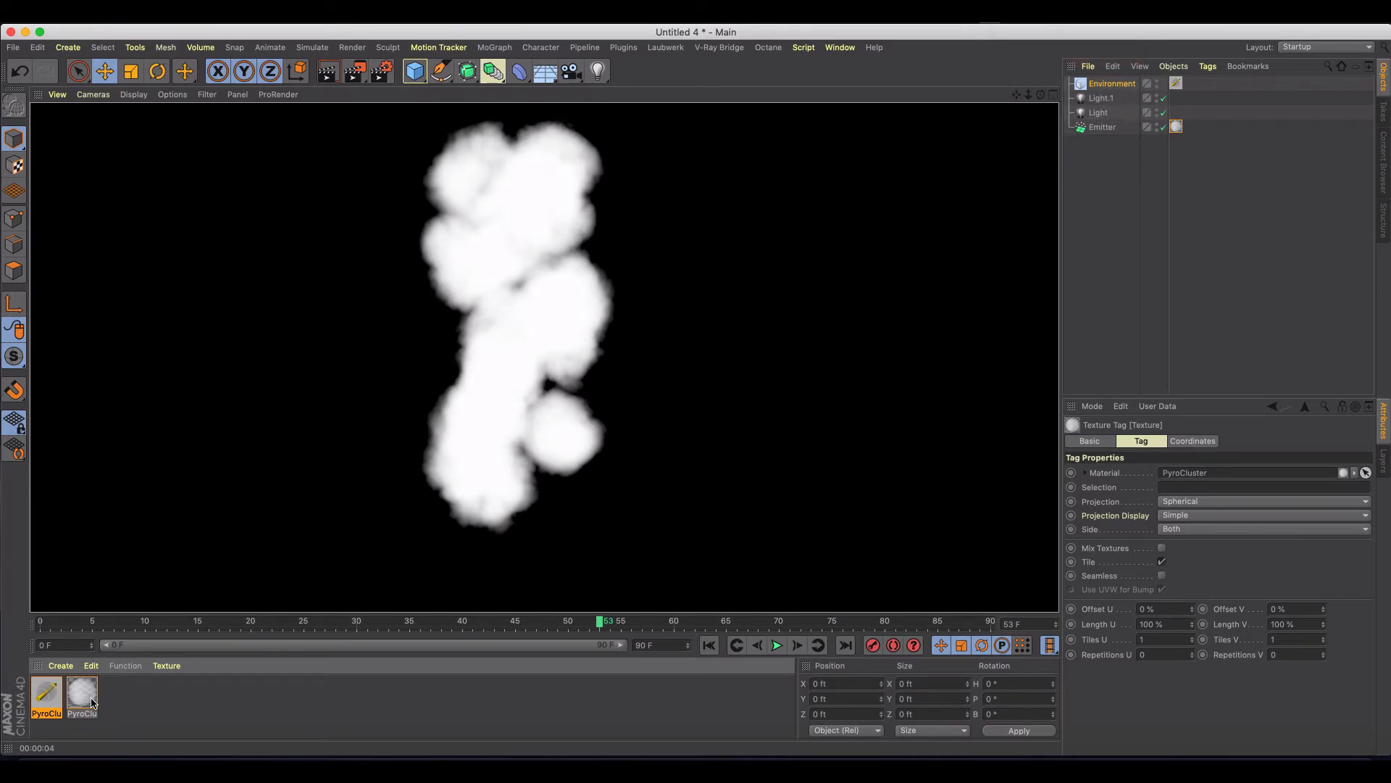
pyautogui.doubleClick(81, 698)
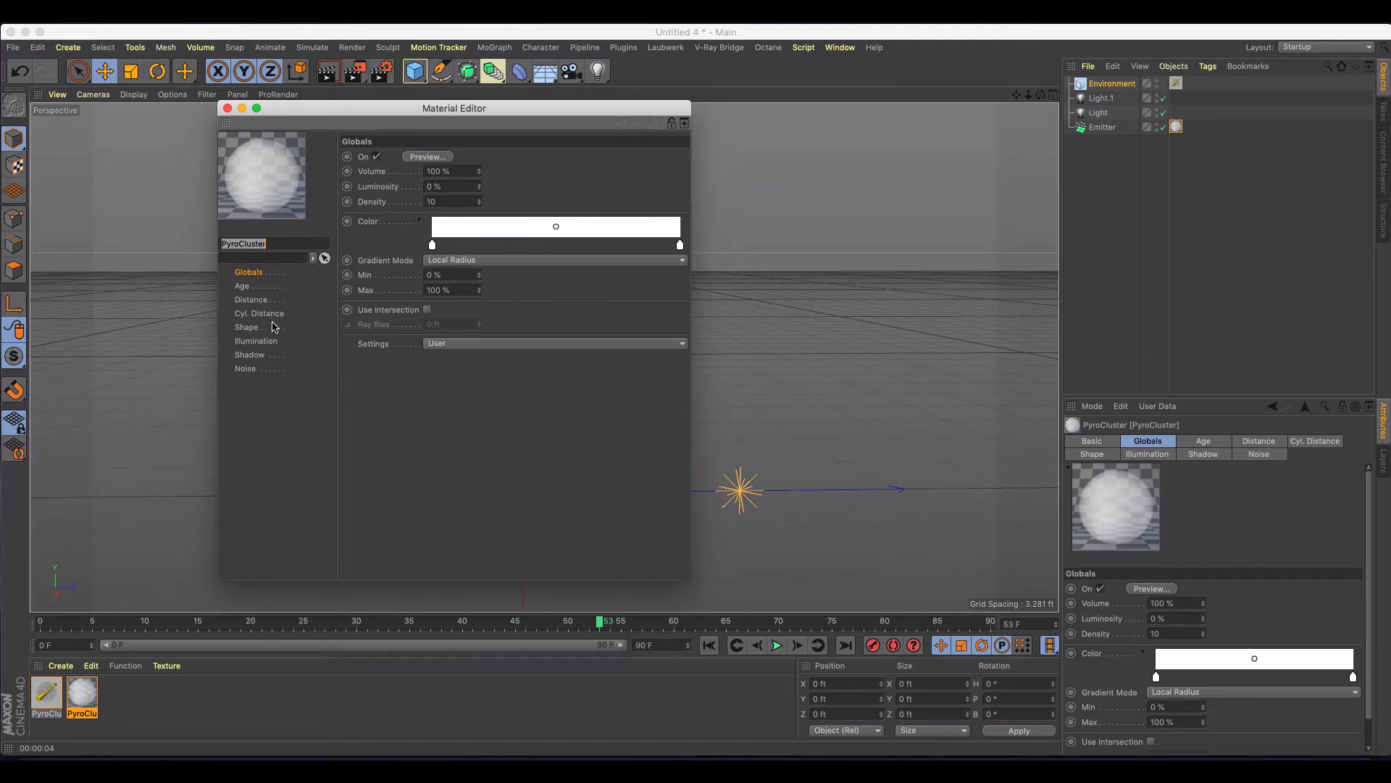
pyautogui.moveTo(505, 360)
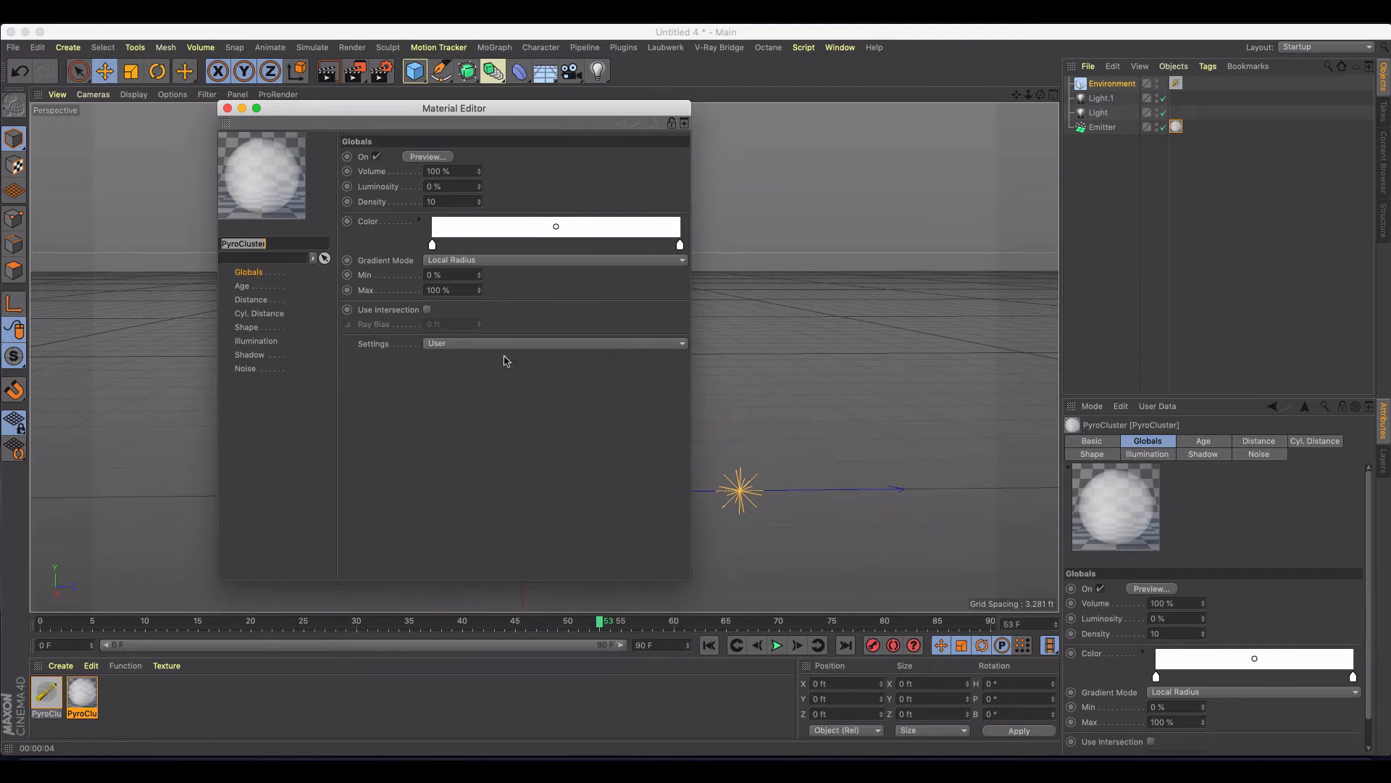
pyautogui.click(554, 343)
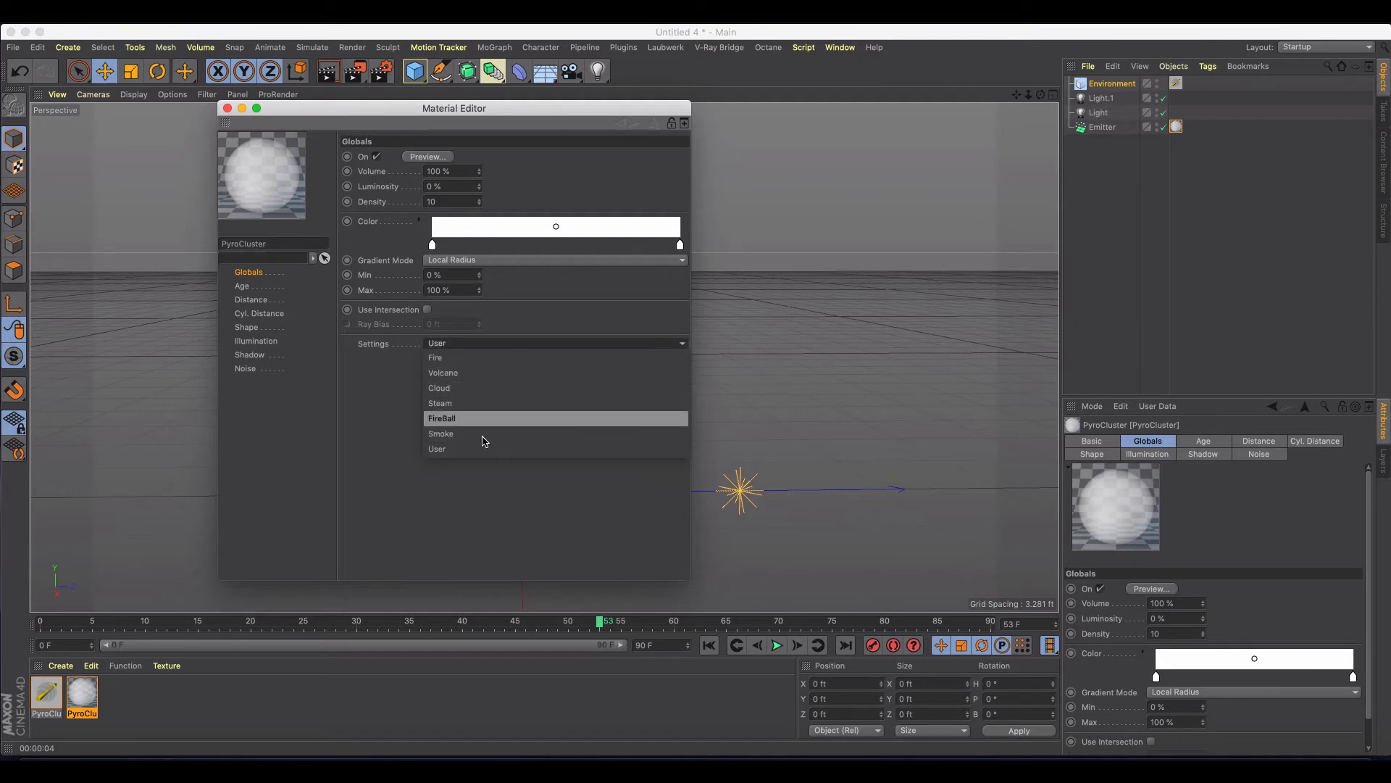
pyautogui.moveTo(468, 387)
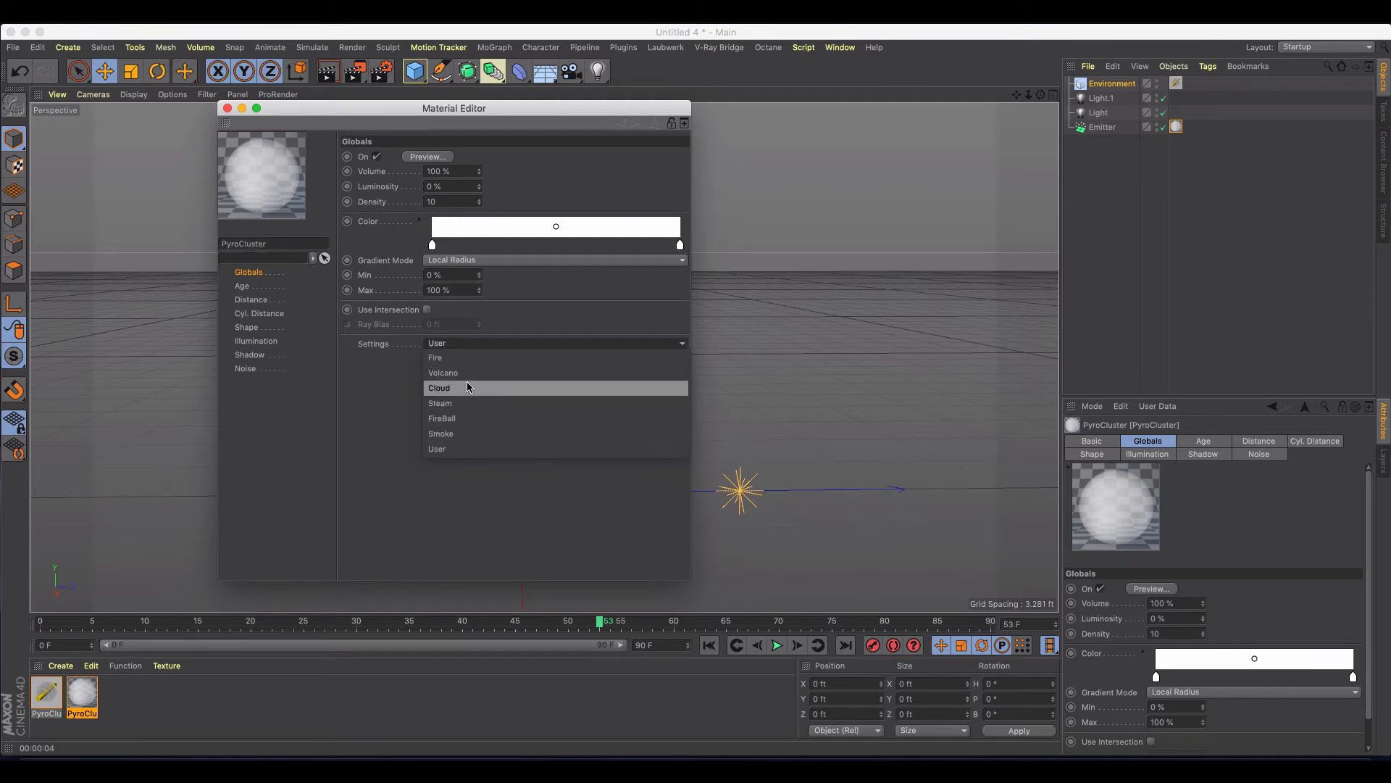
pyautogui.click(442, 373)
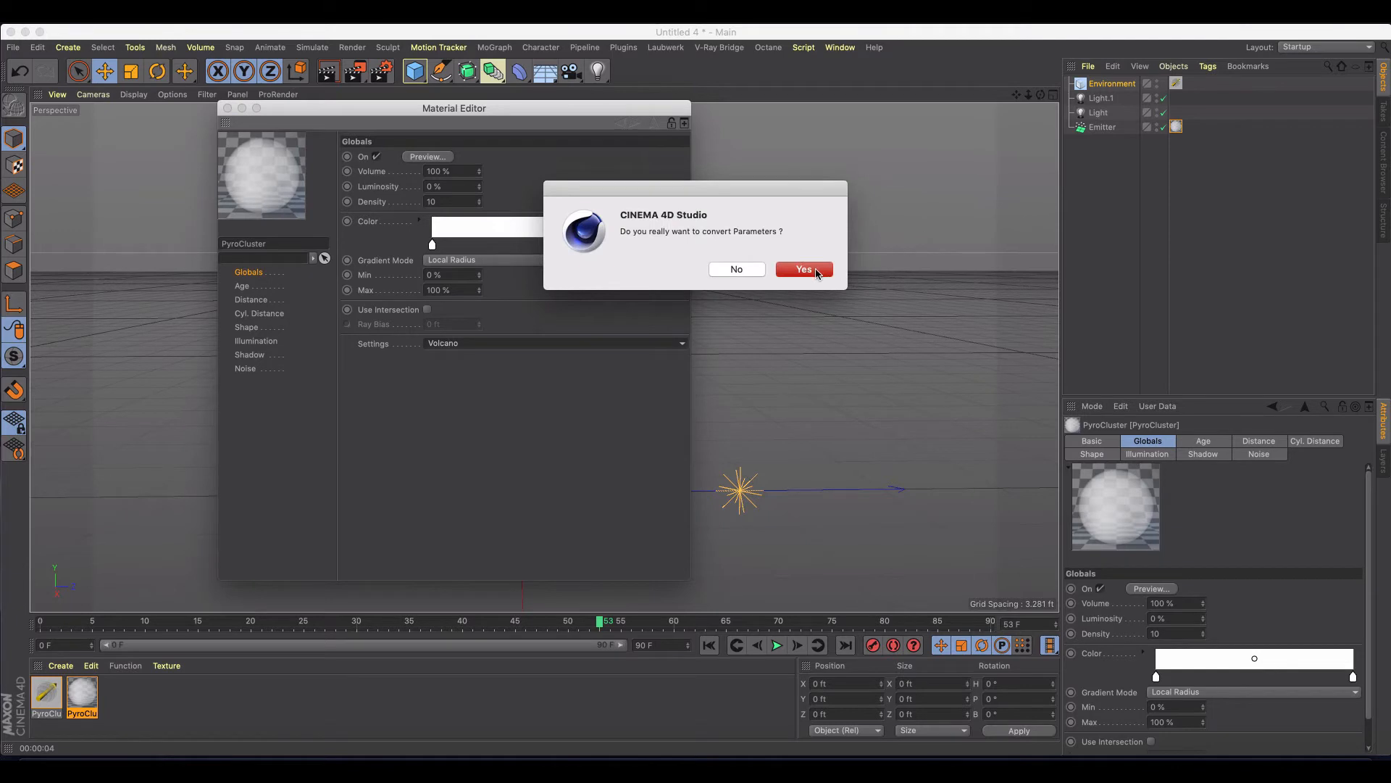
pyautogui.click(804, 269)
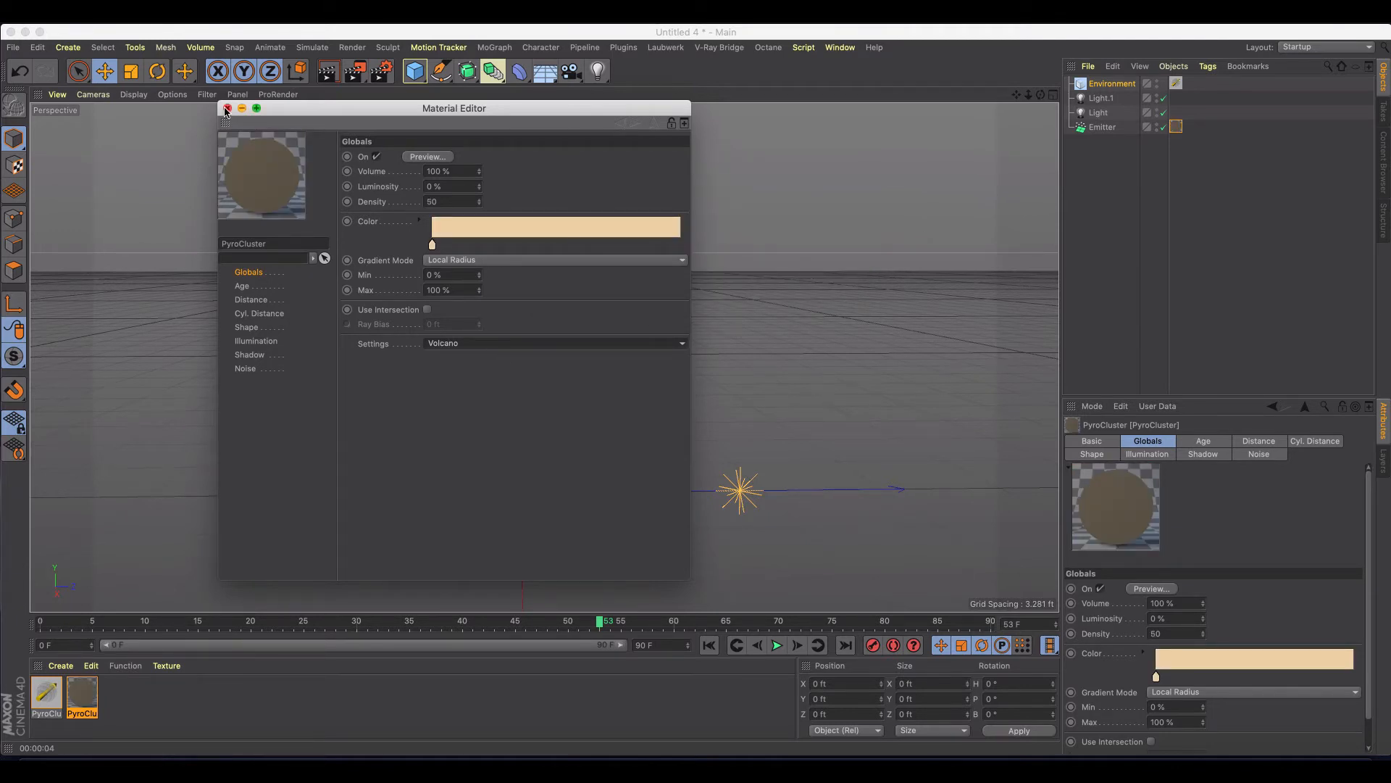
# Close the Material Editor
pyautogui.click(226, 109)
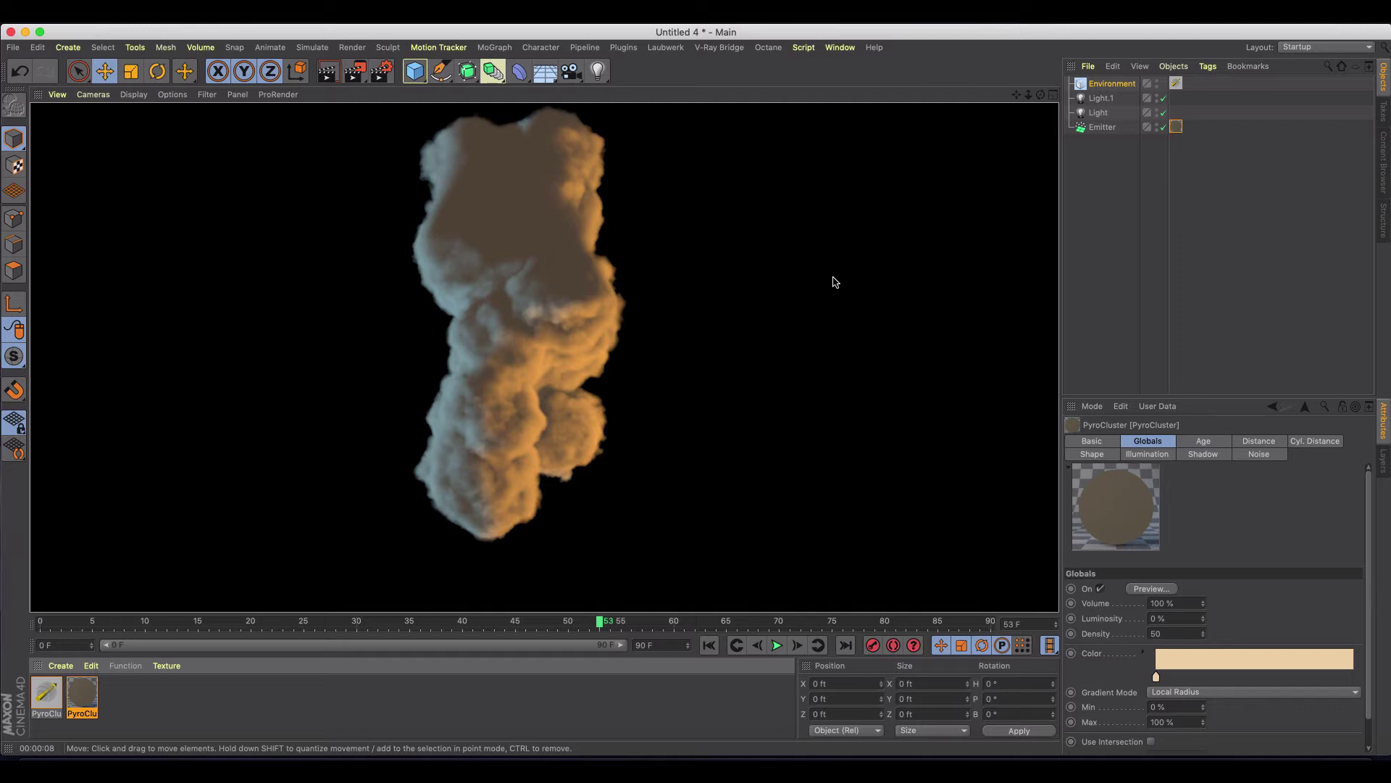
pyautogui.moveTo(821, 281)
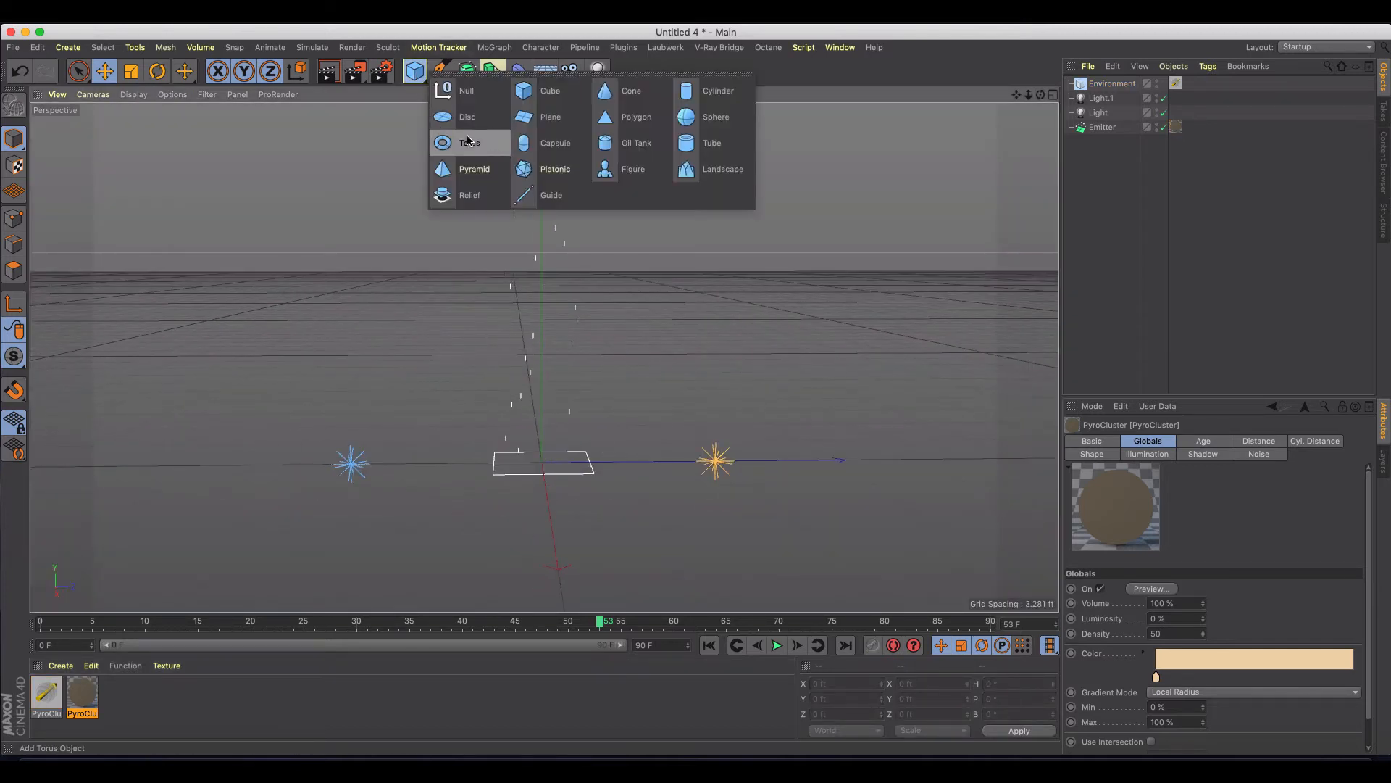
pyautogui.click(723, 169)
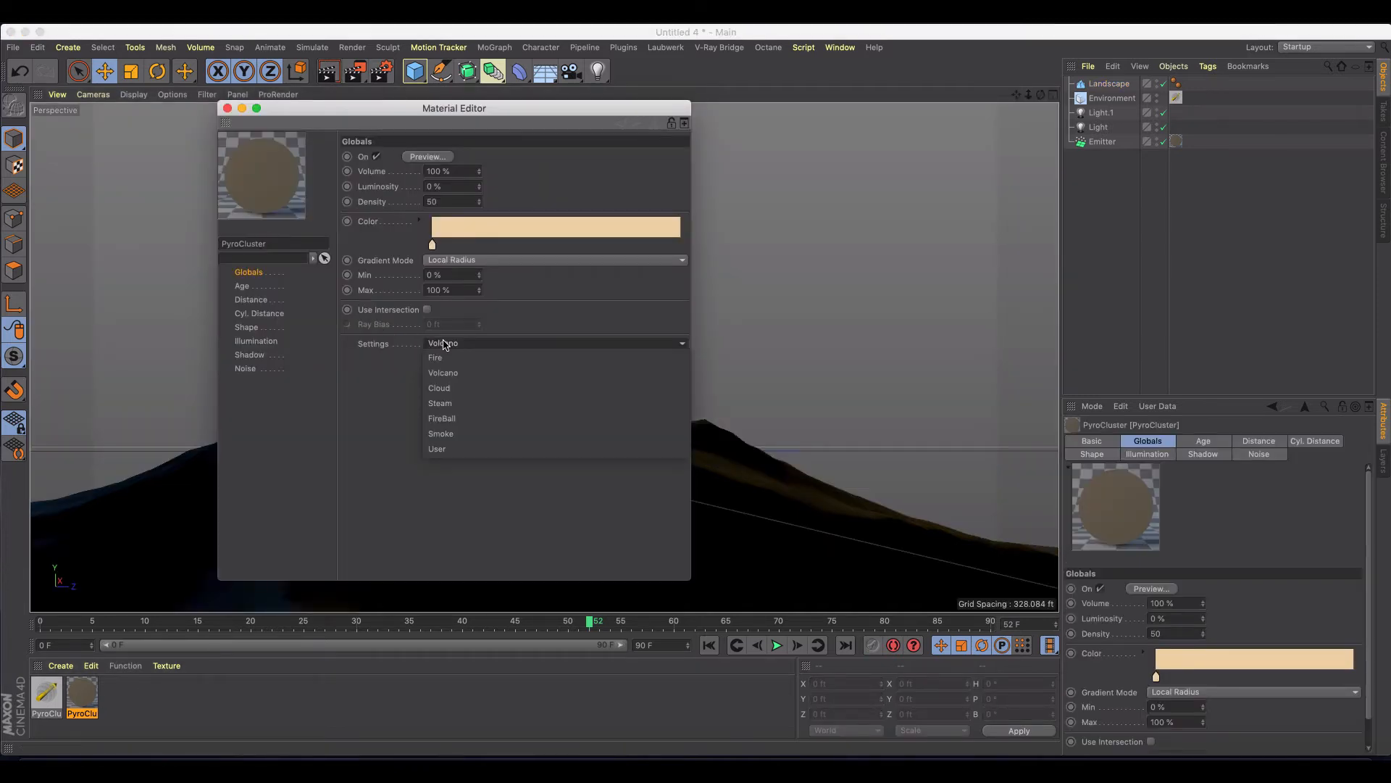
pyautogui.moveTo(463, 405)
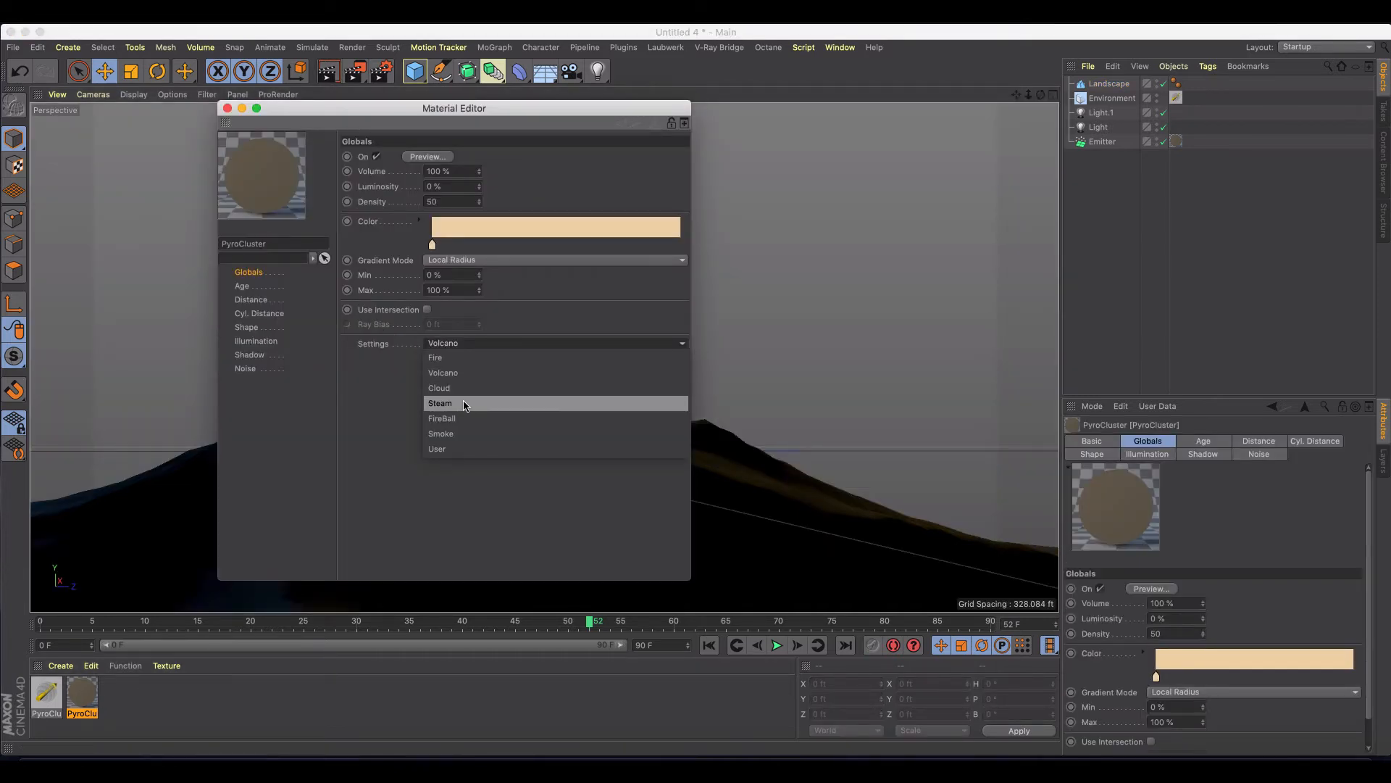
# Try the Steam and FireBall presets on the PyroCluster material and render a preview
pyautogui.click(440, 402)
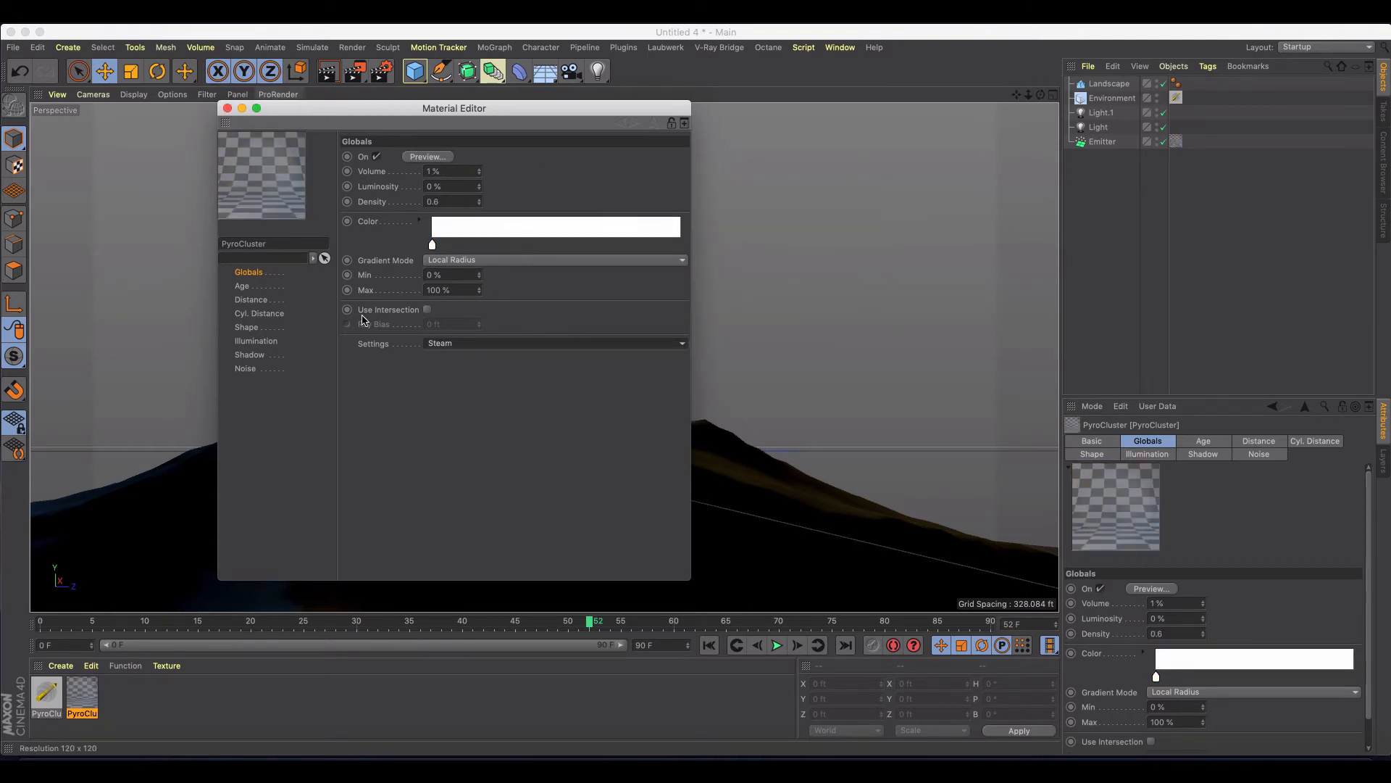
pyautogui.click(227, 108)
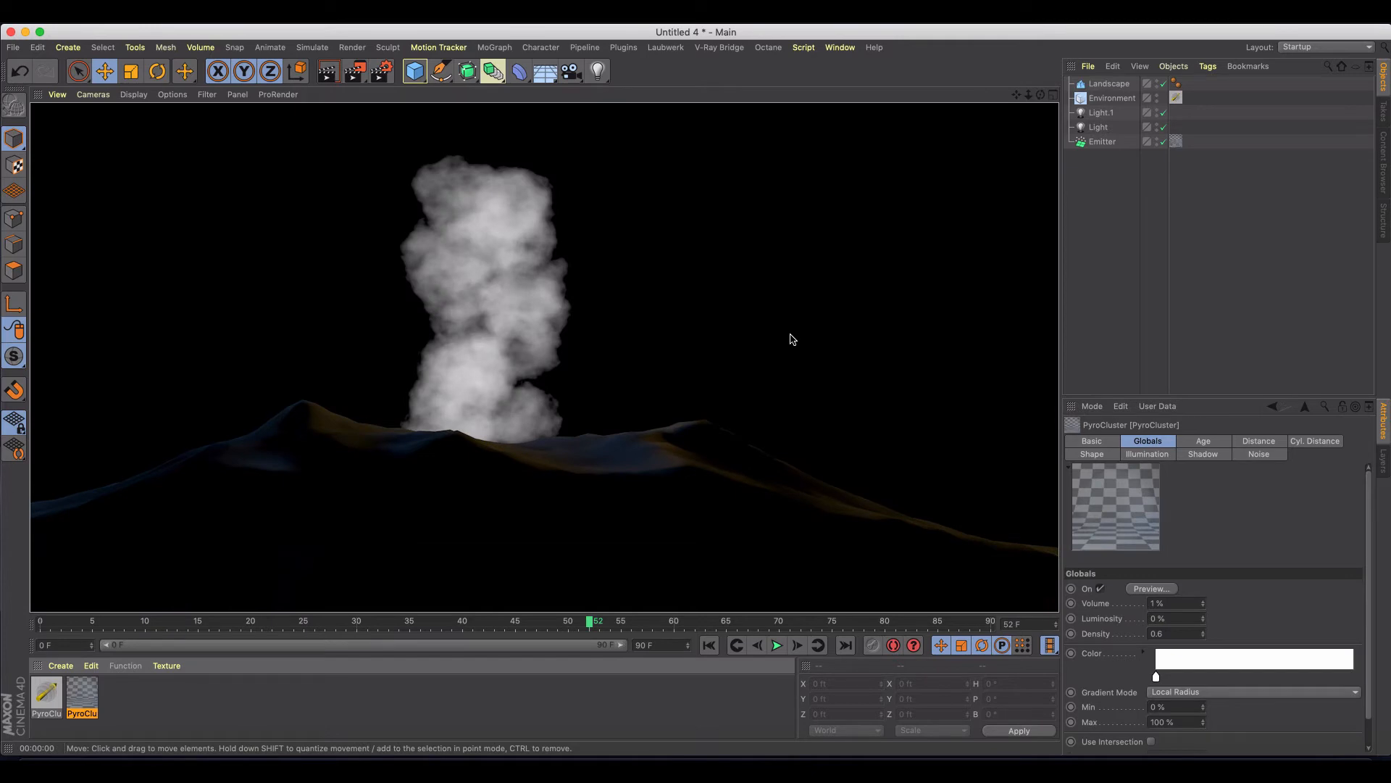
pyautogui.moveTo(383, 521)
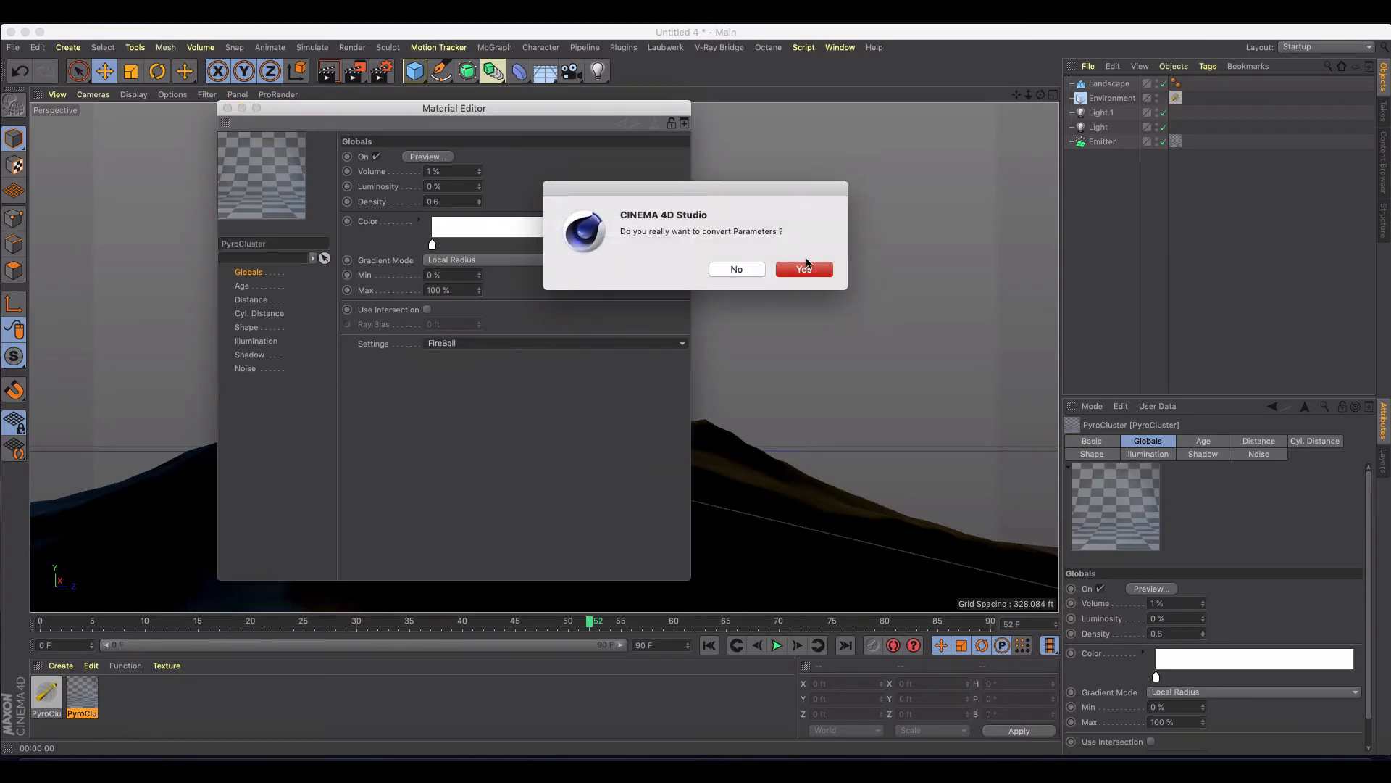
pyautogui.click(804, 269)
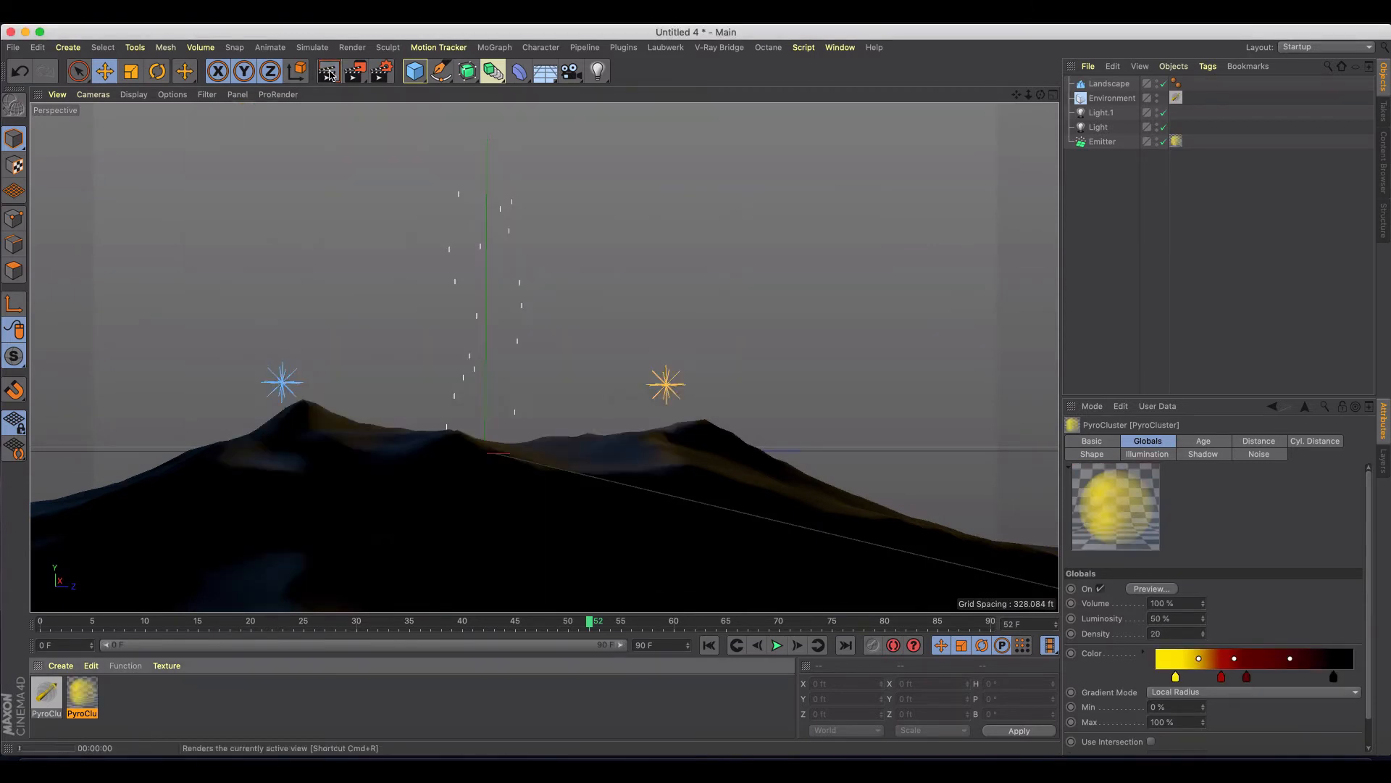
pyautogui.click(327, 71)
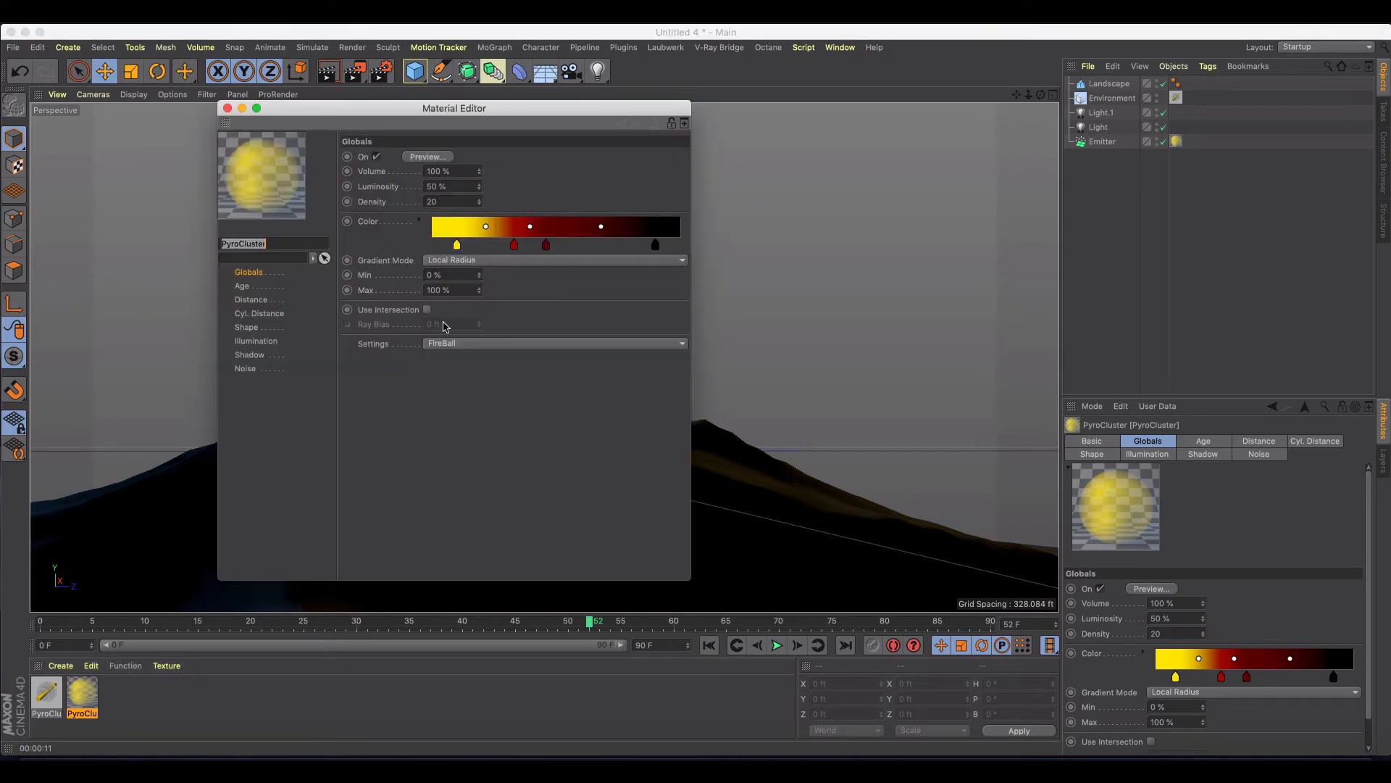
# Switch the PyroCluster material to the Cloud preset, confirming the conversion
pyautogui.click(555, 343)
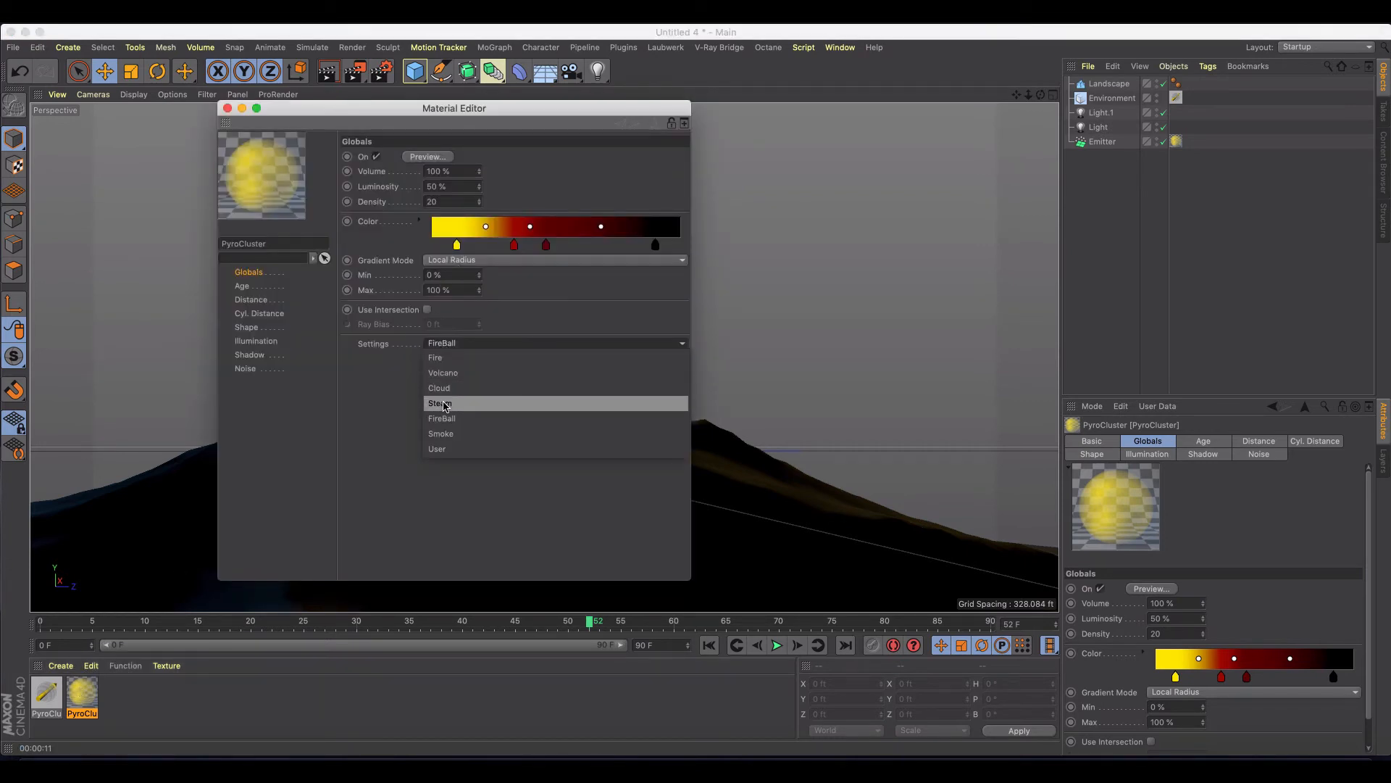
pyautogui.click(440, 402)
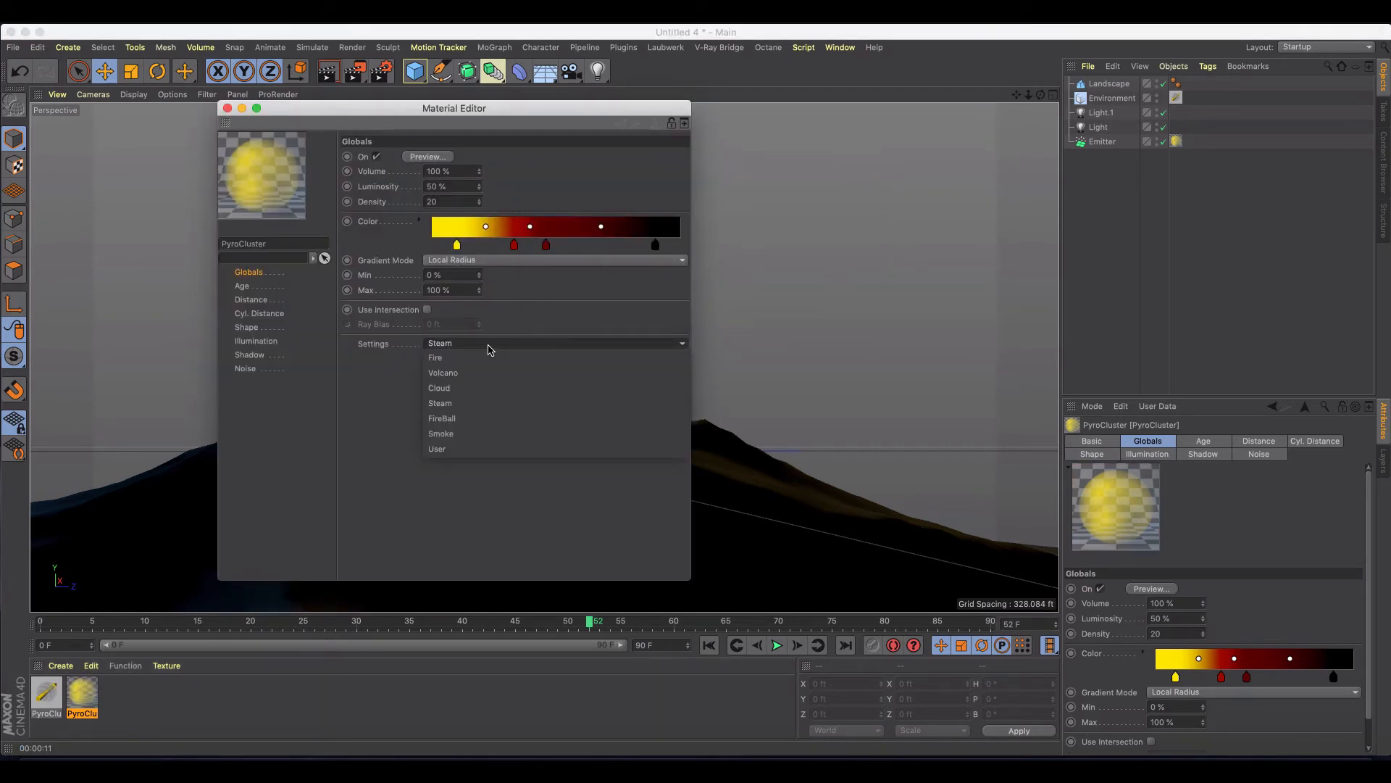
pyautogui.click(439, 388)
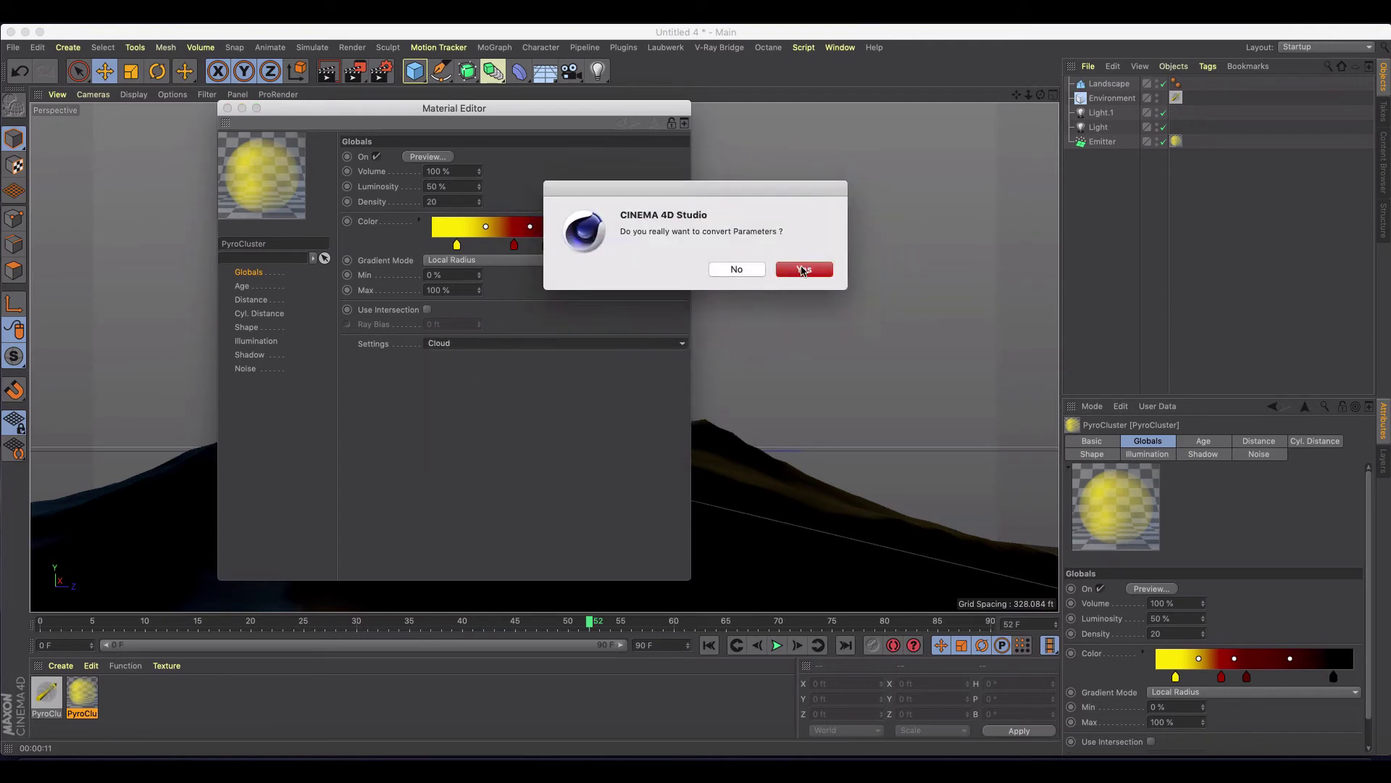
pyautogui.click(804, 269)
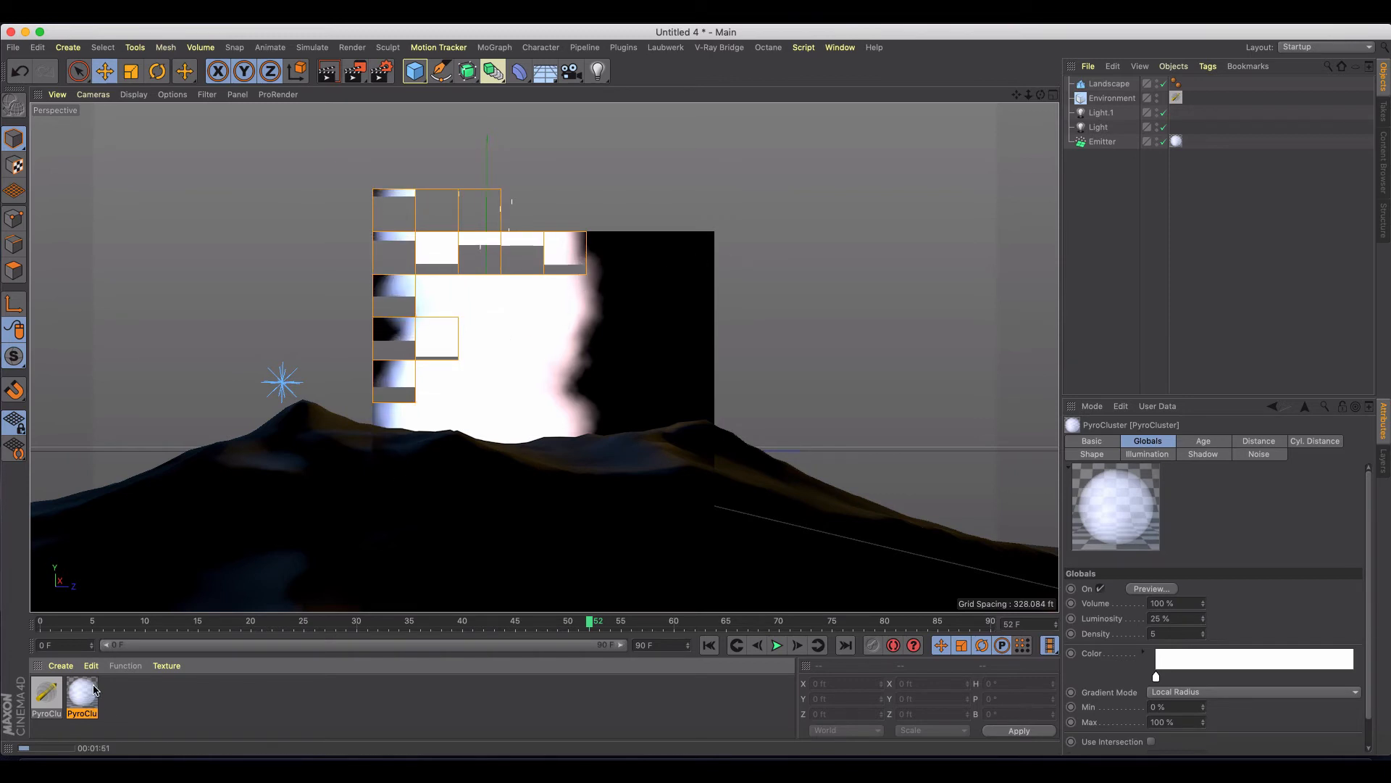
# Reapply the Volcano preset (tan, density 50) to PyroCluster, confirm, and close the editor
pyautogui.doubleClick(81, 698)
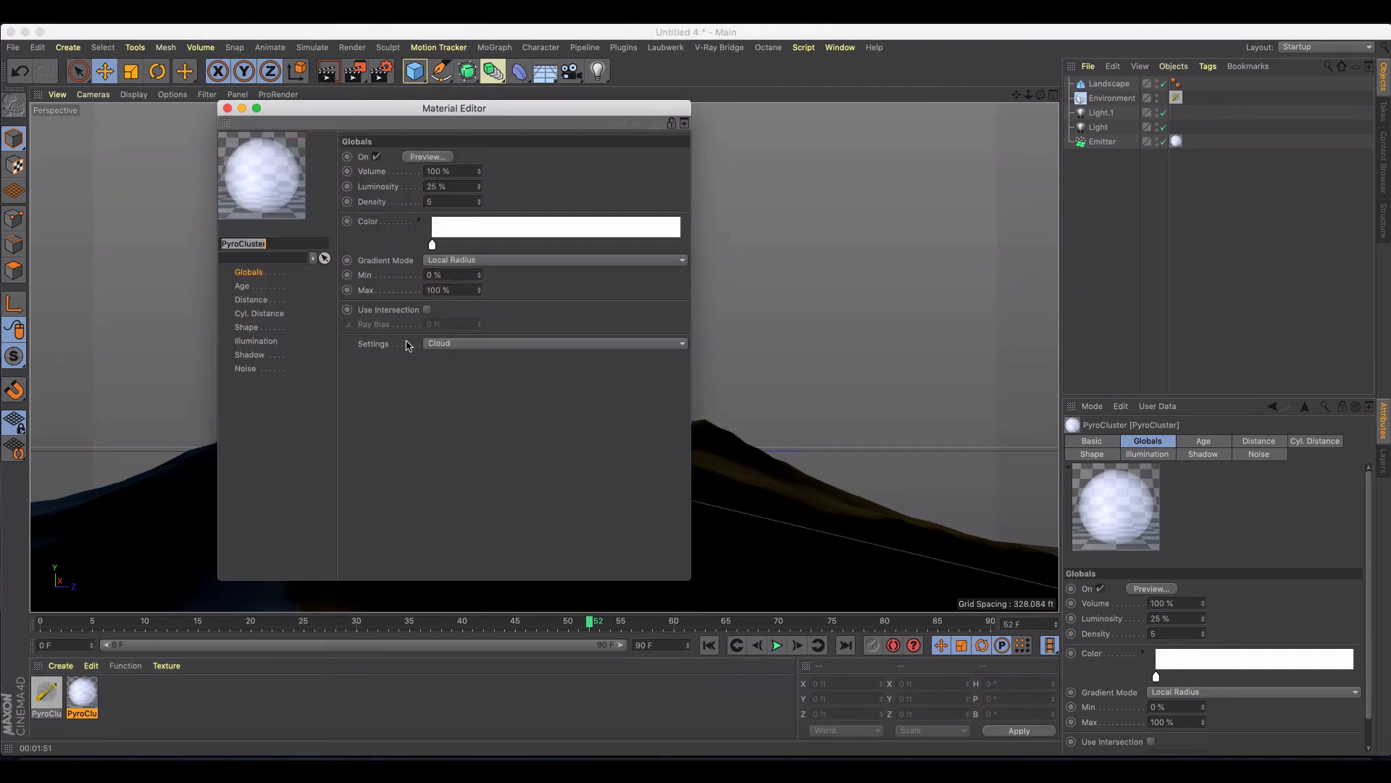
pyautogui.click(555, 344)
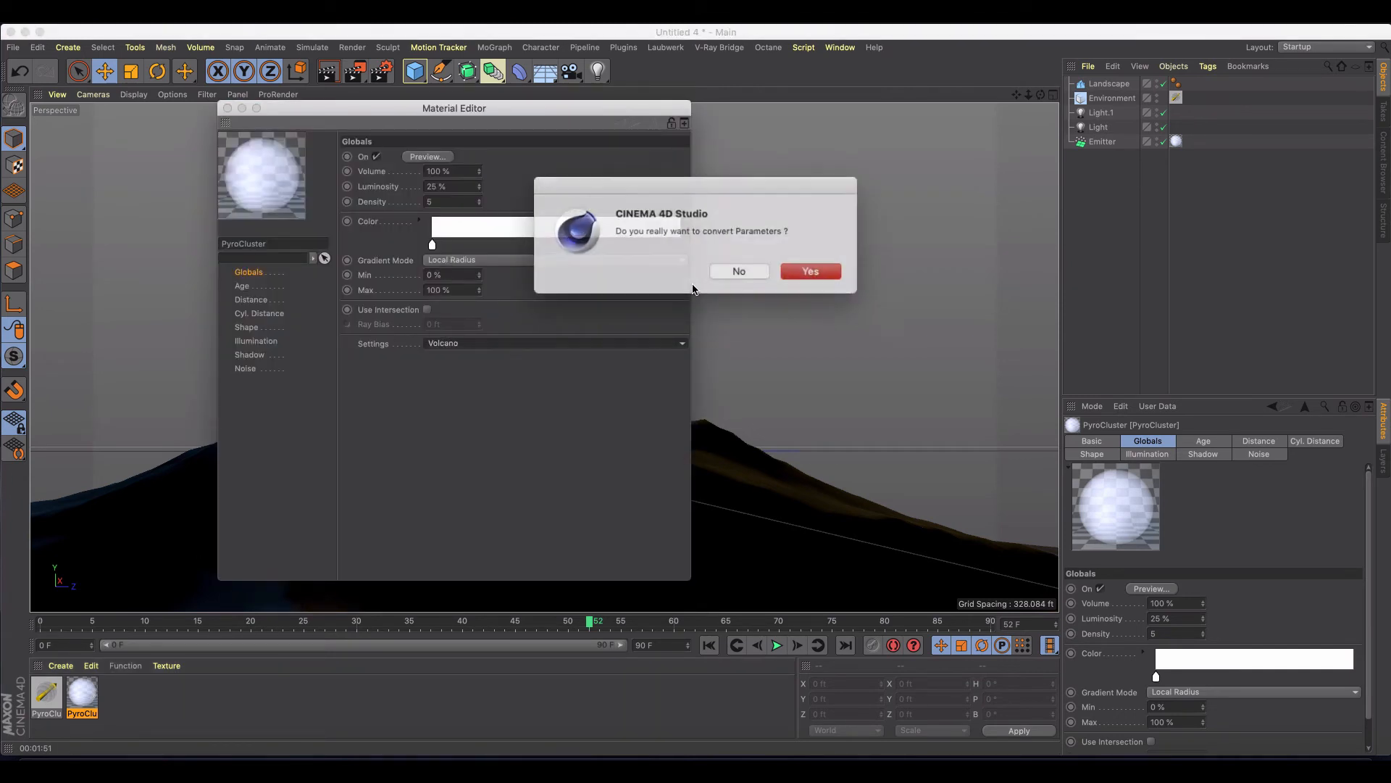
pyautogui.click(811, 272)
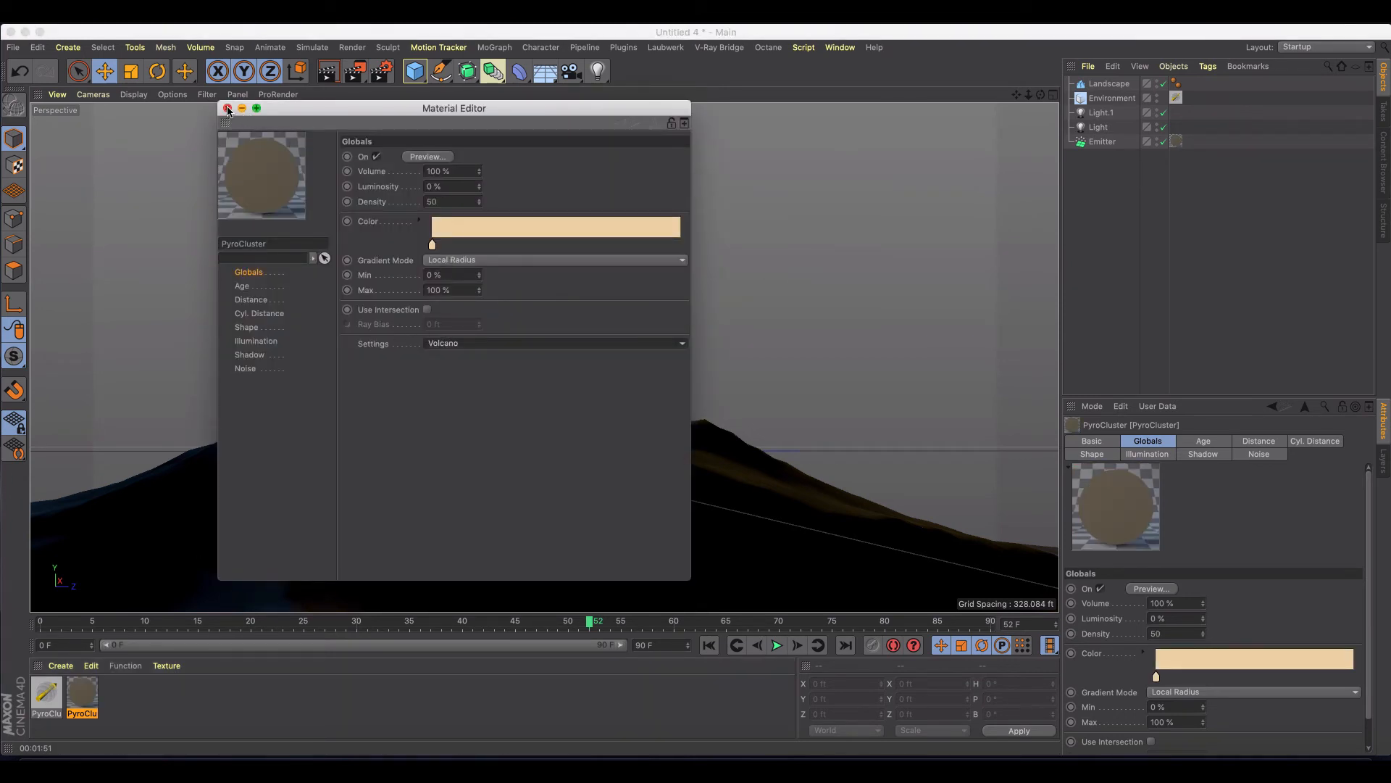
pyautogui.click(228, 109)
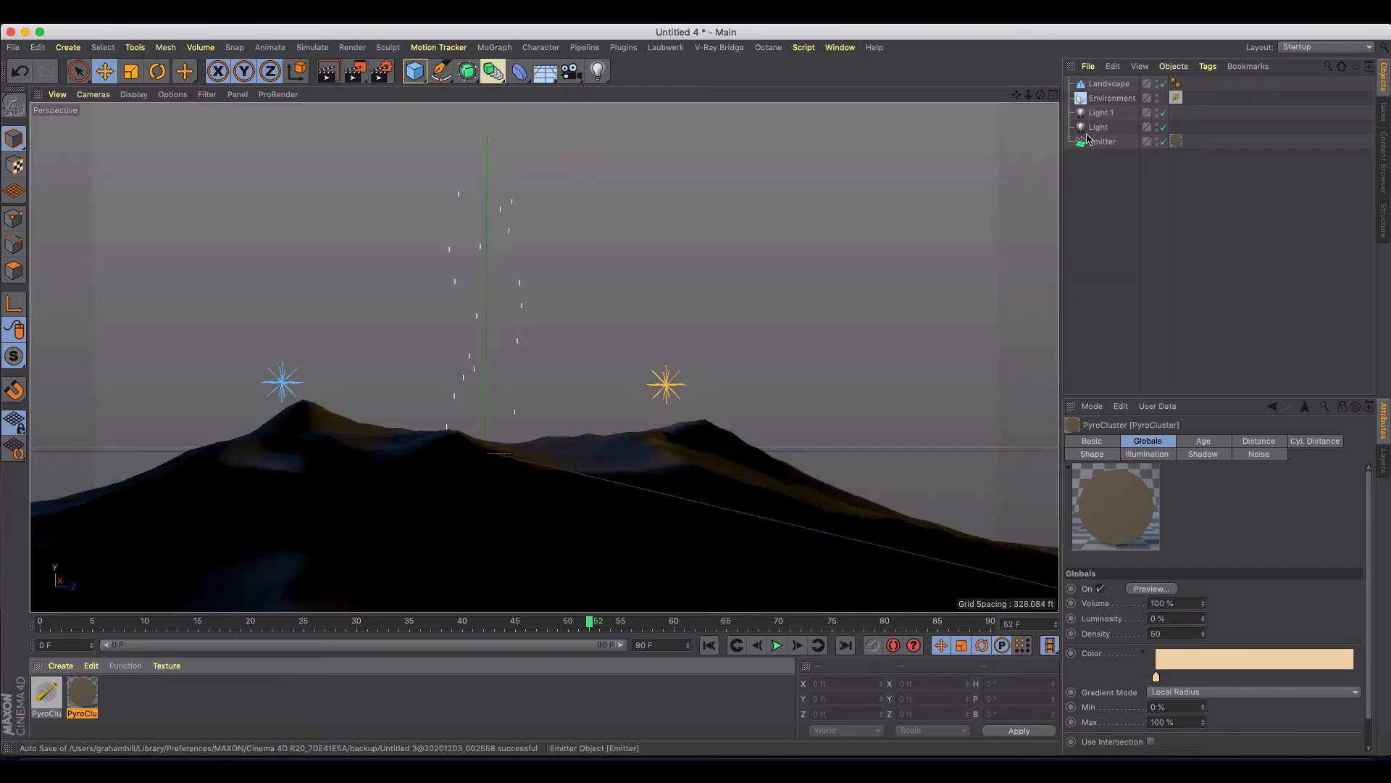
# Select the Emitter and add a Turbulence force from Simulate > Particles
pyautogui.click(1102, 141)
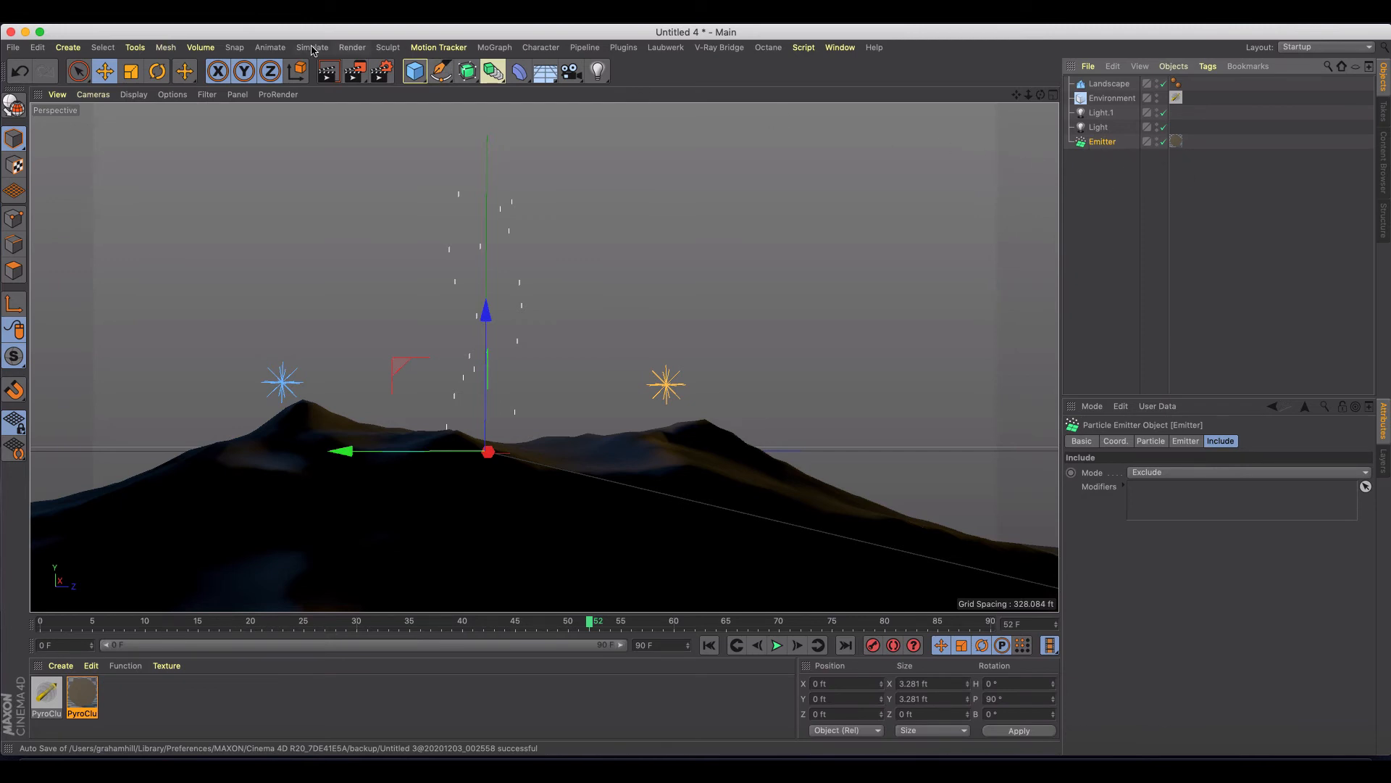
pyautogui.click(312, 47)
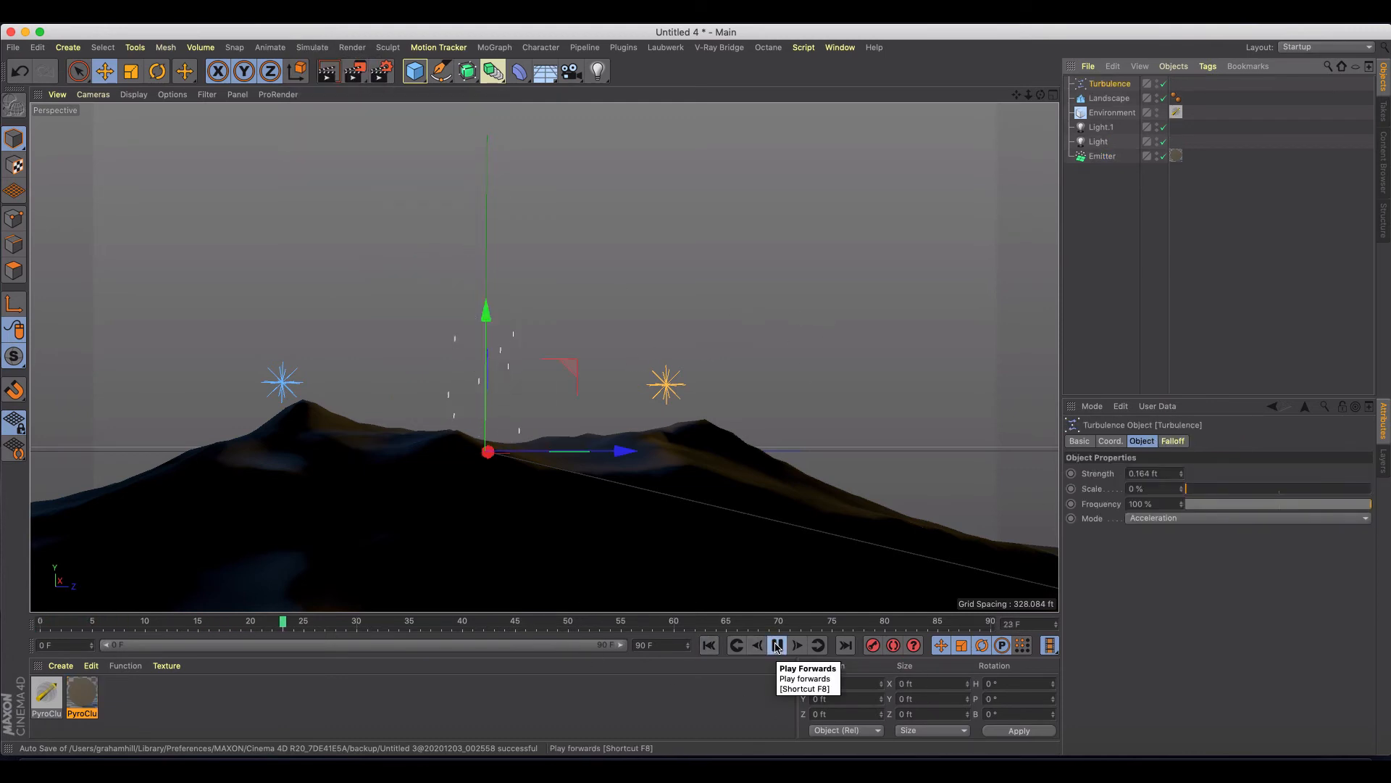
# Replay the particle animation from the start to watch the turbulence effect
pyautogui.click(777, 645)
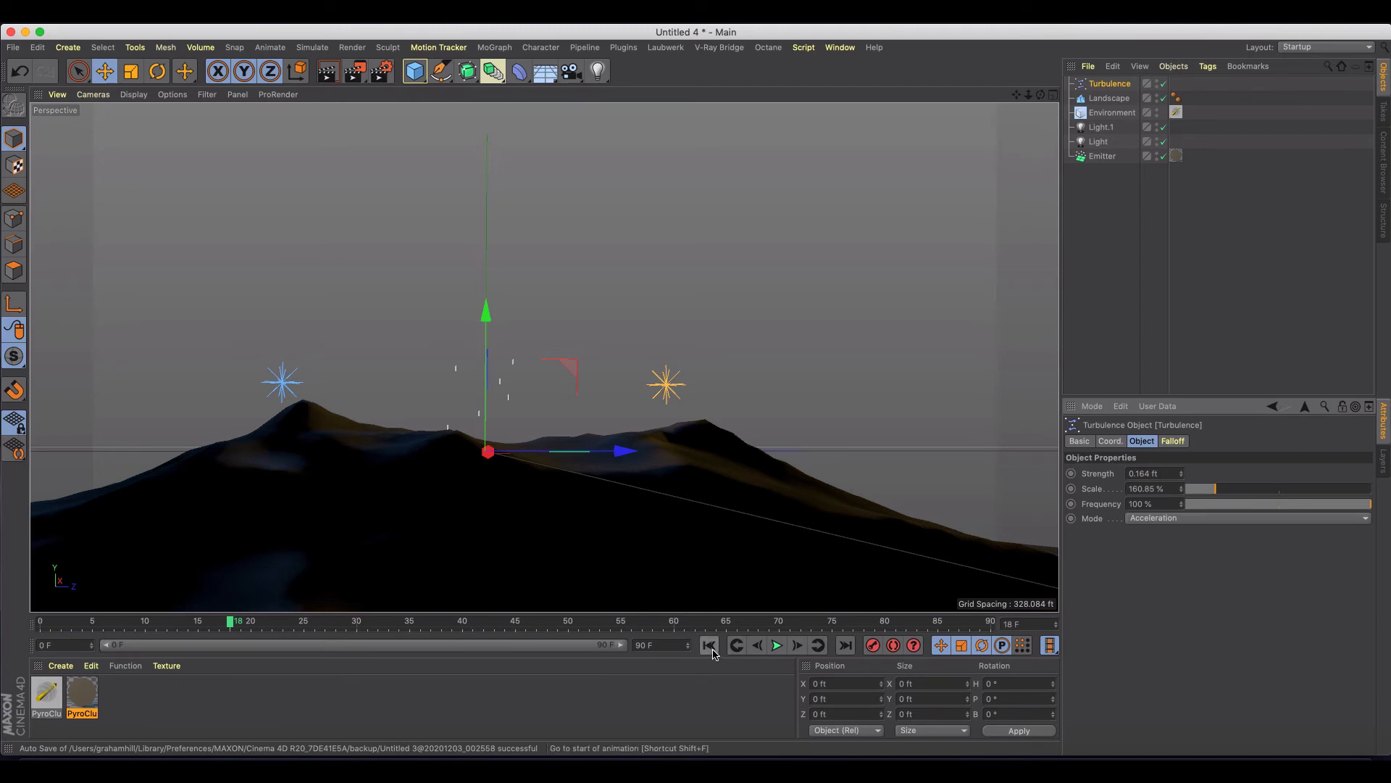
pyautogui.click(776, 646)
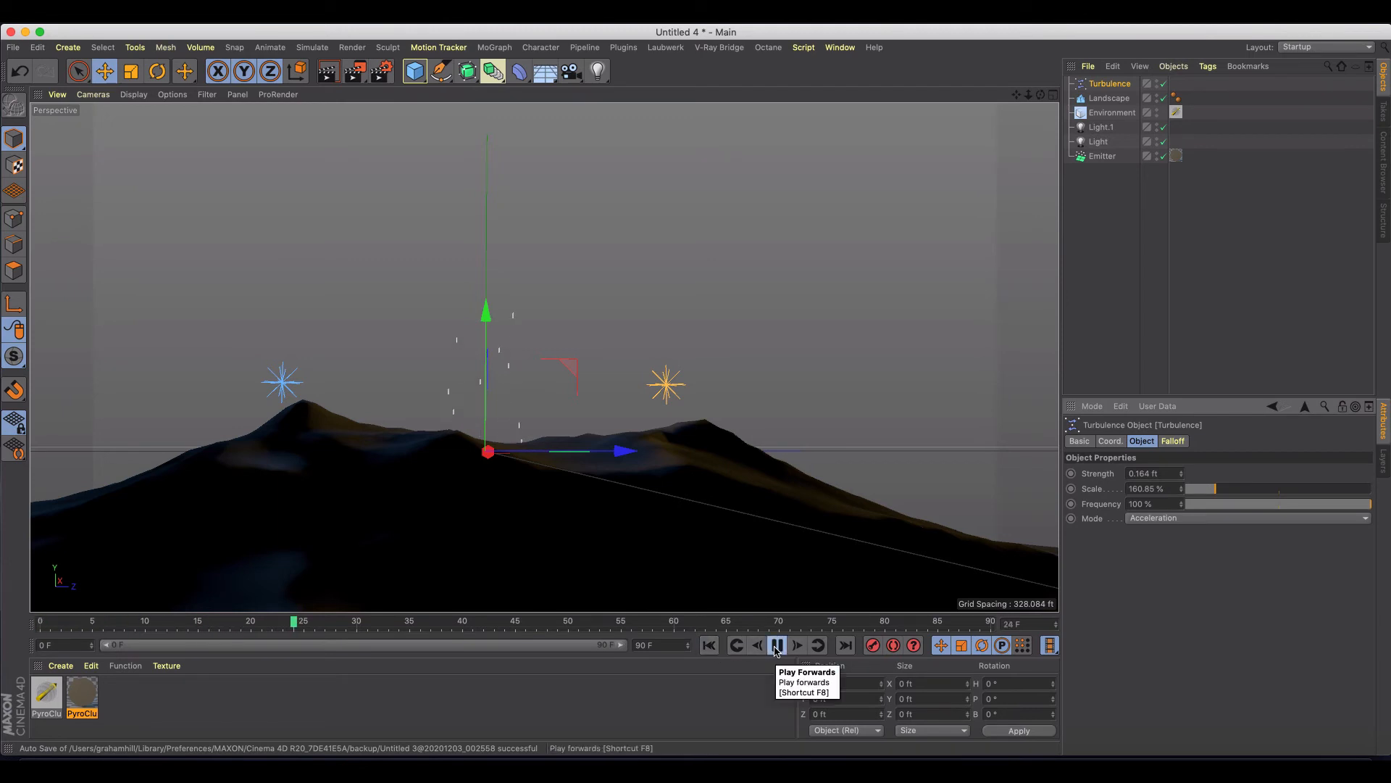
pyautogui.click(776, 645)
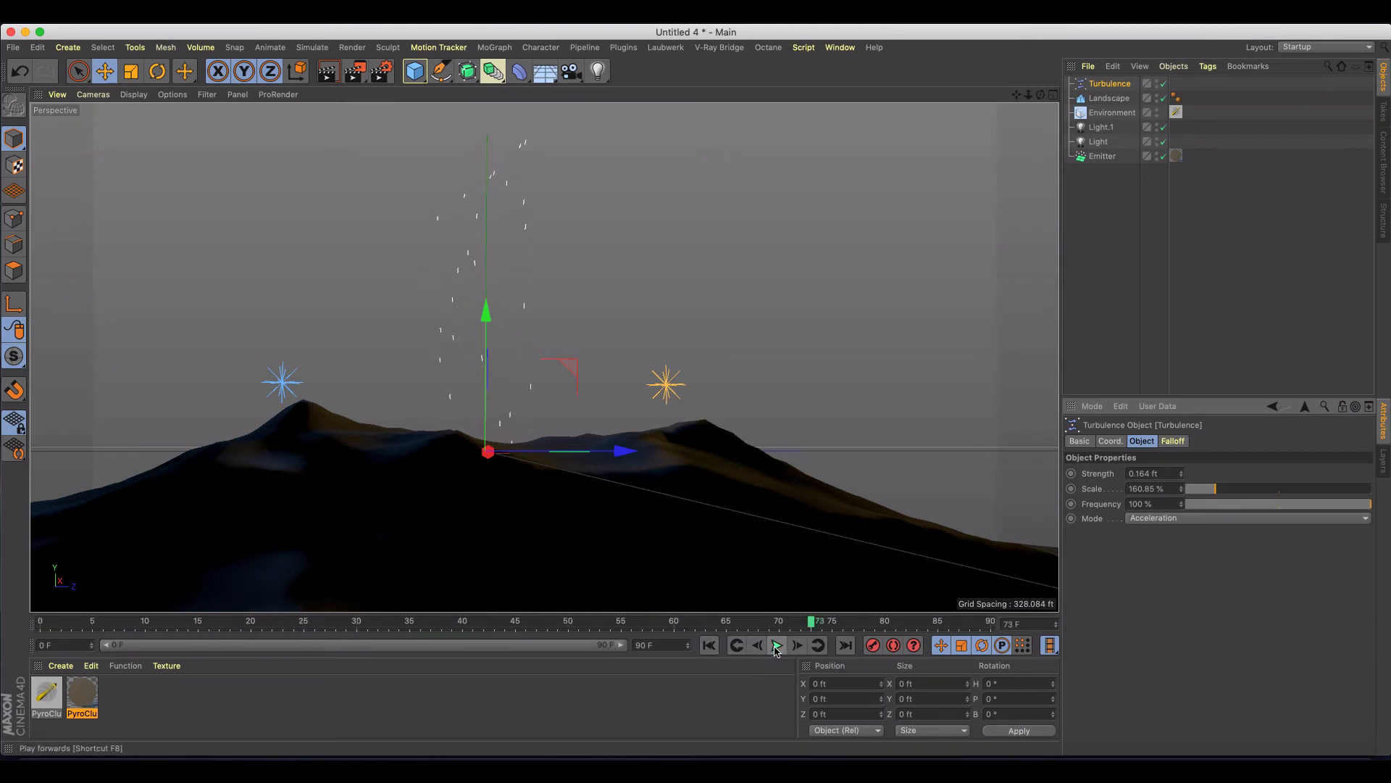
pyautogui.click(776, 645)
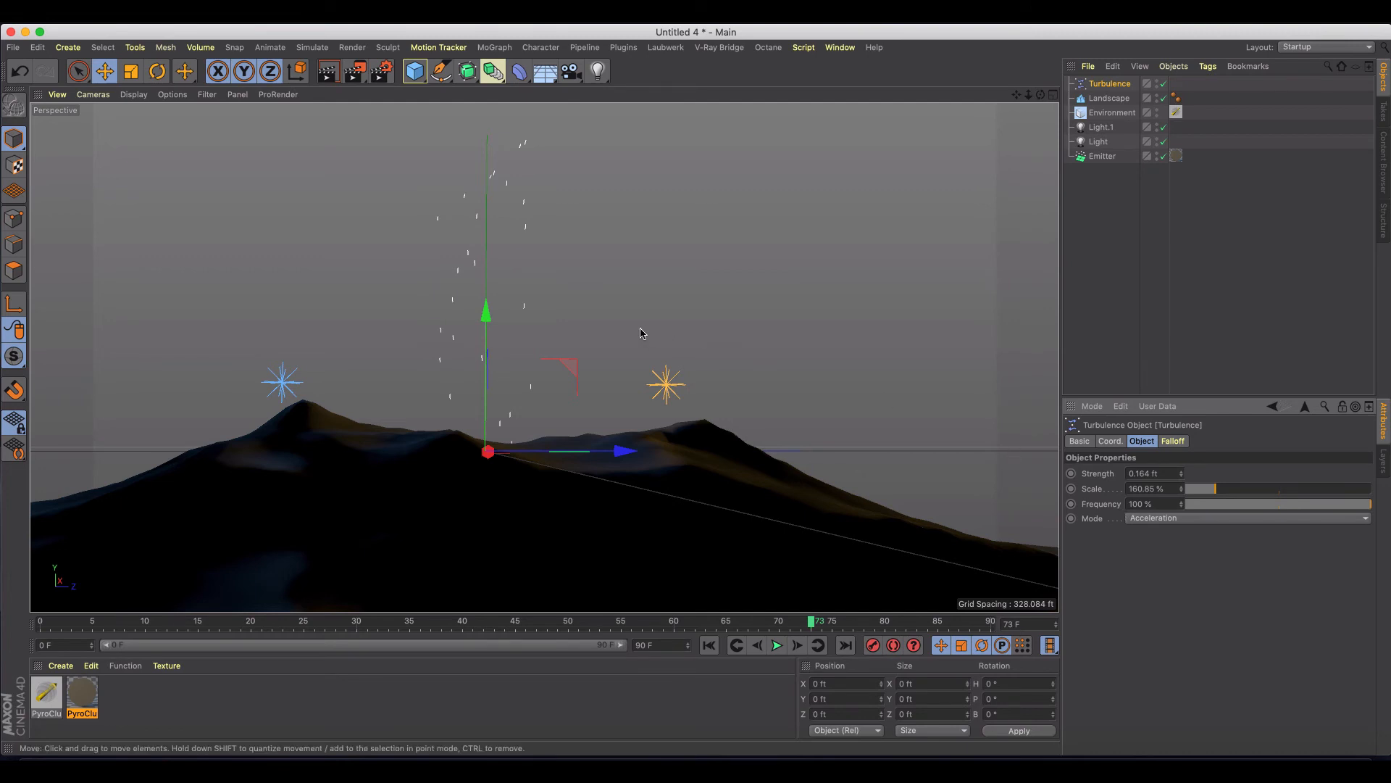
pyautogui.moveTo(635, 345)
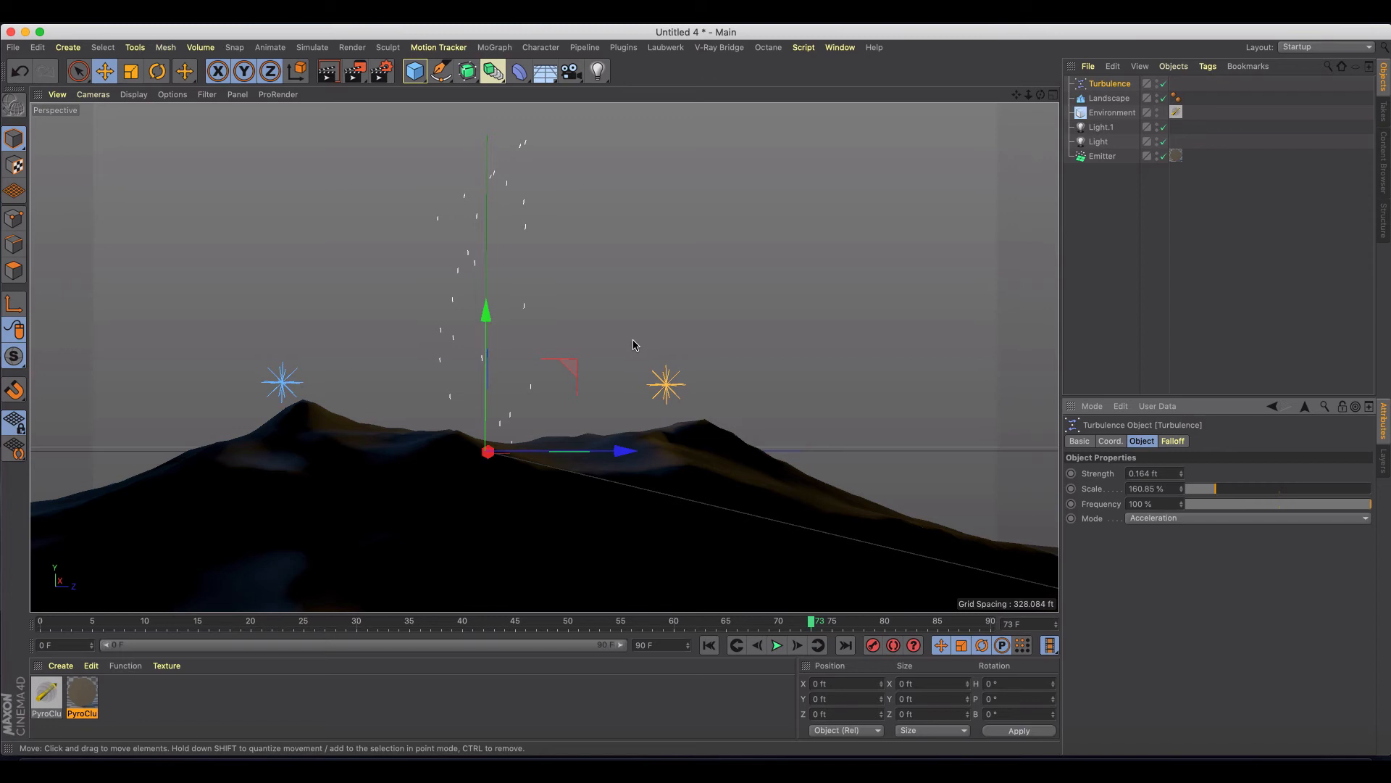
pyautogui.moveTo(808, 627)
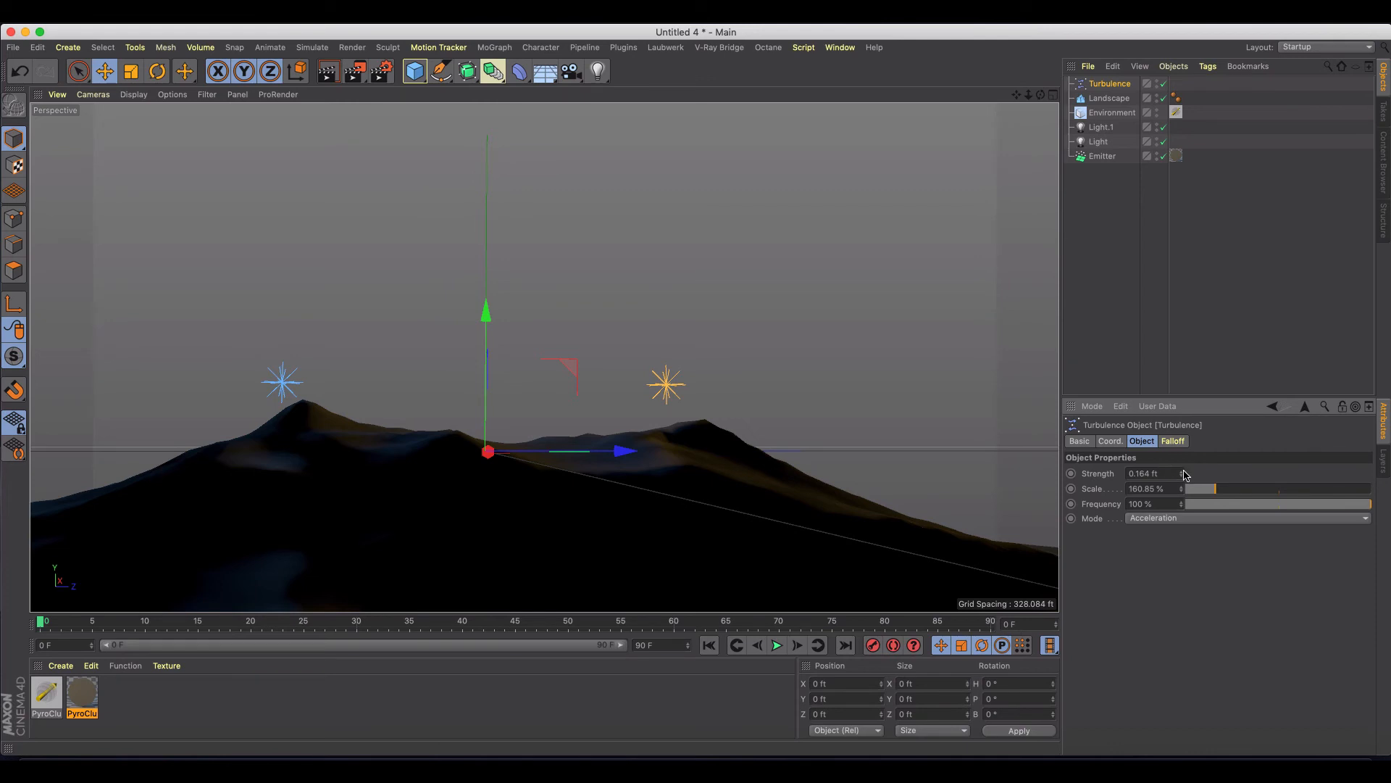
# Preview Turbulence strength at 0.614 ft, then set it to 0.104 ft
pyautogui.moveTo(1154, 473); pyautogui.dragTo(1189, 473)
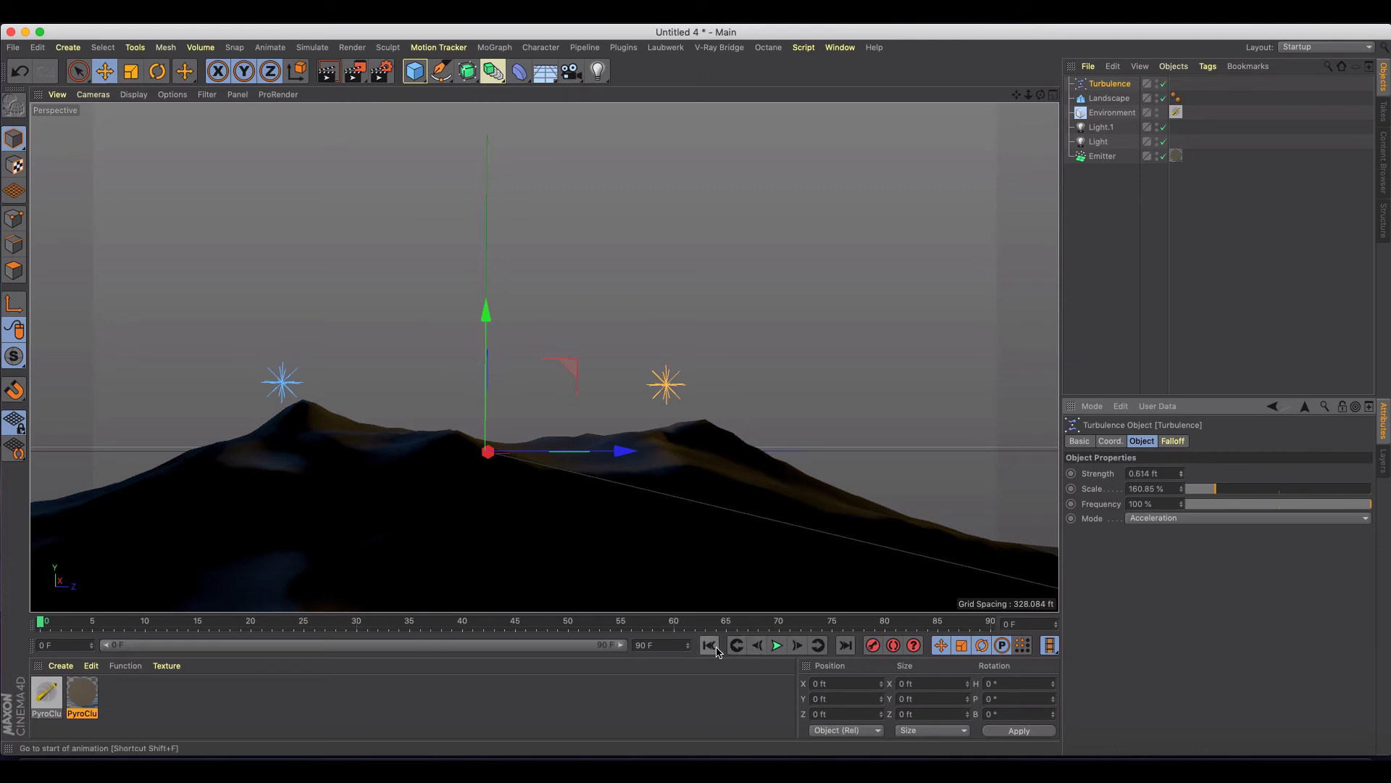
pyautogui.click(777, 645)
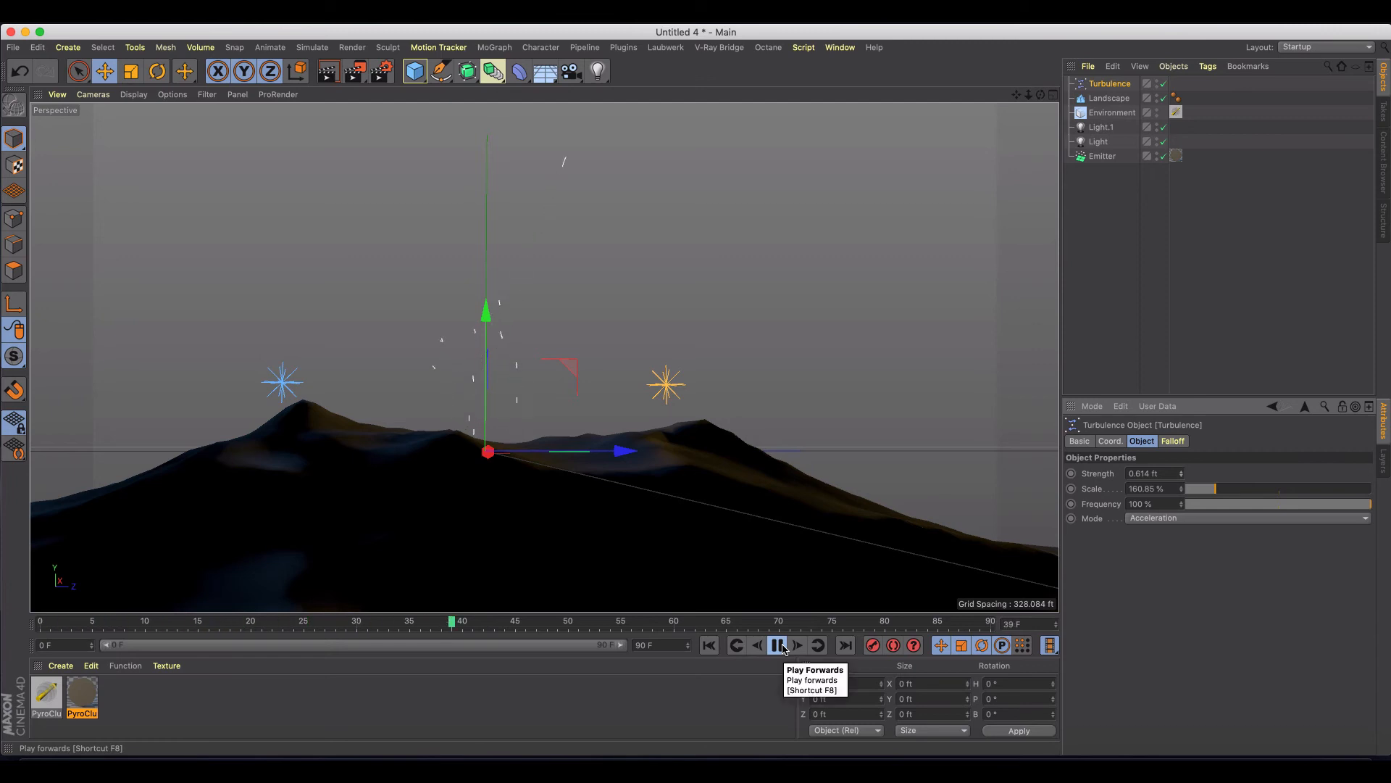
pyautogui.click(777, 645)
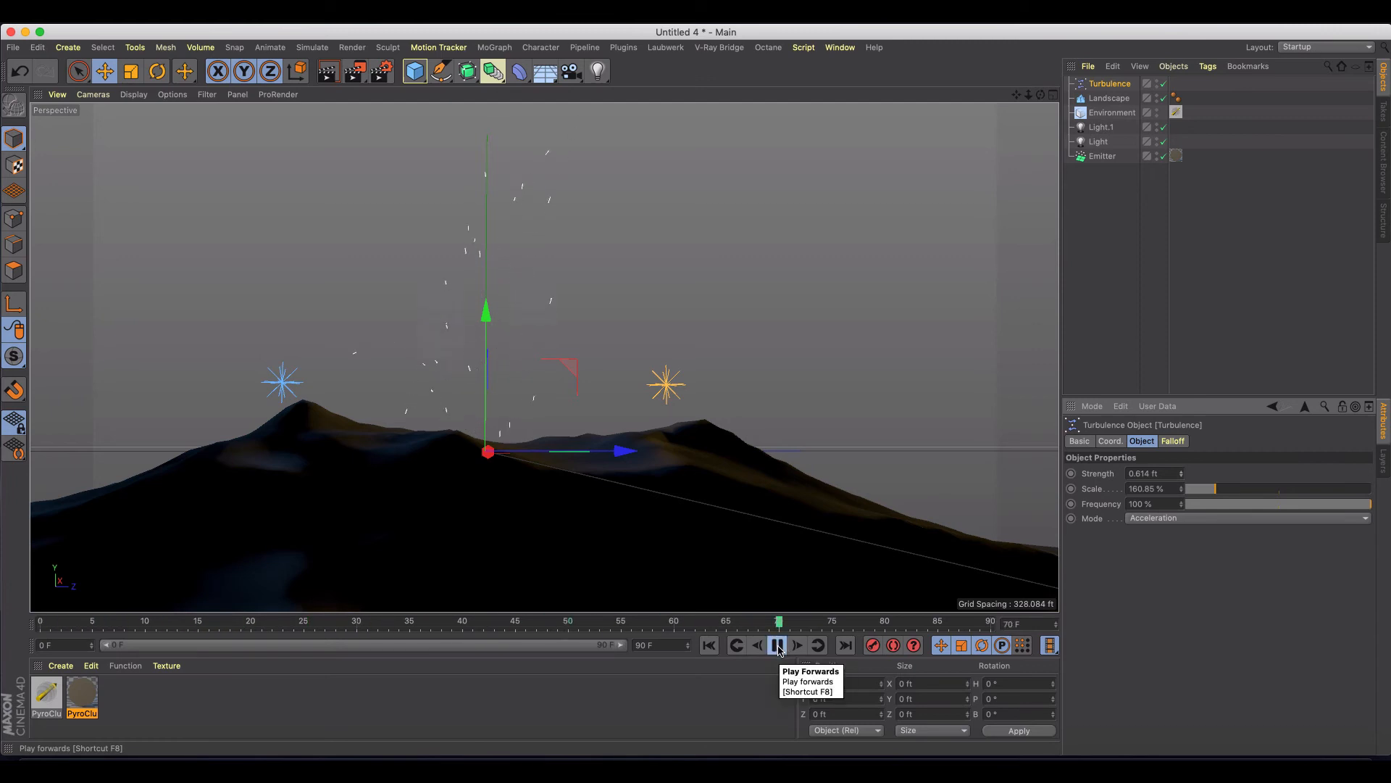
pyautogui.click(777, 645)
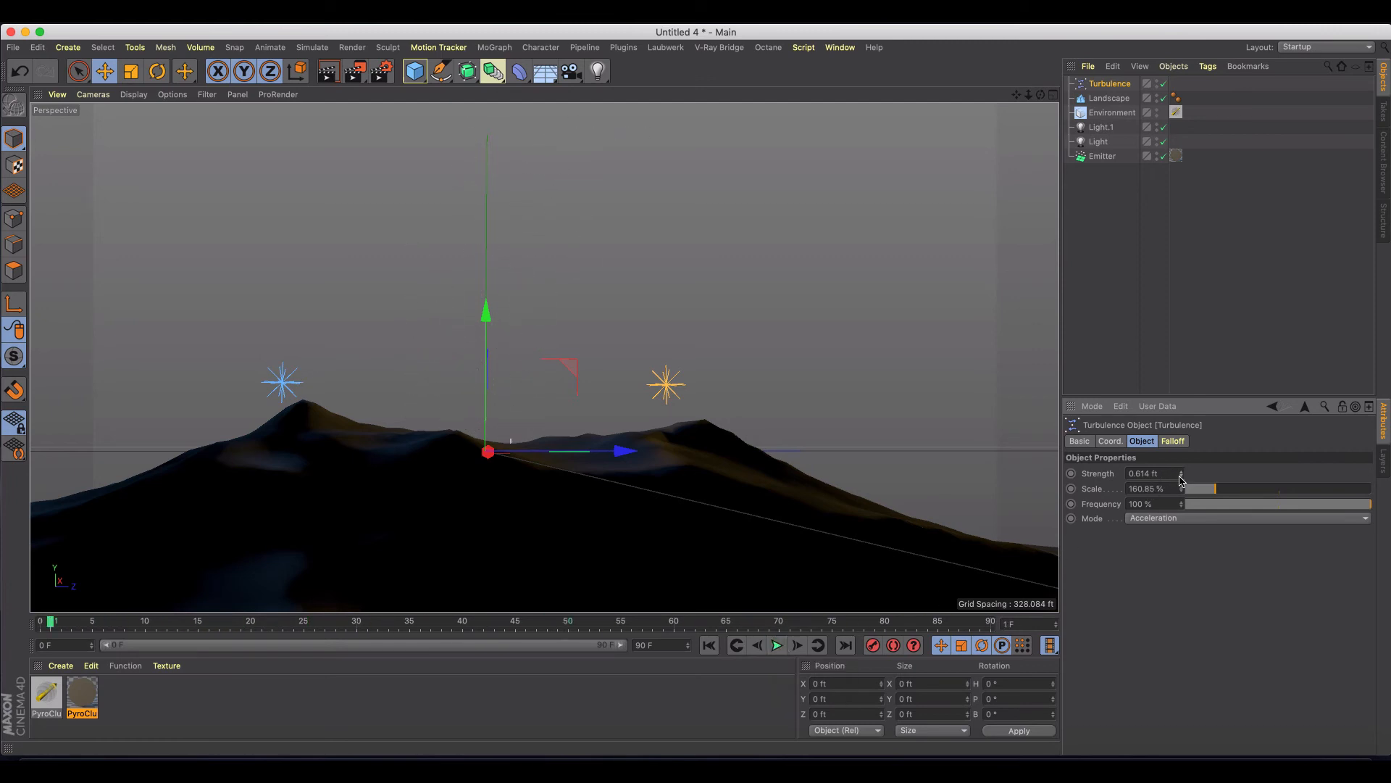
pyautogui.moveTo(1181, 474); pyautogui.dragTo(1181, 483)
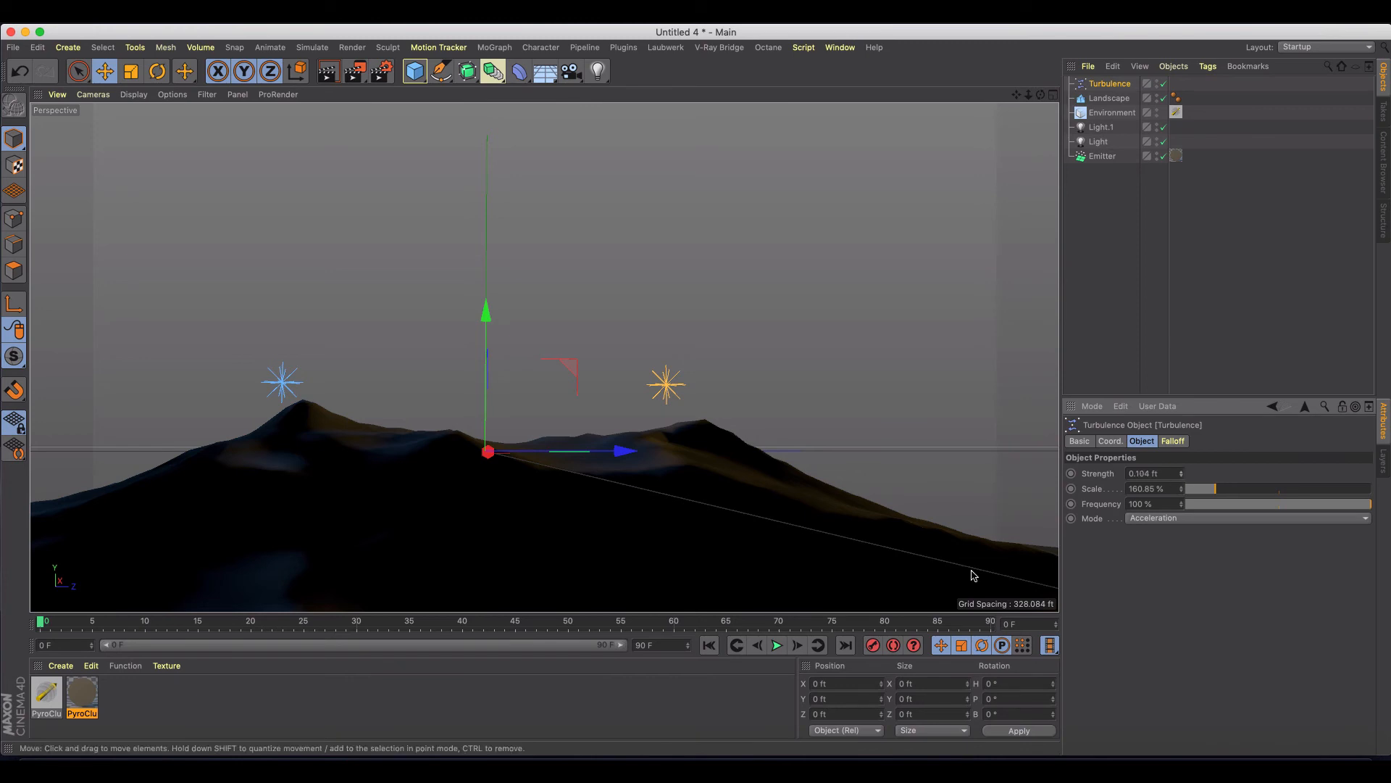
# Preview the tan smoke column under 0.104 ft turbulence, then delete the Turbulence modifier
pyautogui.click(776, 645)
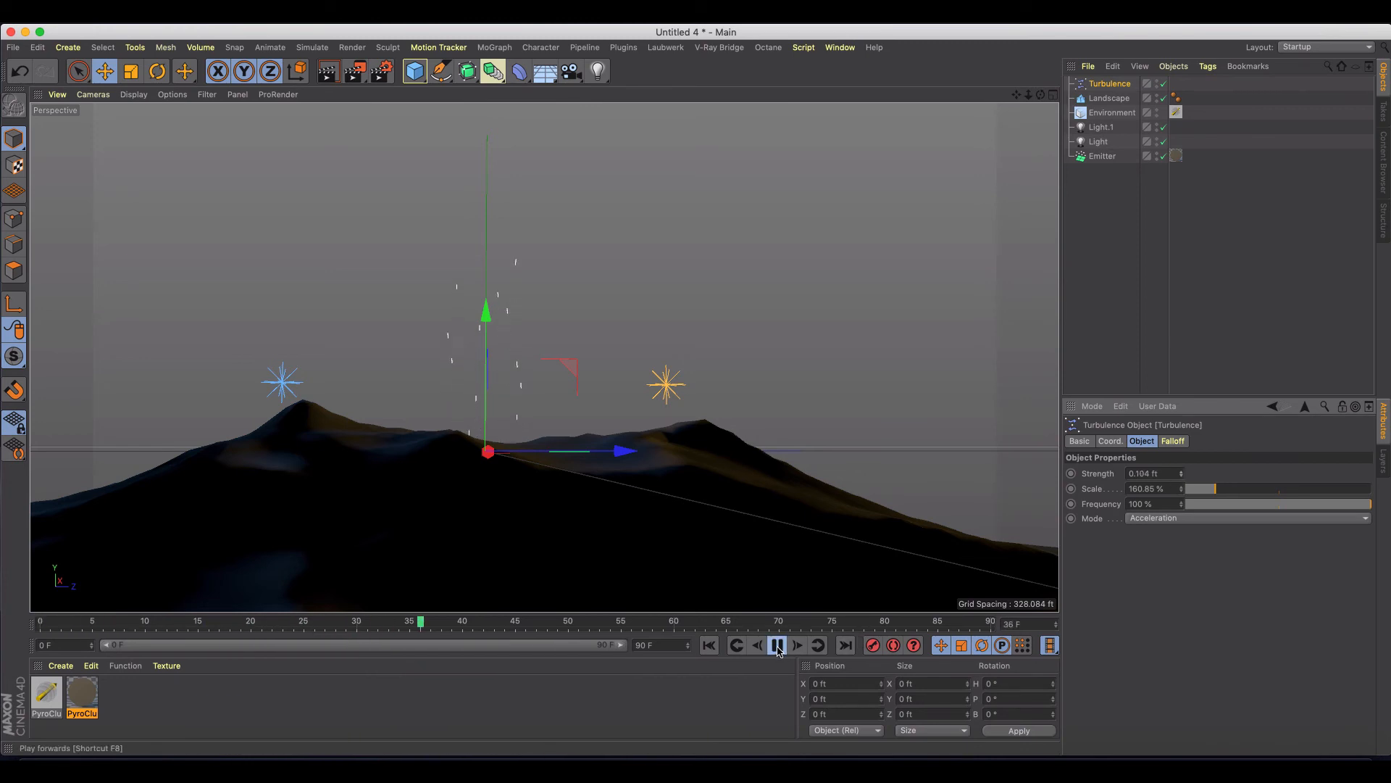
pyautogui.click(777, 645)
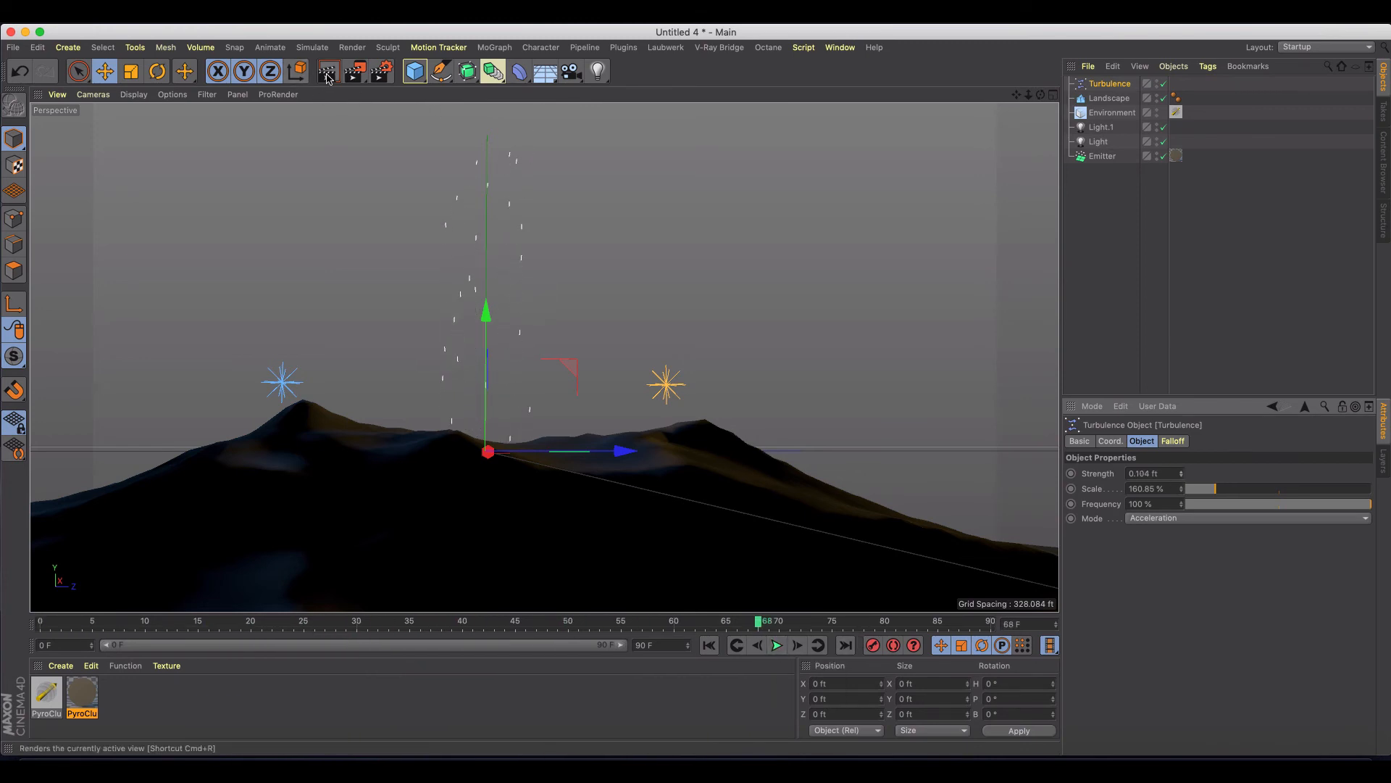
pyautogui.click(328, 71)
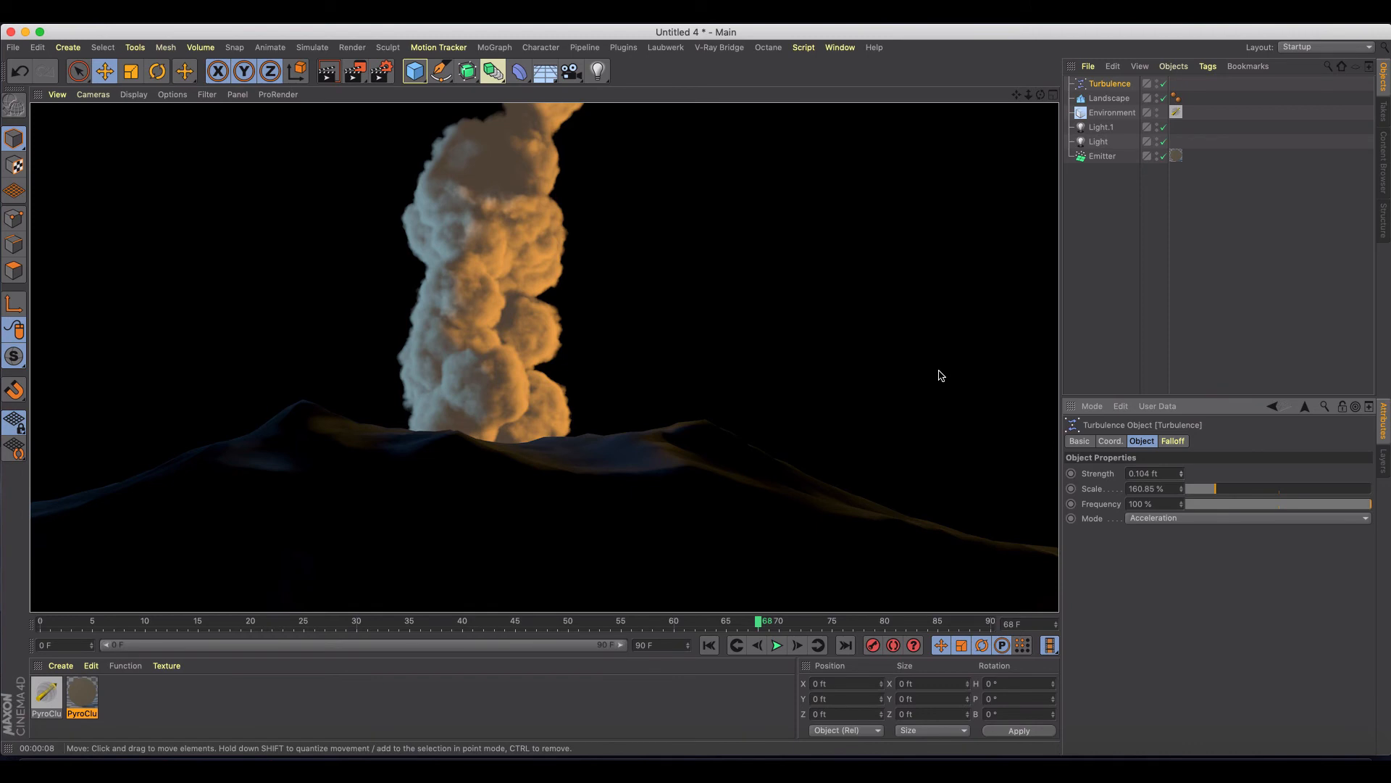
pyautogui.click(1108, 84)
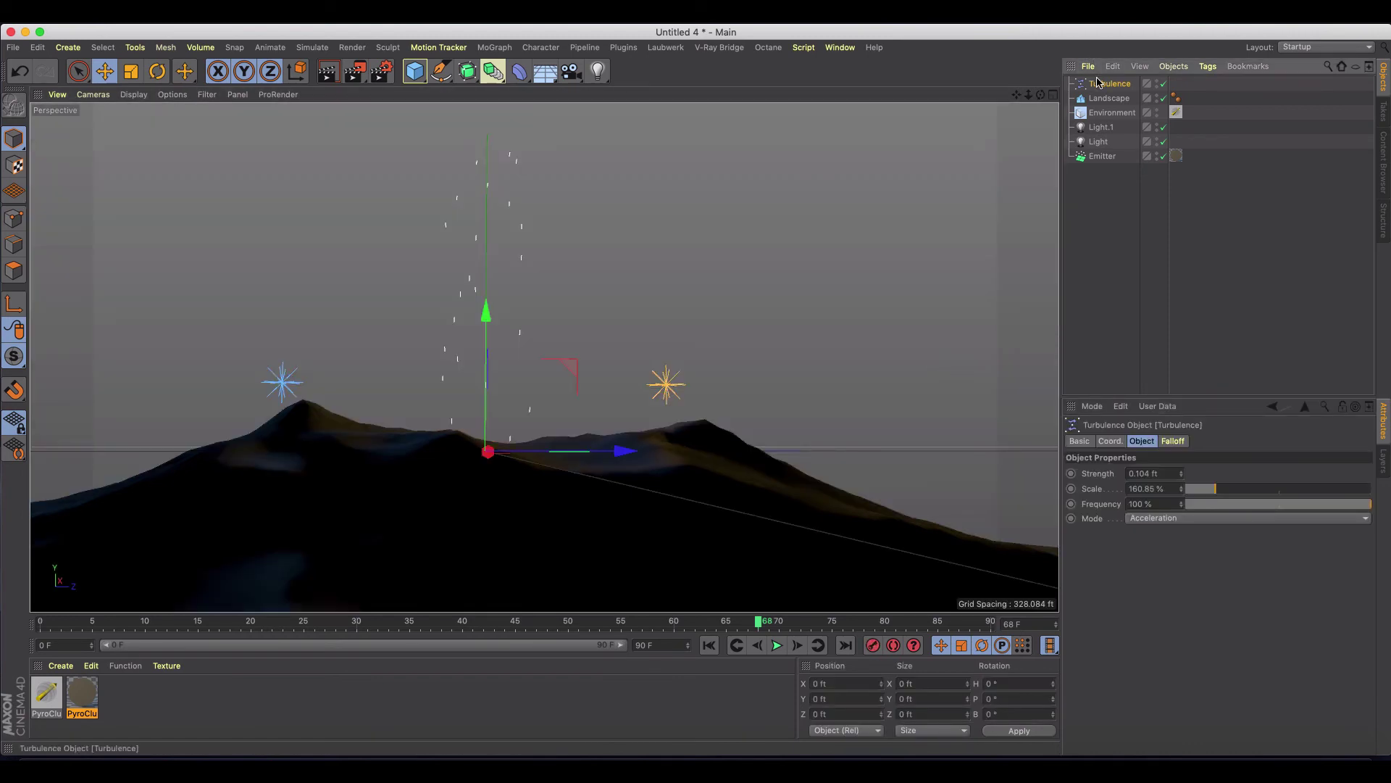
pyautogui.click(311, 47)
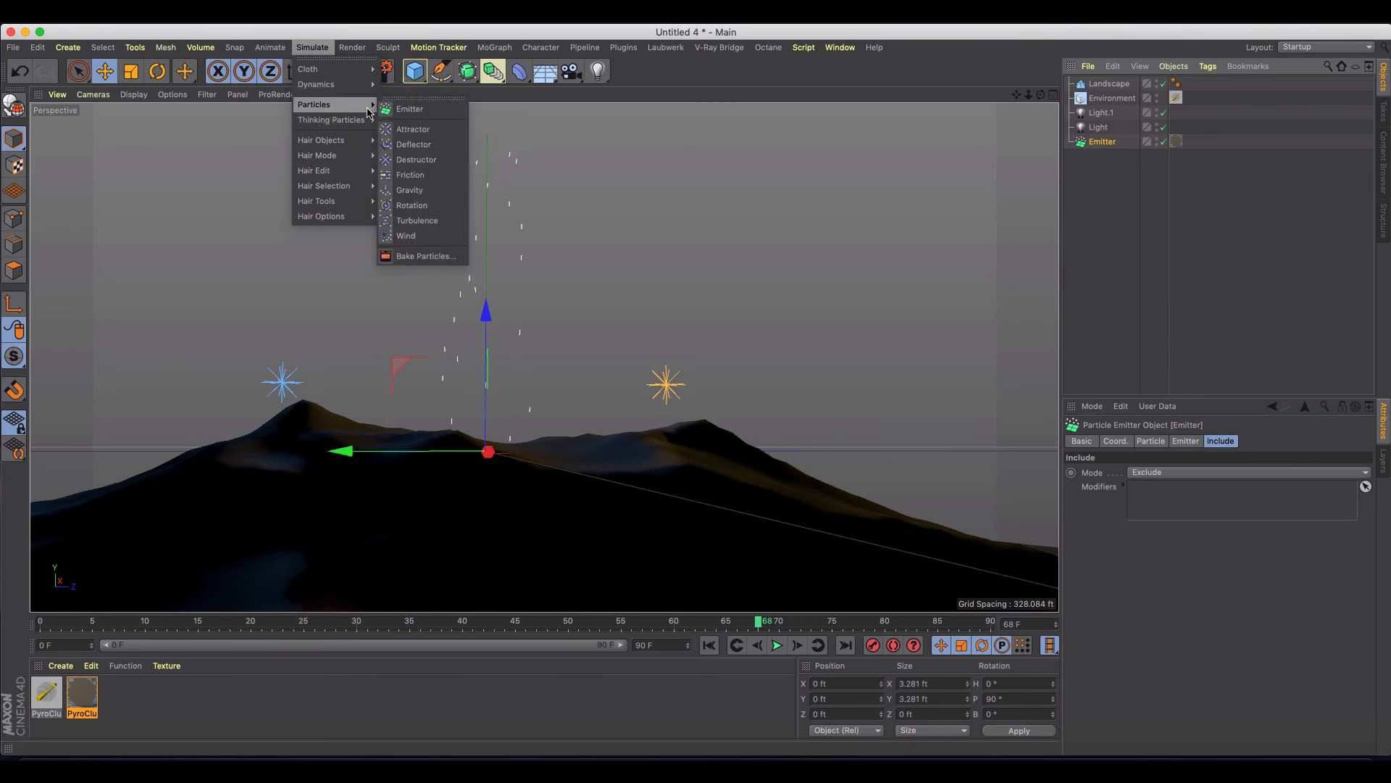
# Add a 0.164 ft Wind modifier and play back particles drifting diagonally sideways
pyautogui.click(406, 235)
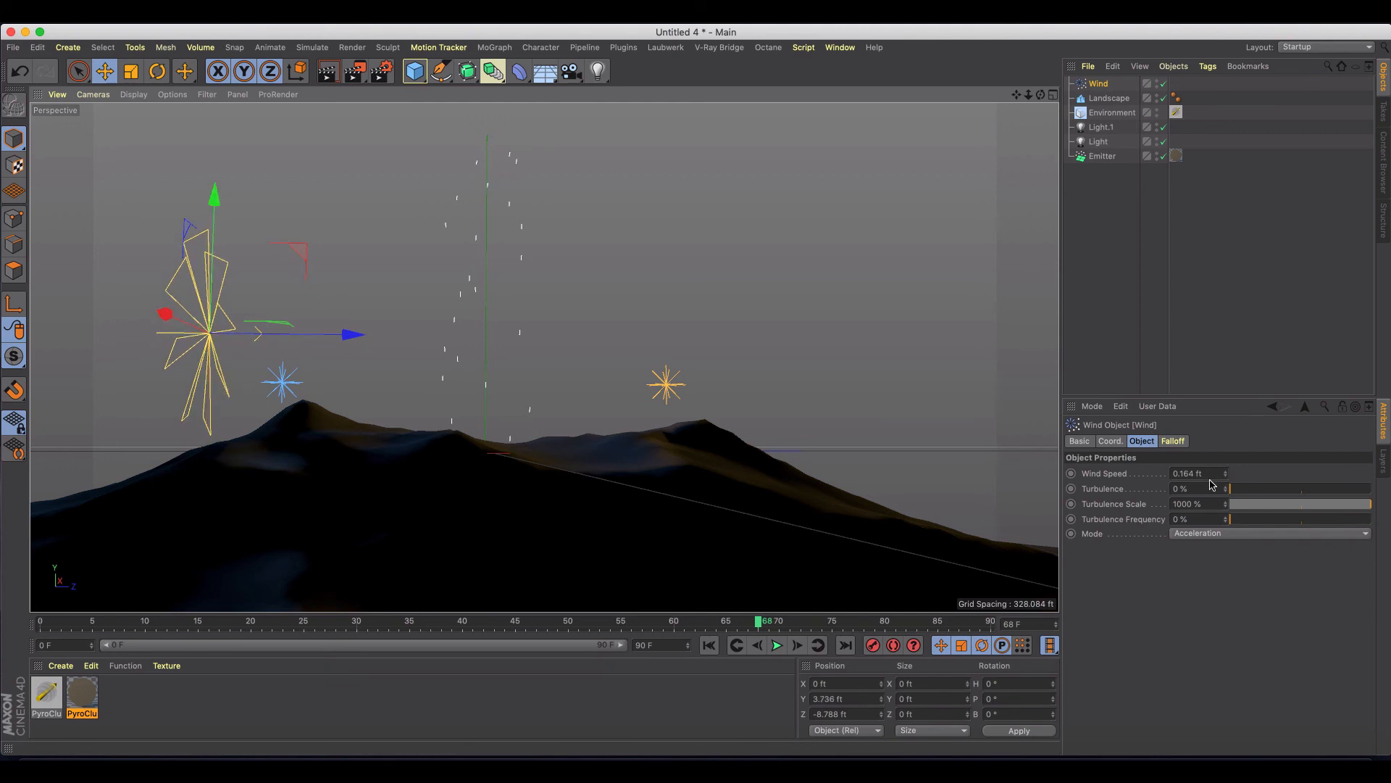
pyautogui.click(777, 645)
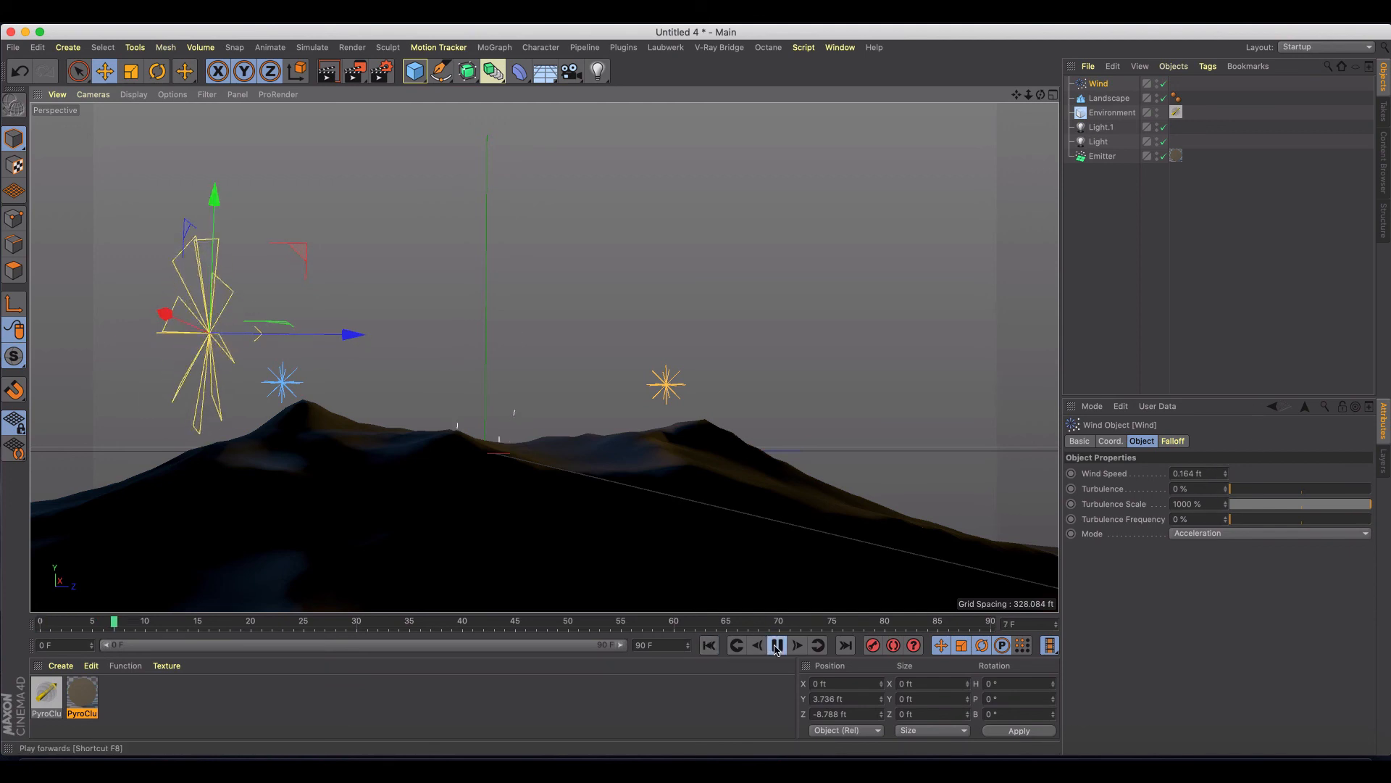
pyautogui.click(777, 645)
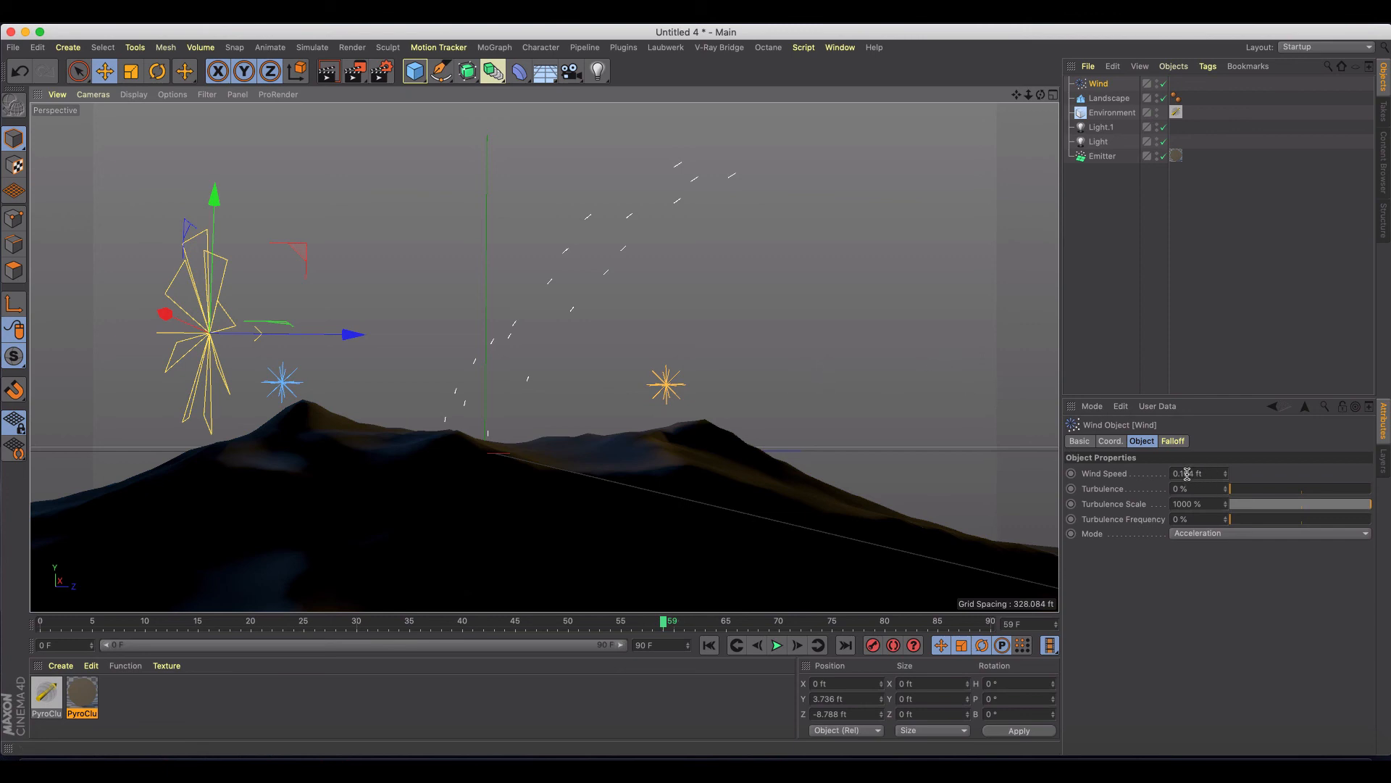
# Raise the wind speed to 0.64 ft and play back the strong drift
pyautogui.moveTo(1189, 473); pyautogui.dragTo(1190, 462)
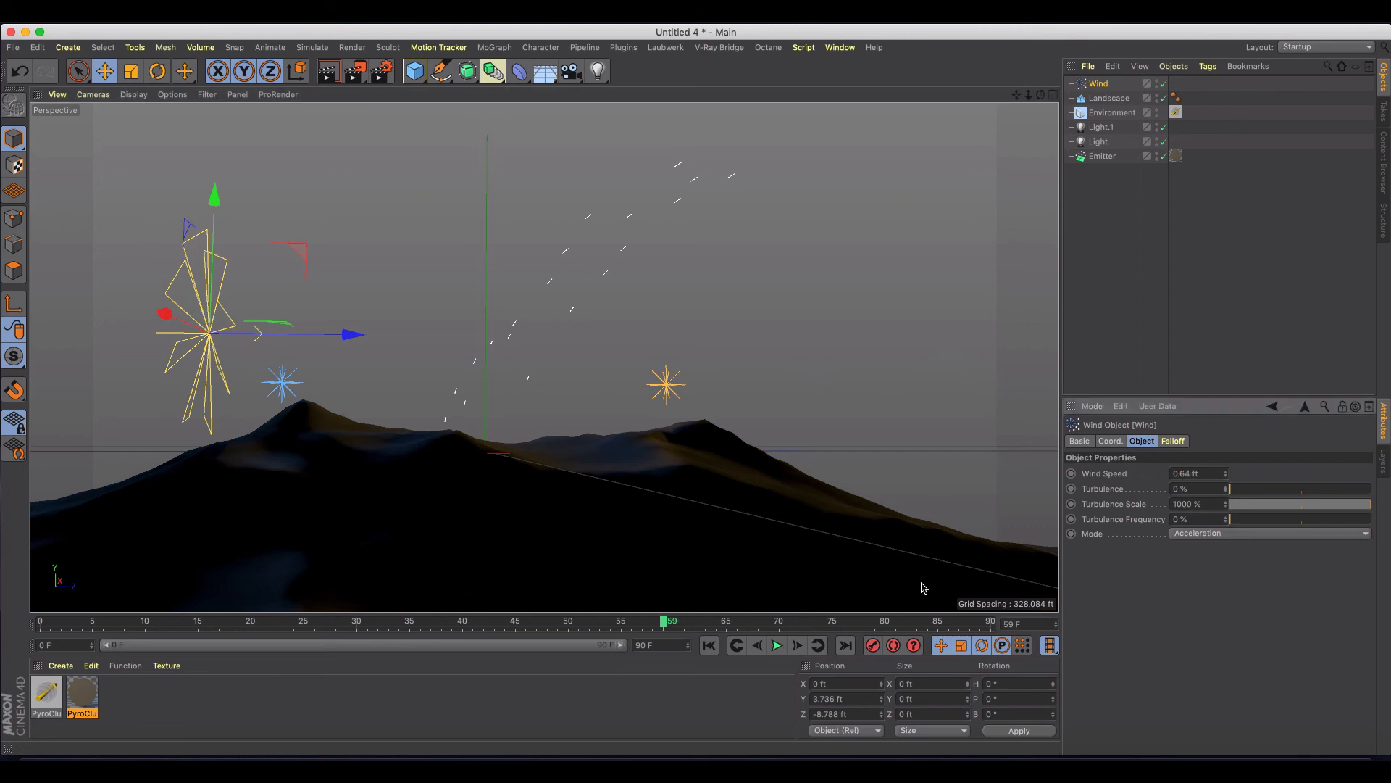
pyautogui.click(777, 645)
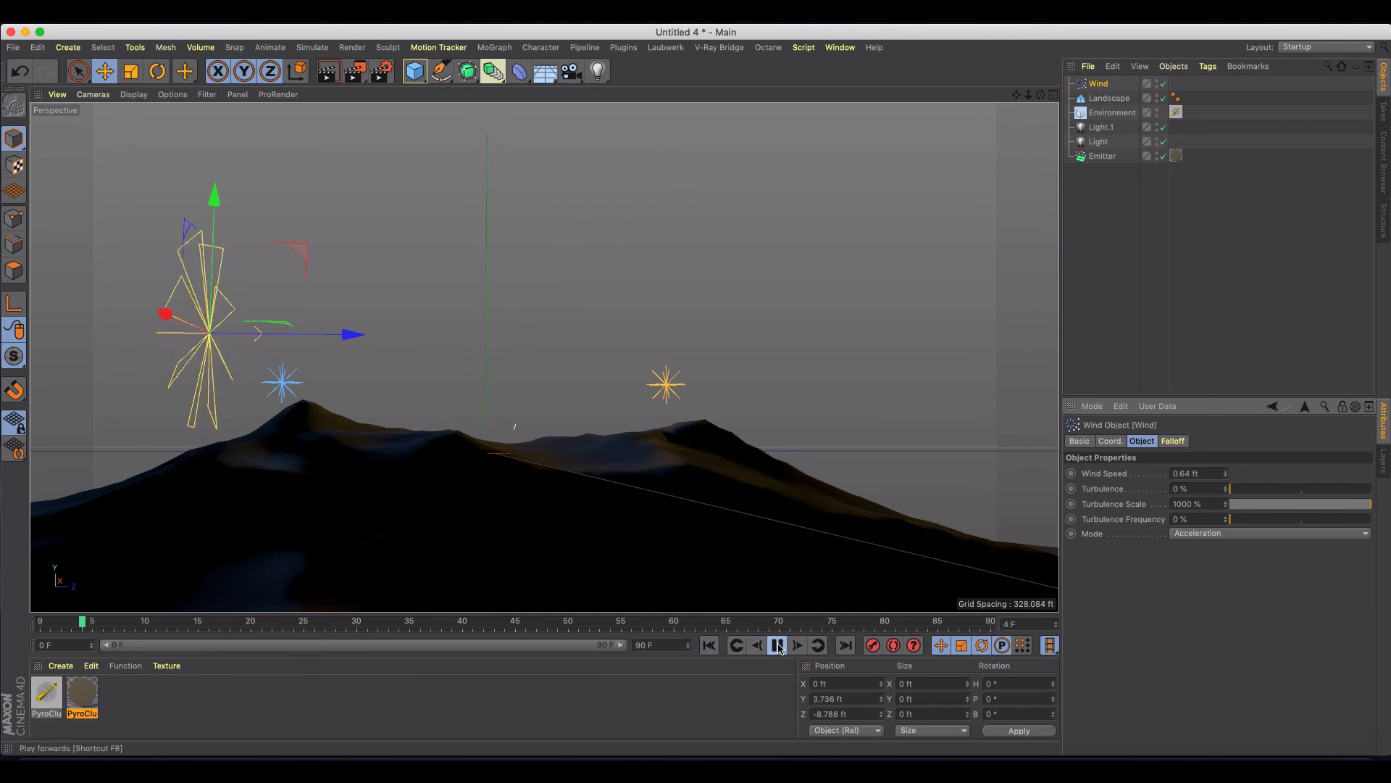
pyautogui.click(777, 645)
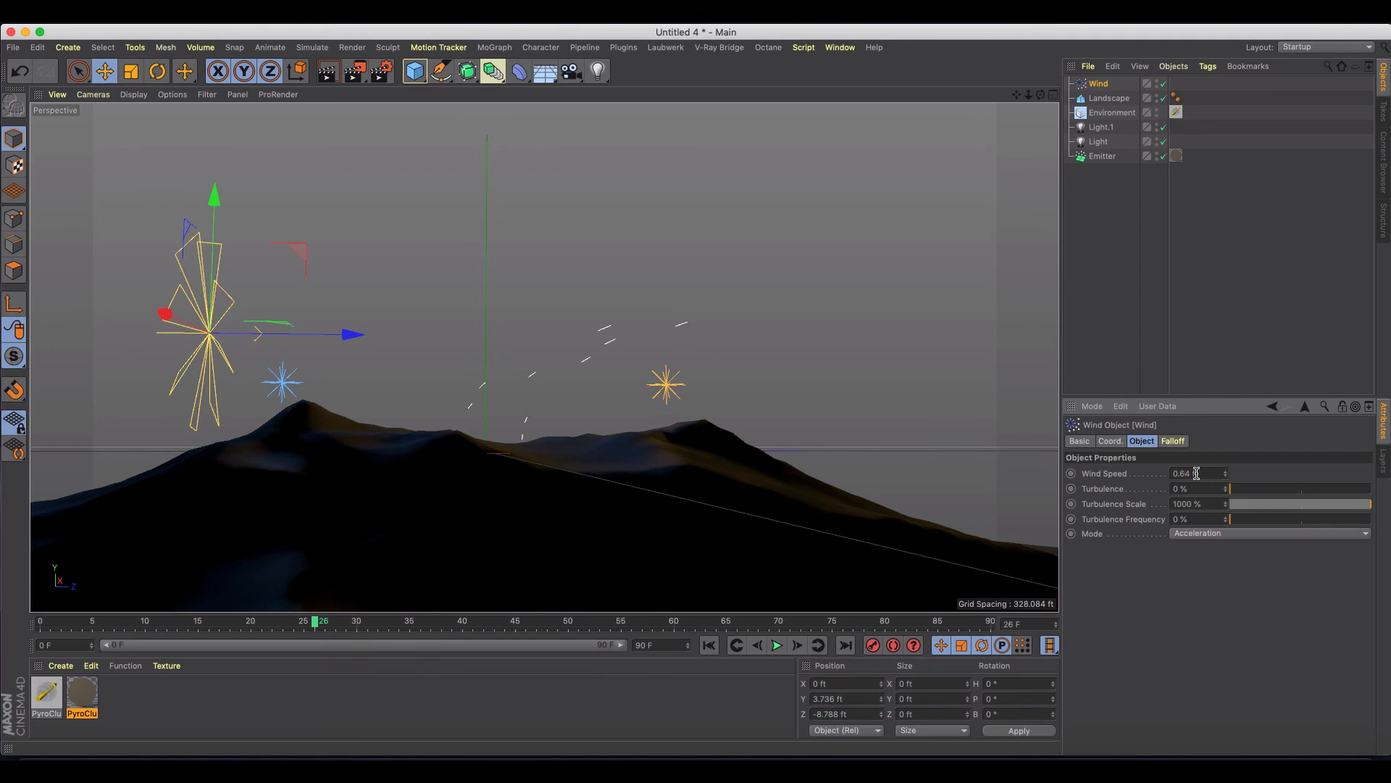
# Lower the wind speed to 0.04 ft and play back the gentle drift
pyautogui.click(776, 645)
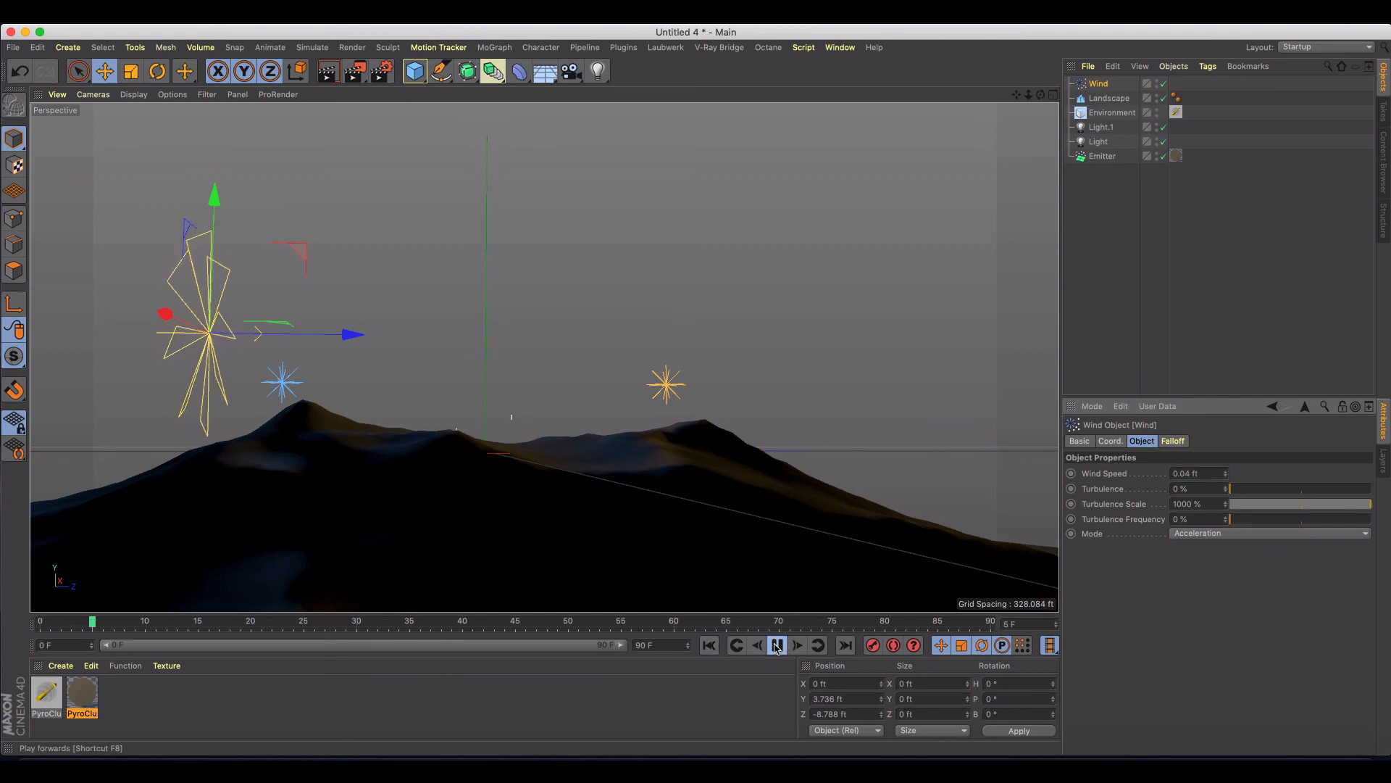
pyautogui.click(777, 645)
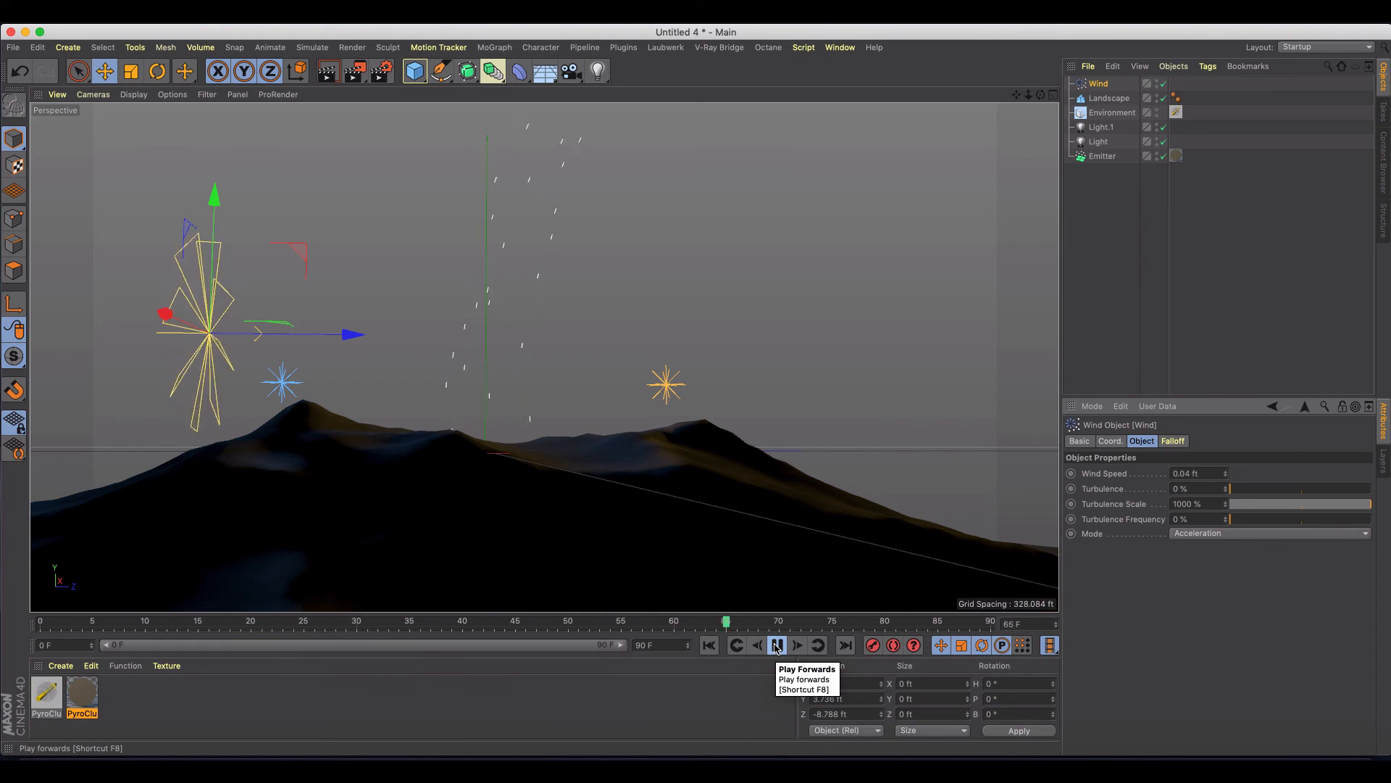
pyautogui.click(777, 645)
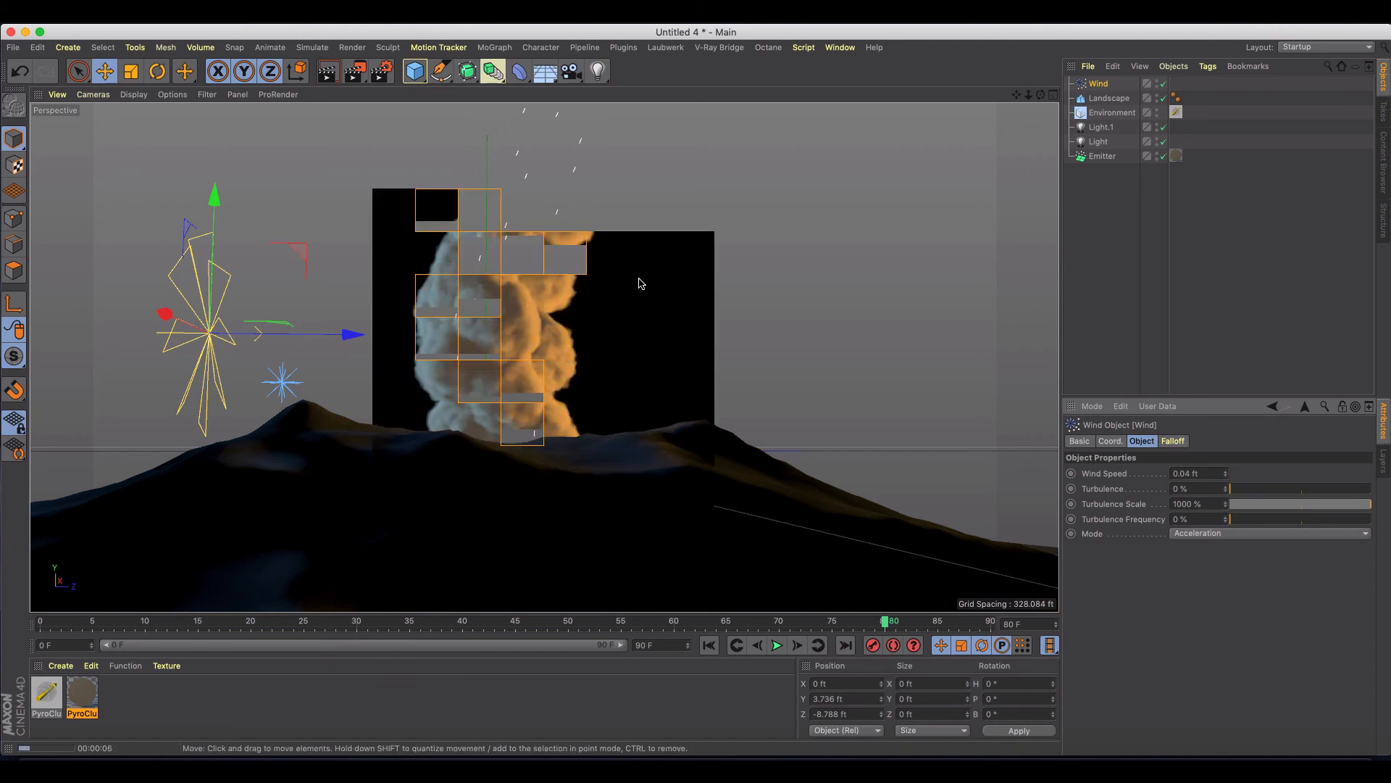
# Clear the preview render and open the Volcano-preset PyroCluster material in the Material Editor
pyautogui.click(777, 645)
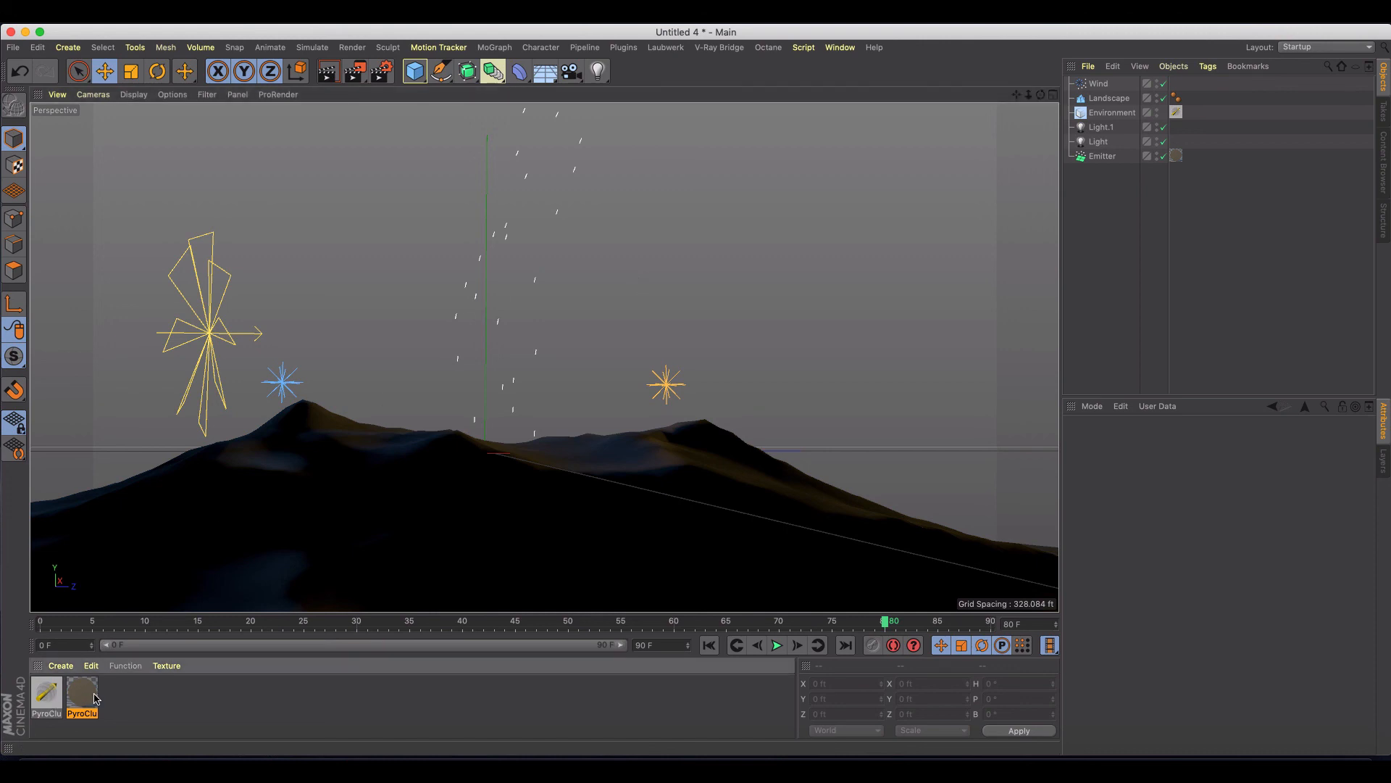
pyautogui.doubleClick(82, 692)
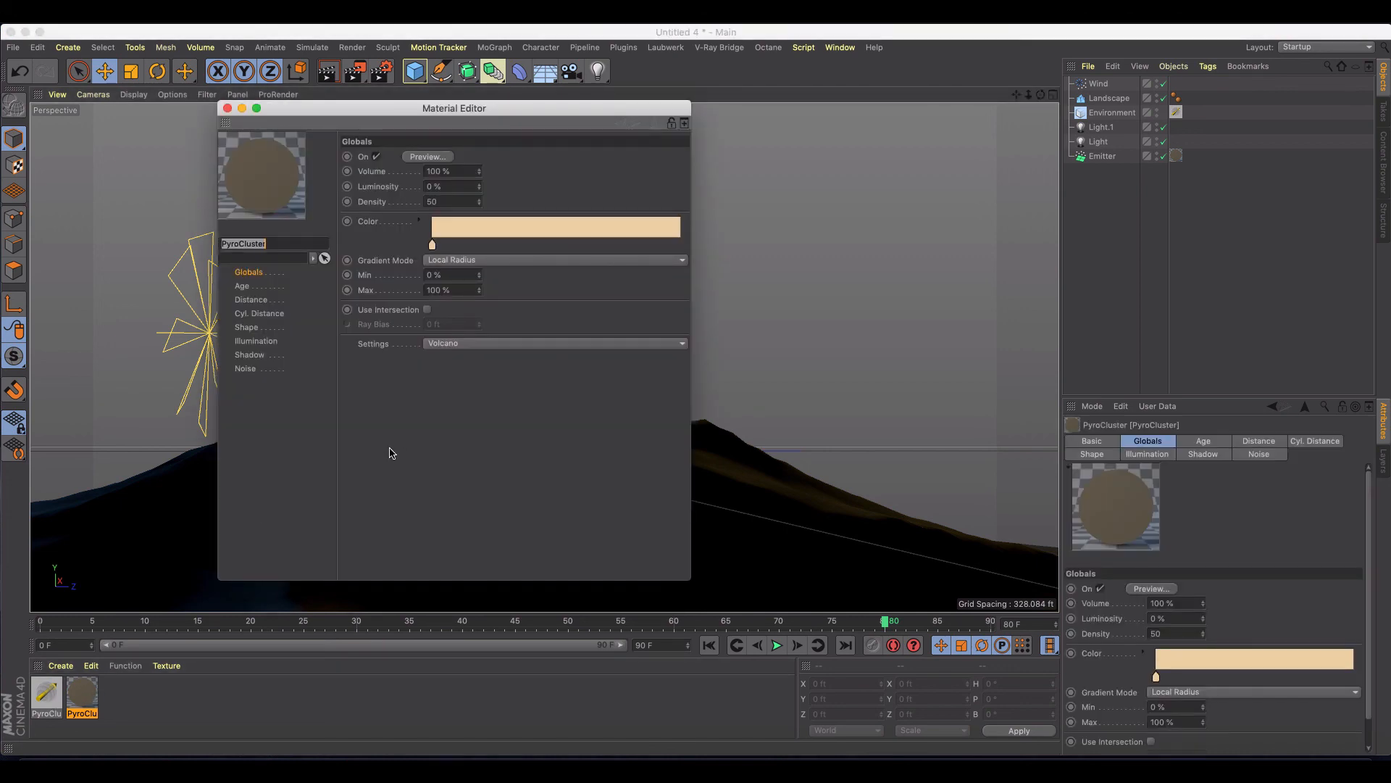
pyautogui.moveTo(445, 303)
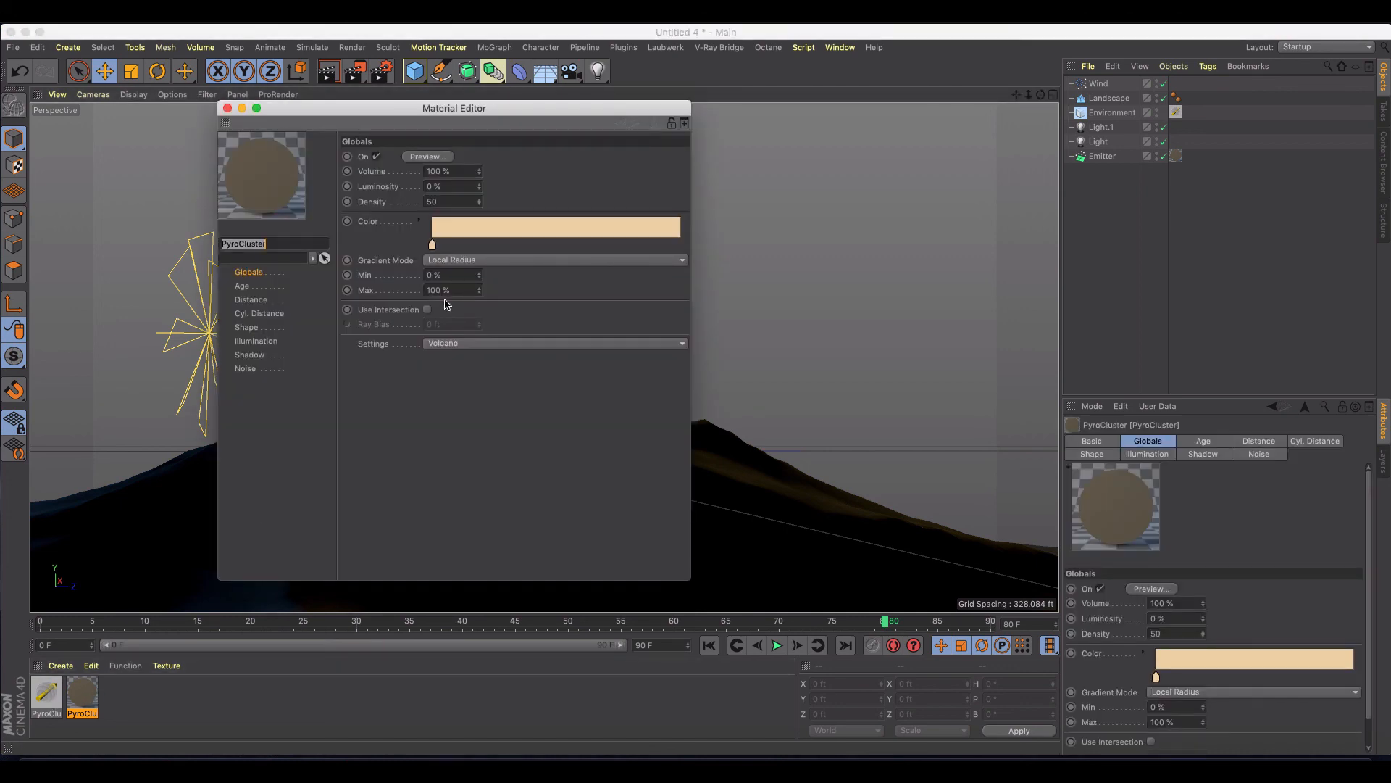